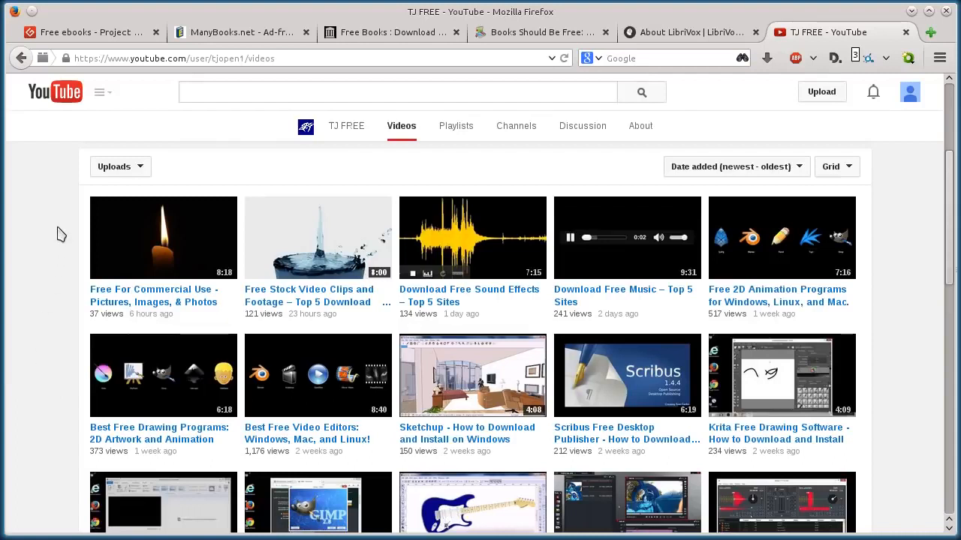
mouse_move(909, 321)
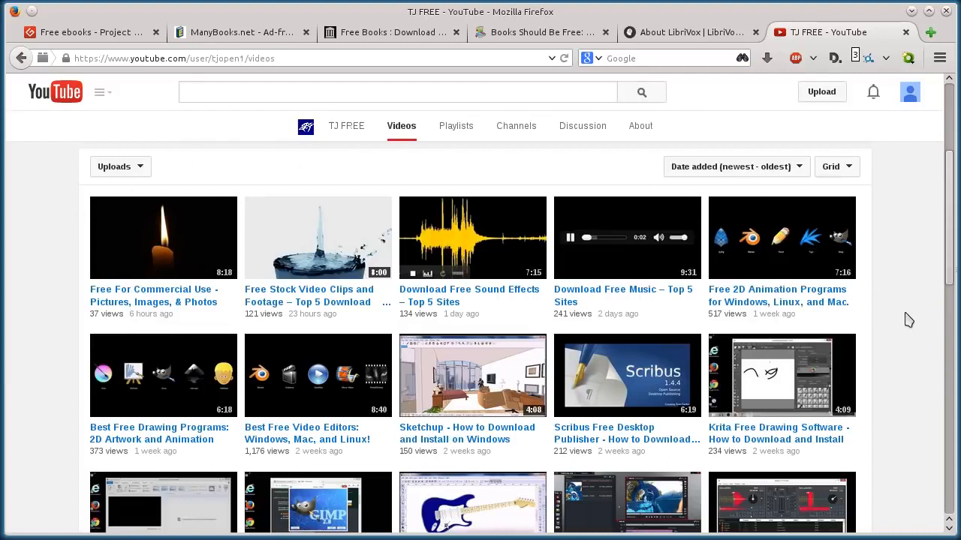
mouse_move(46, 210)
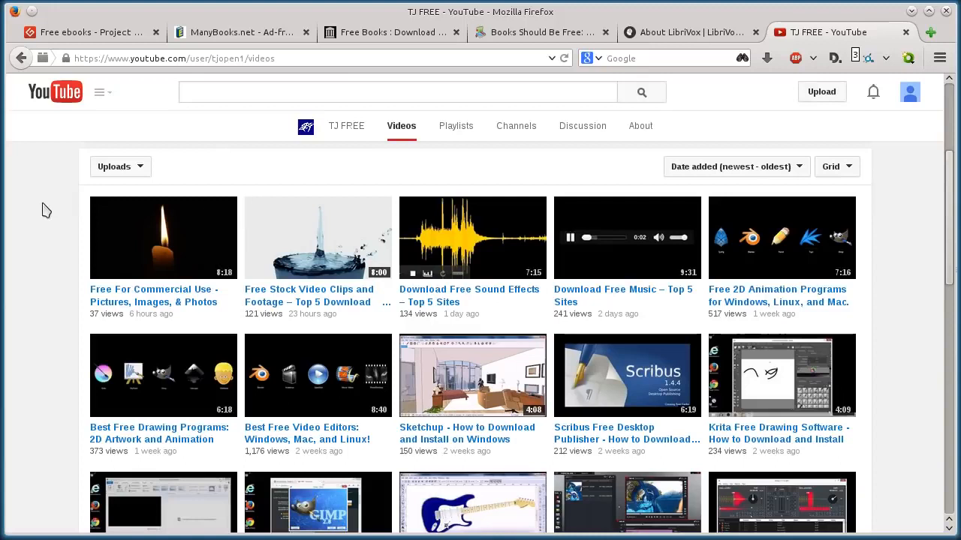
mouse_move(51, 196)
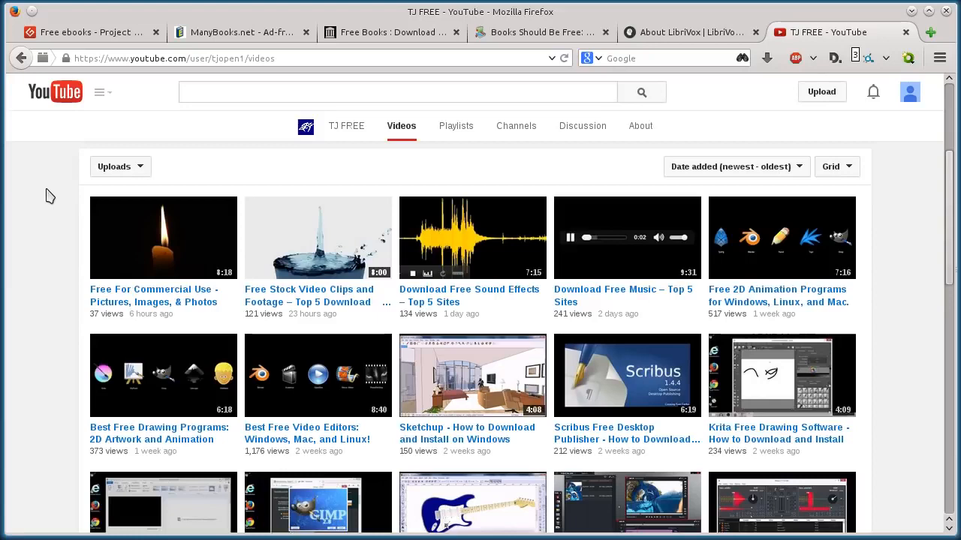
Cycle through the Gutenberg, ManyBooks, Books Should Be Free and LibriVox tabs, ending on Gutenberg.
click(86, 32)
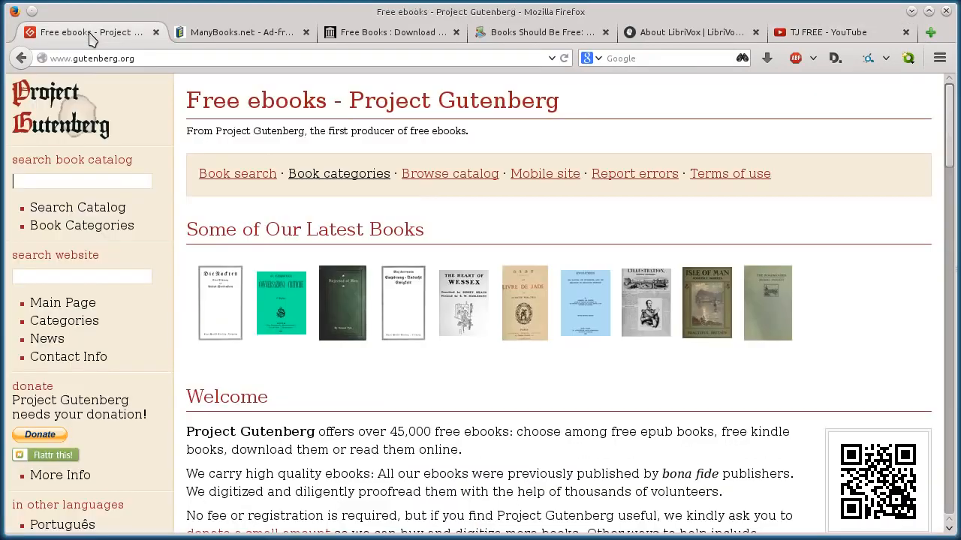
click(240, 32)
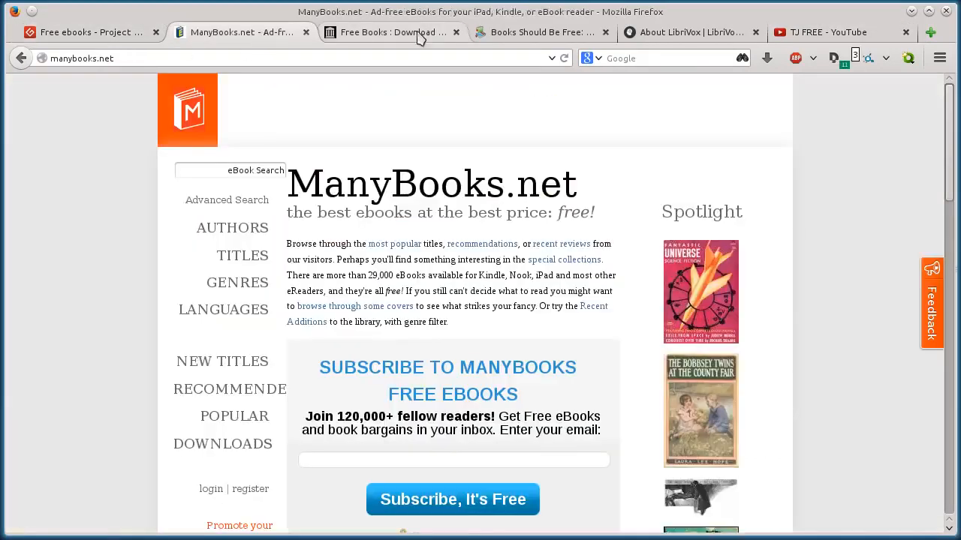
click(539, 32)
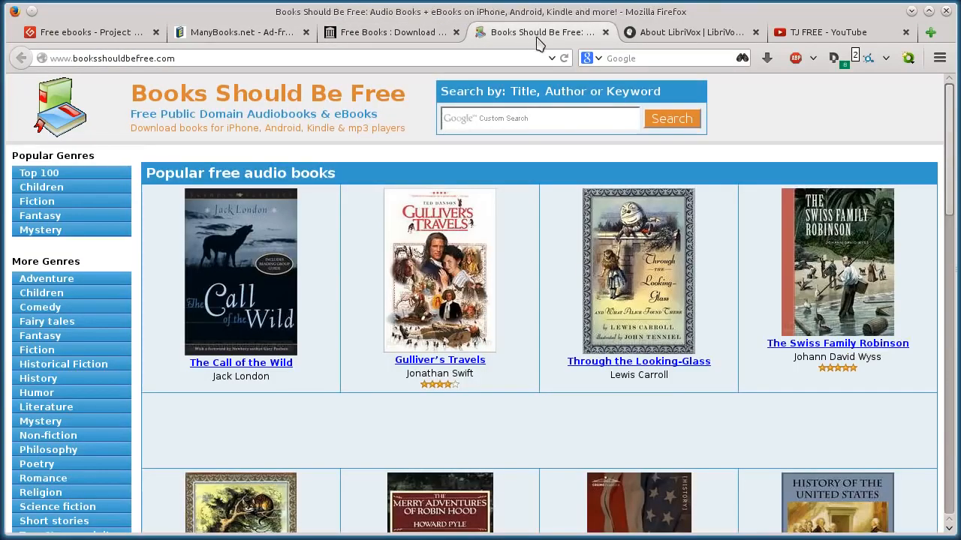
click(685, 31)
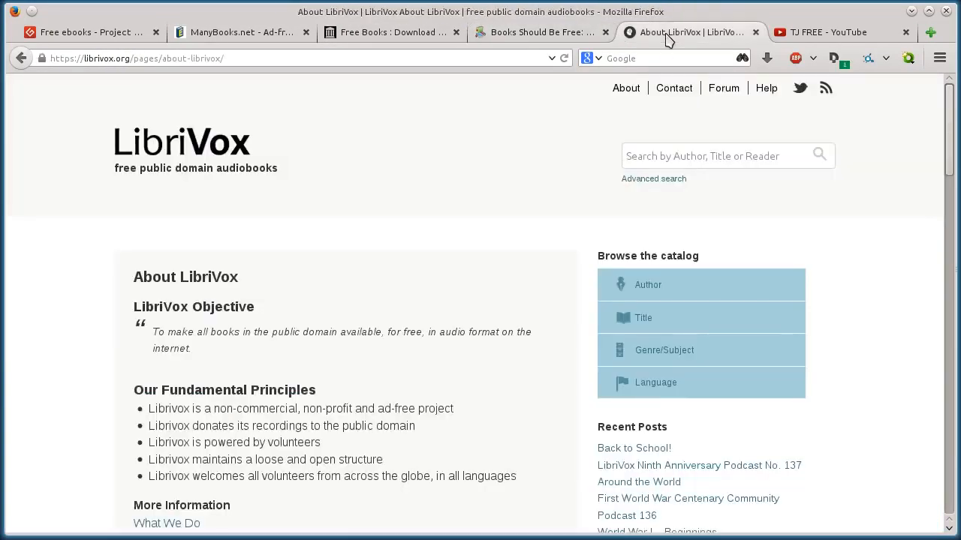
click(87, 33)
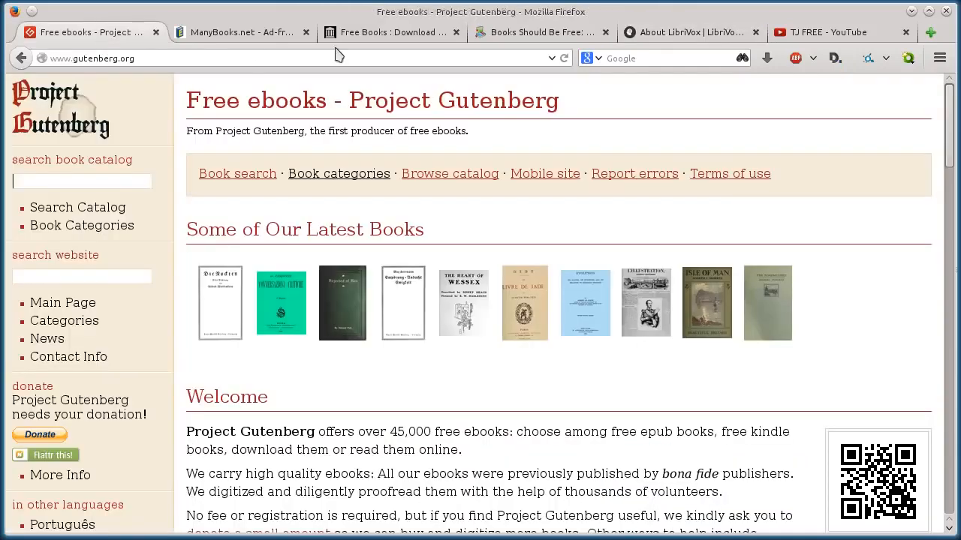
mouse_move(428, 297)
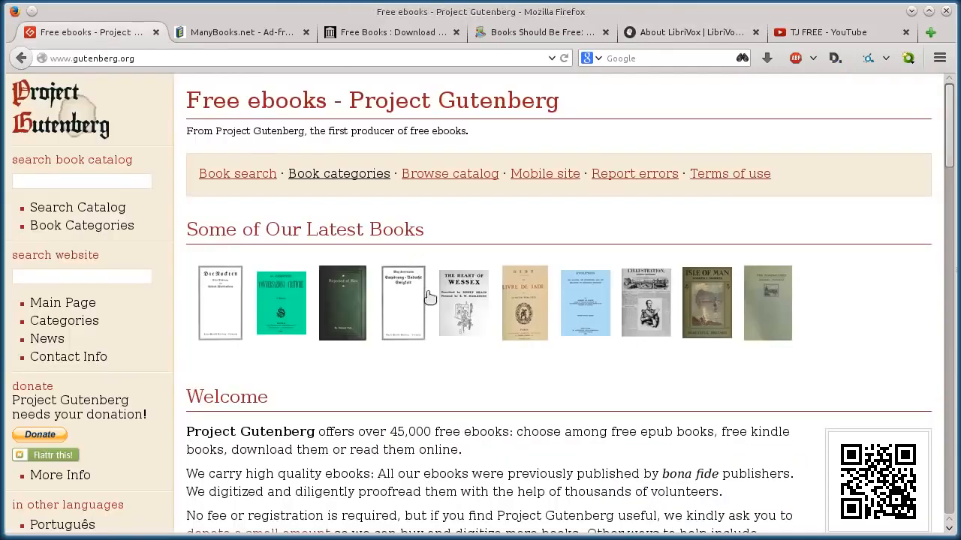
mouse_move(220, 132)
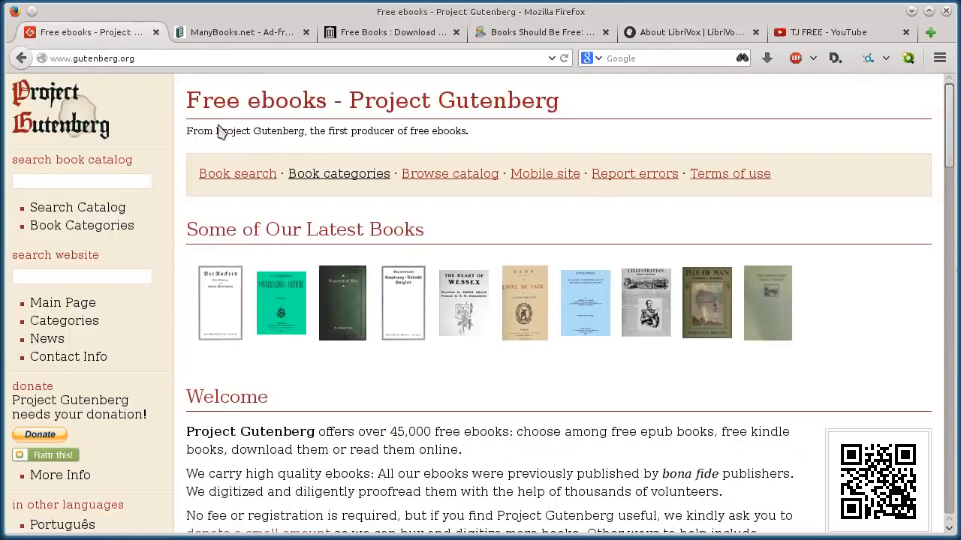
scroll(down, 3)
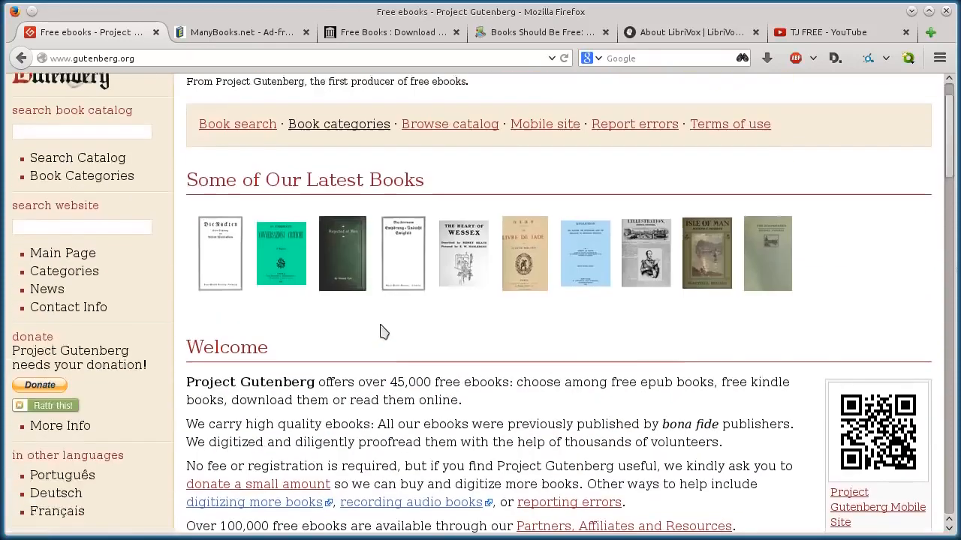
scroll(up, 3)
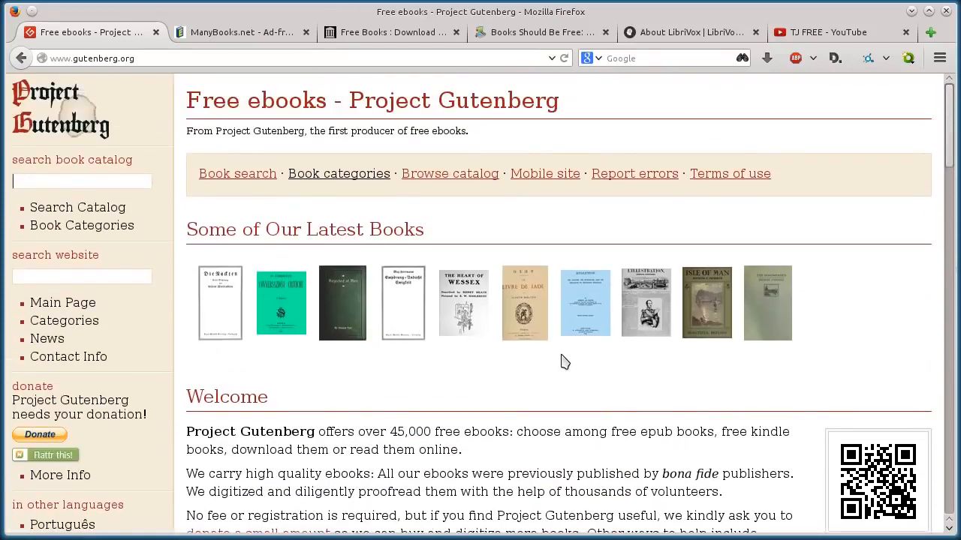
scroll(down, 3)
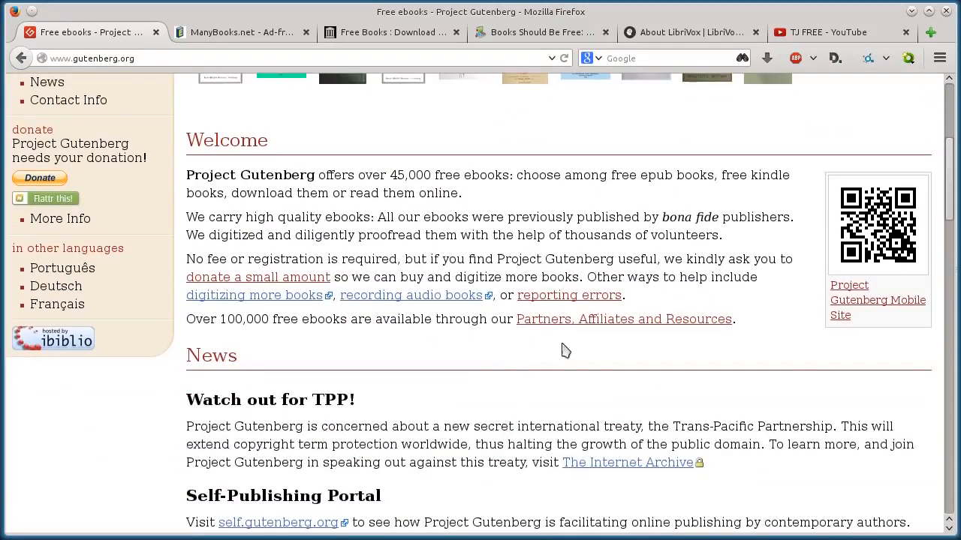
scroll(up, 3)
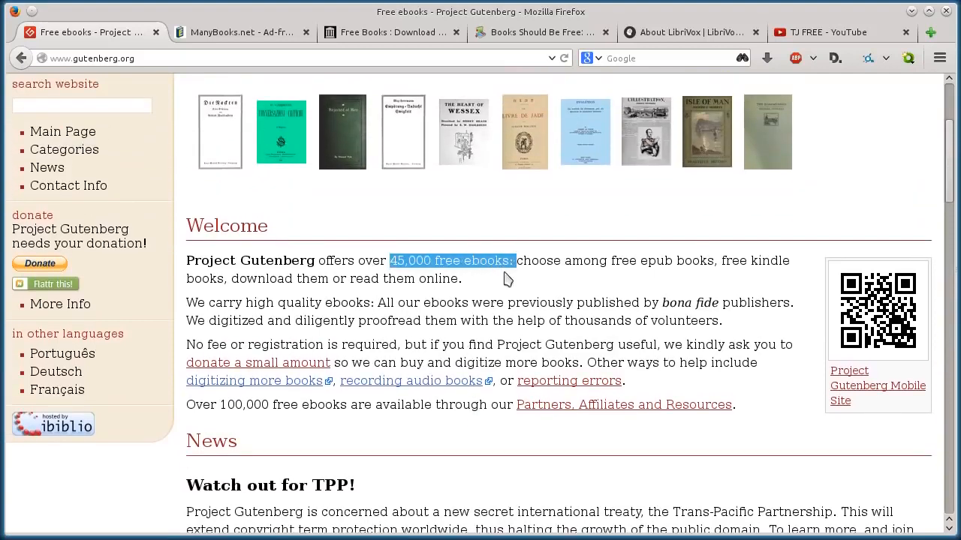
scroll(up, 3)
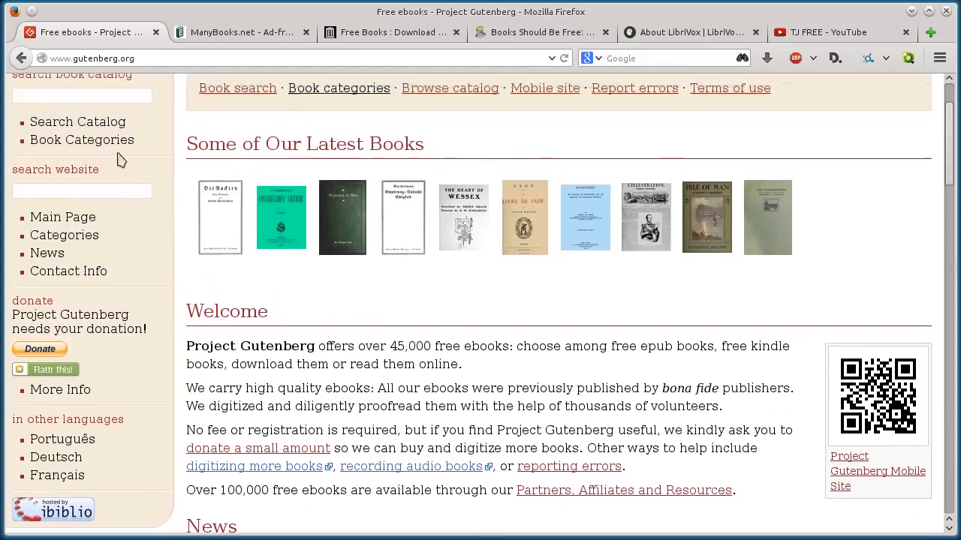
scroll(up, 3)
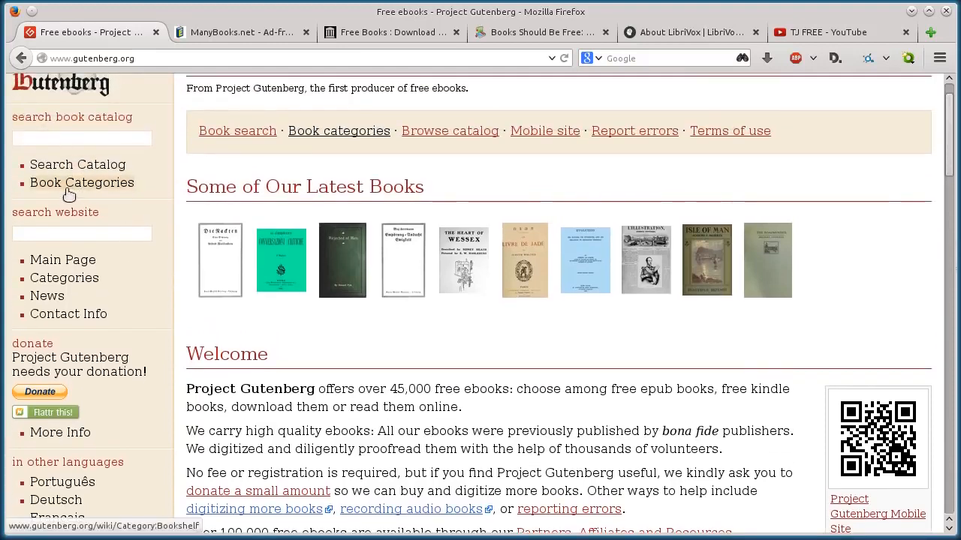
Open Project Gutenberg's Book Categories and scroll through the Bookshelf list.
click(81, 182)
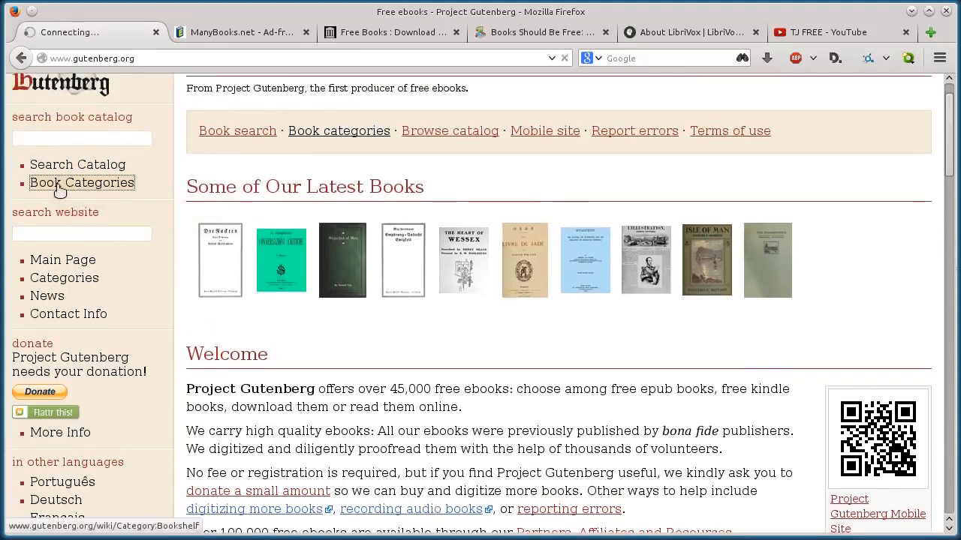
click(82, 182)
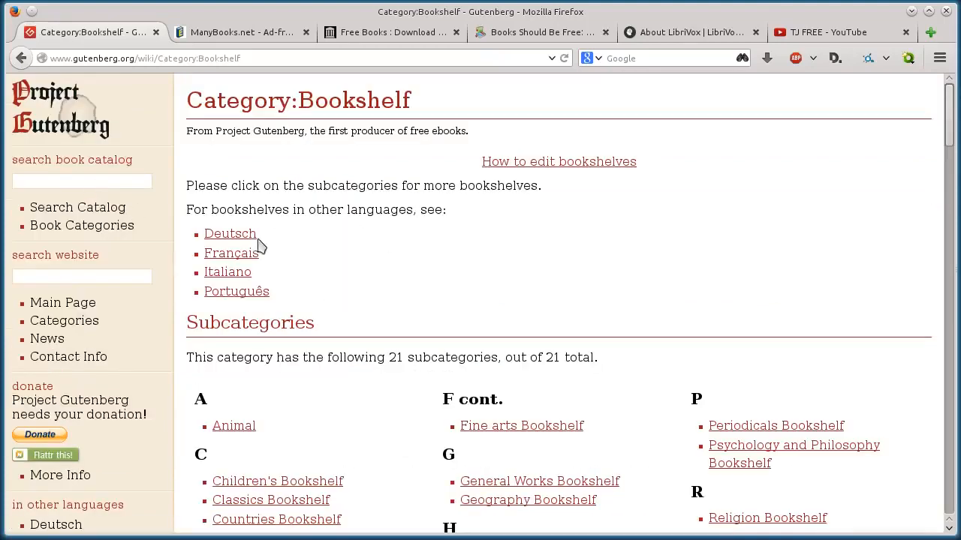
mouse_move(383, 250)
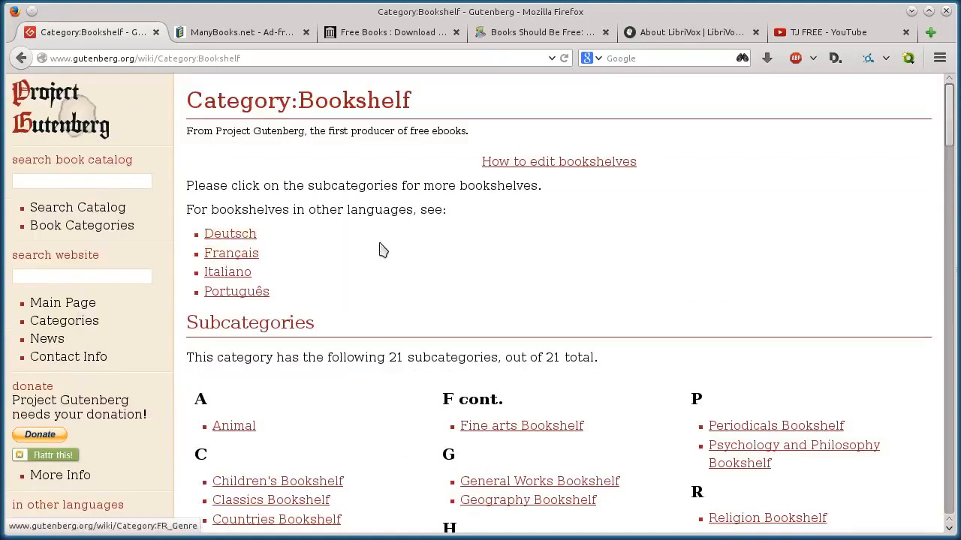
scroll(down, 3)
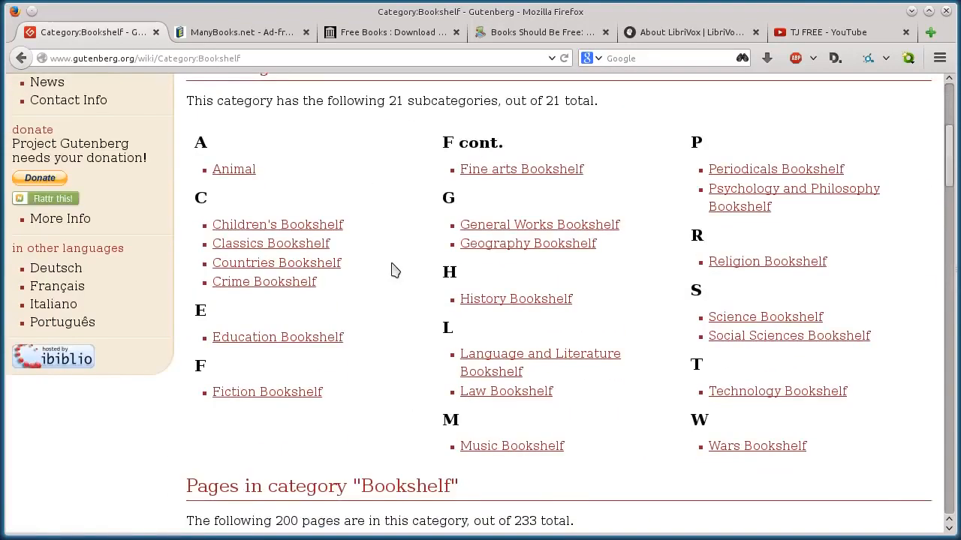
scroll(down, 3)
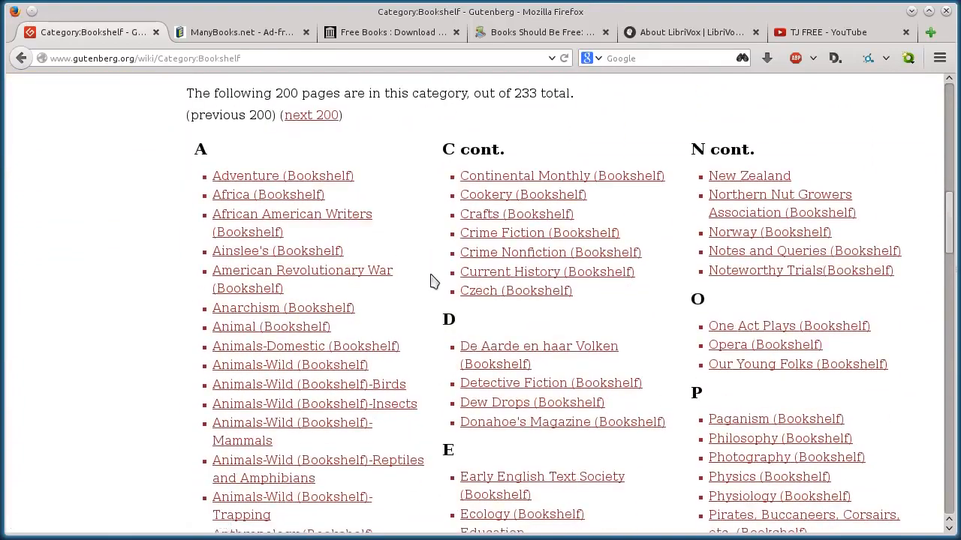
scroll(down, 3)
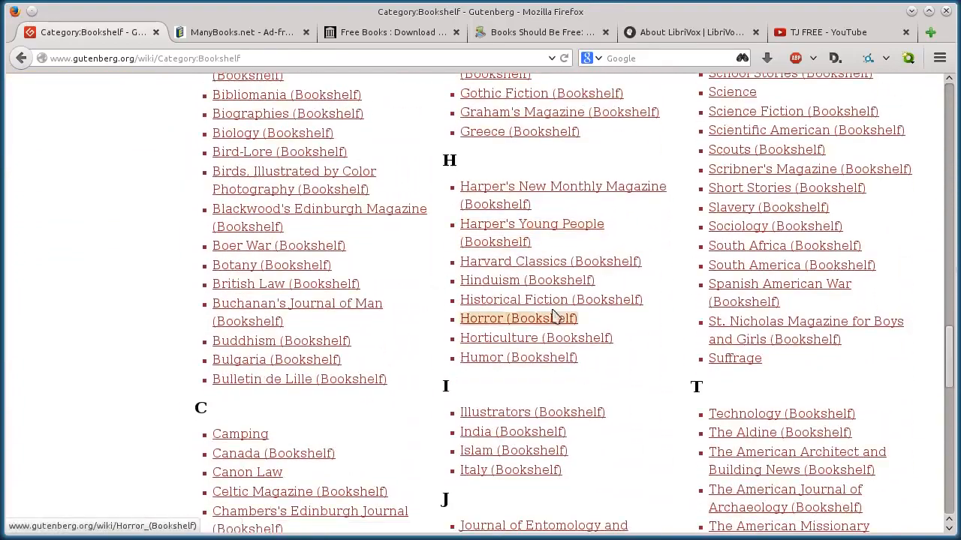
scroll(down, 3)
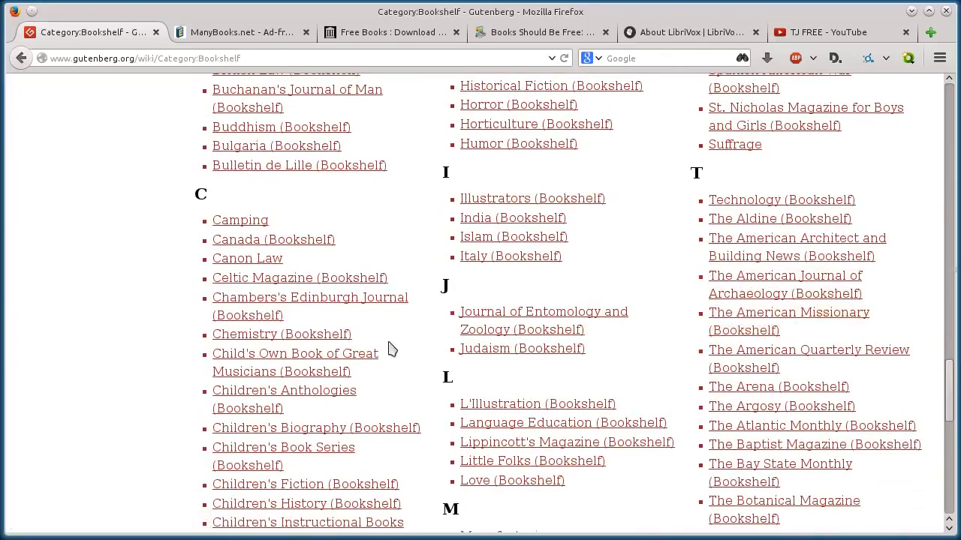
mouse_move(247, 258)
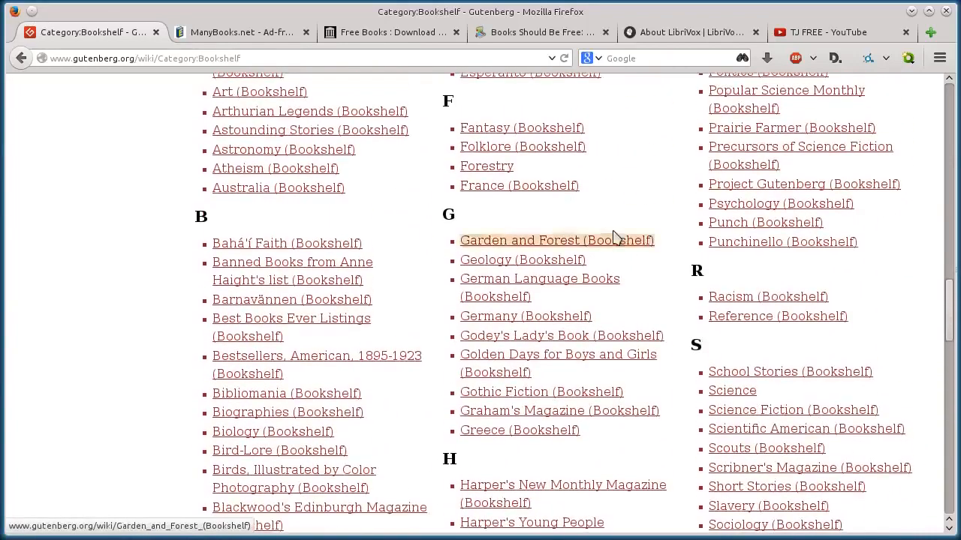
scroll(up, 3)
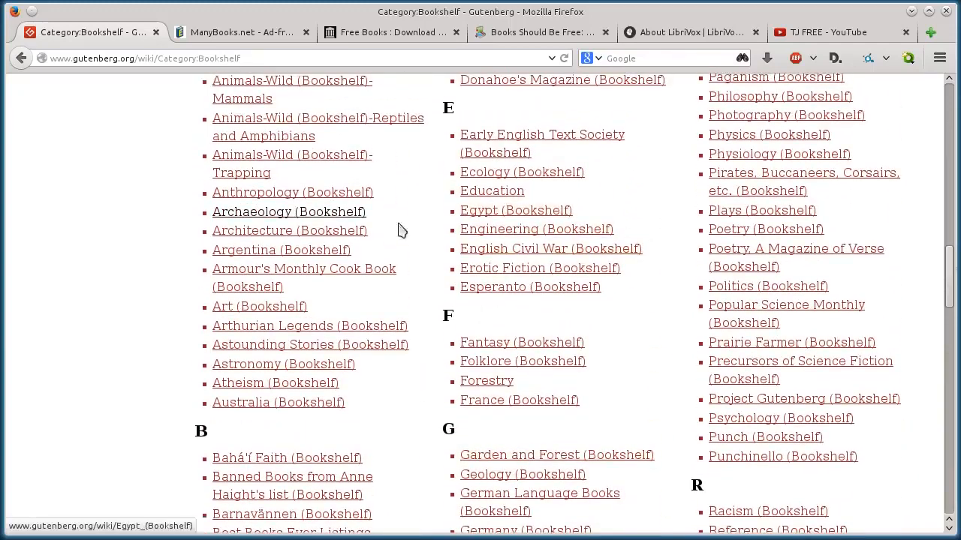
Open Archaeology (Bookshelf) and scroll through its book list.
click(288, 212)
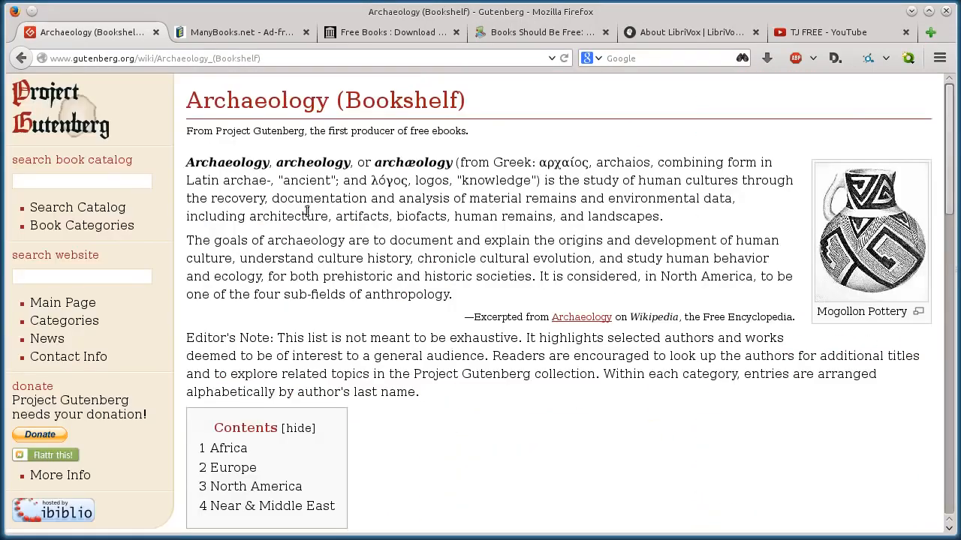
scroll(down, 3)
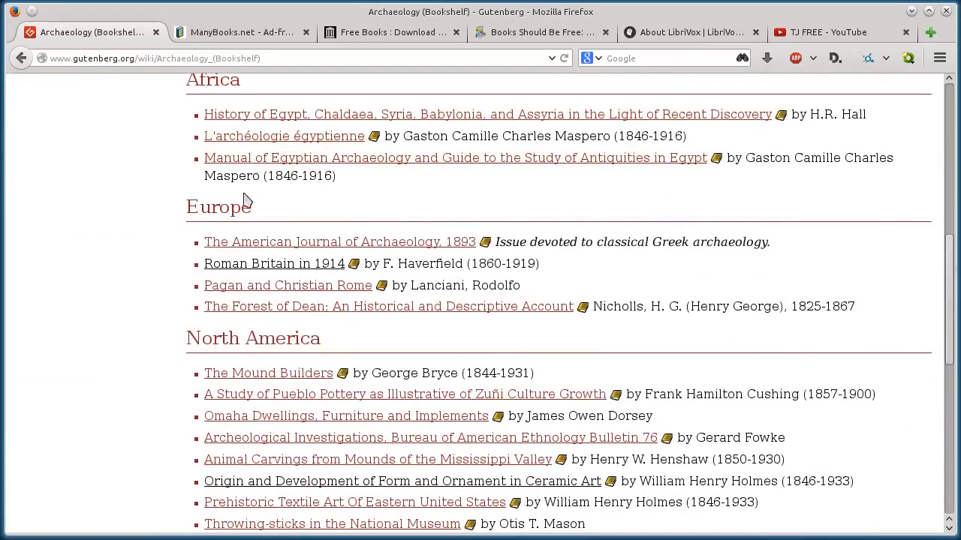
scroll(down, 3)
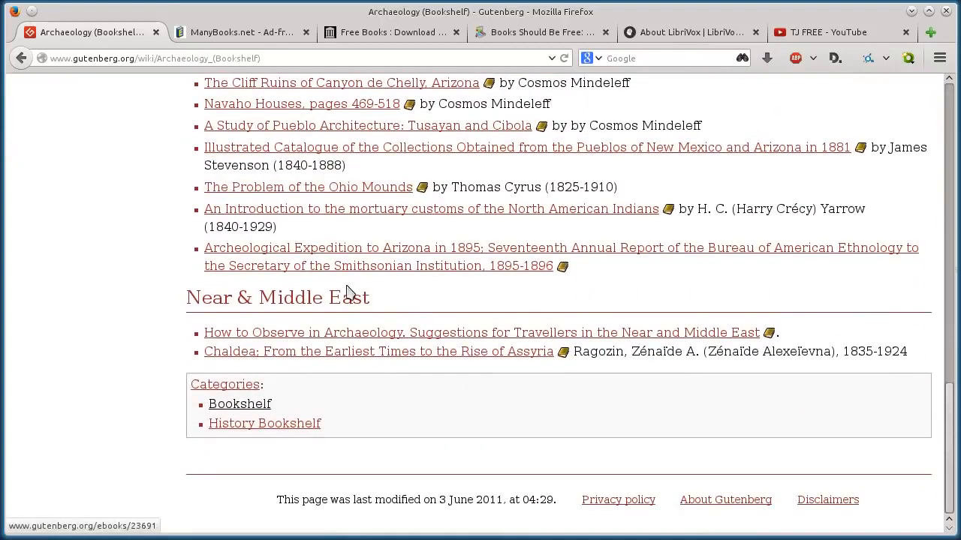
scroll(up, 3)
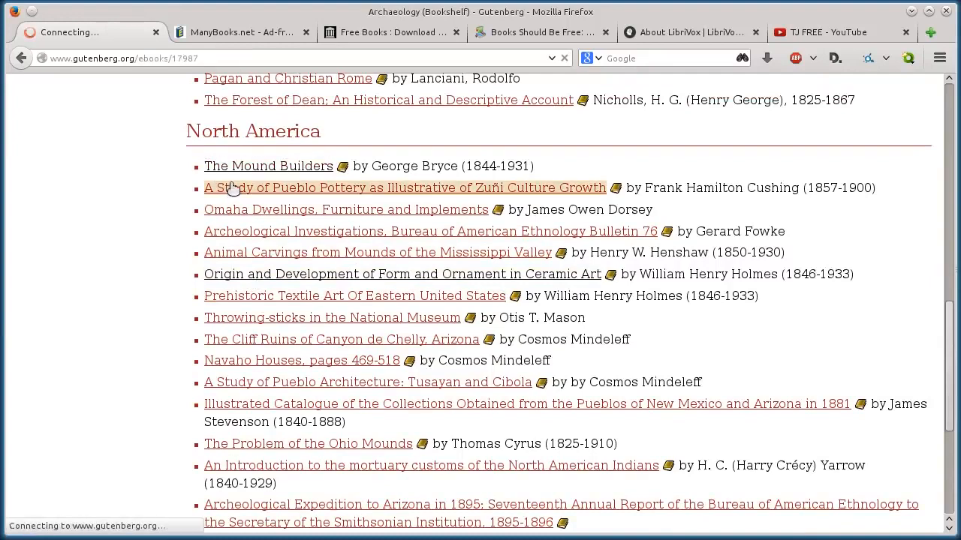
Open The Mound Builders and save its 'EPUB (with images)' file.
click(268, 166)
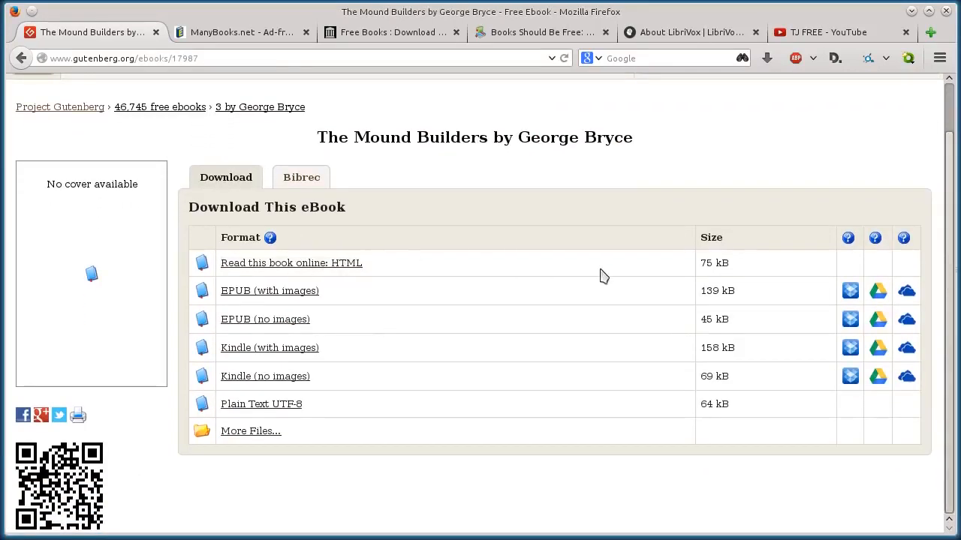
mouse_move(338, 268)
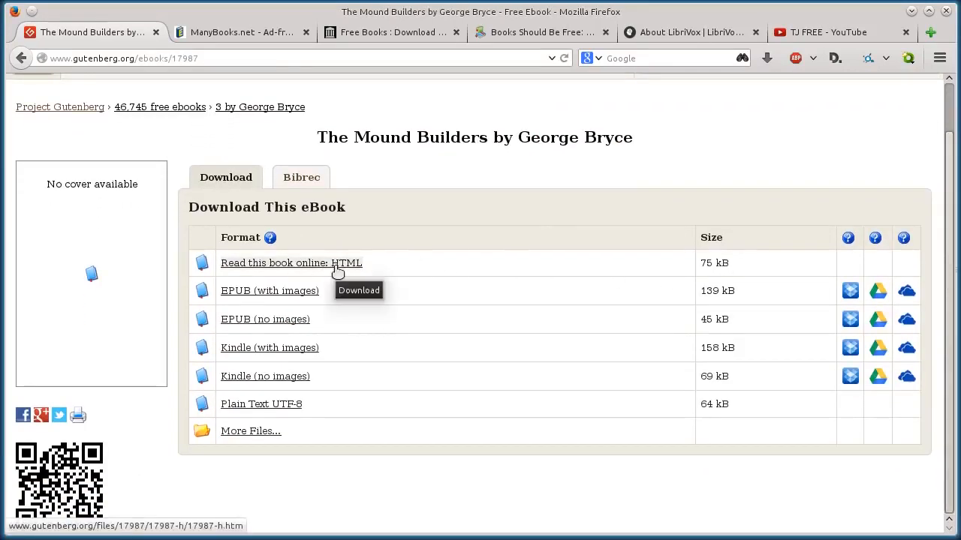
mouse_move(261, 291)
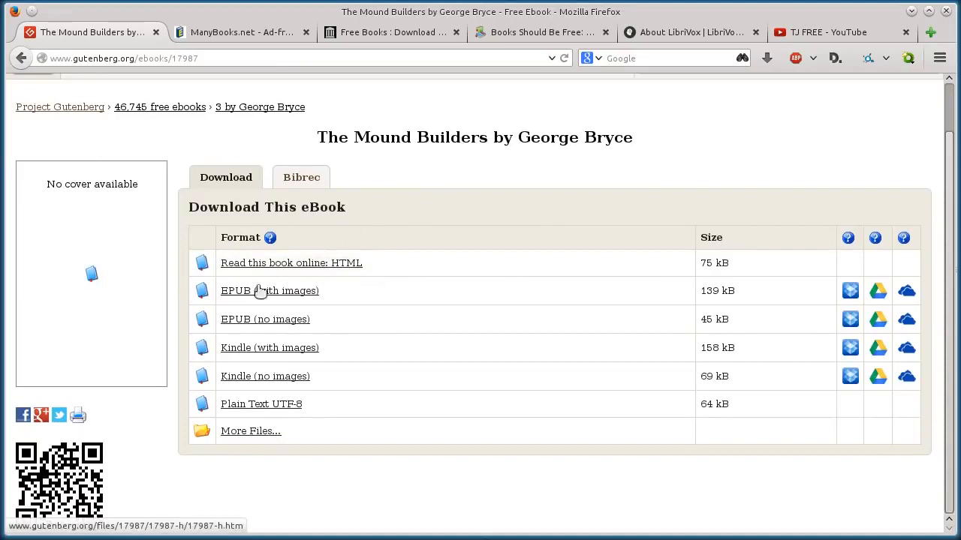
mouse_move(248, 290)
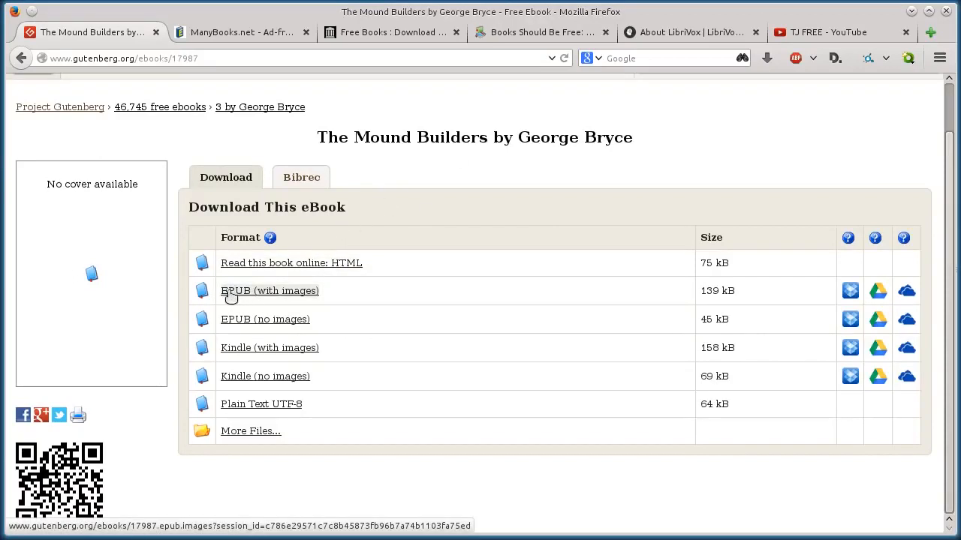
mouse_move(265, 319)
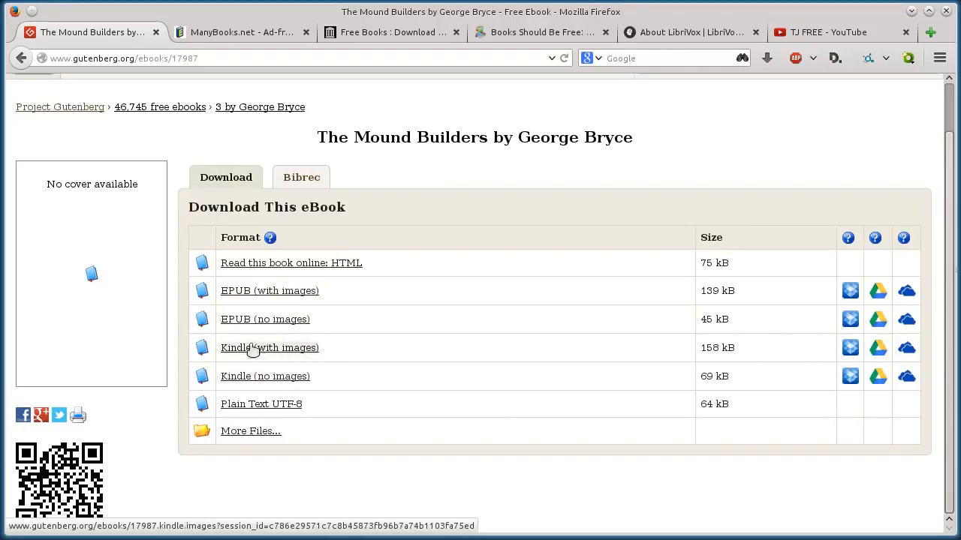
click(270, 290)
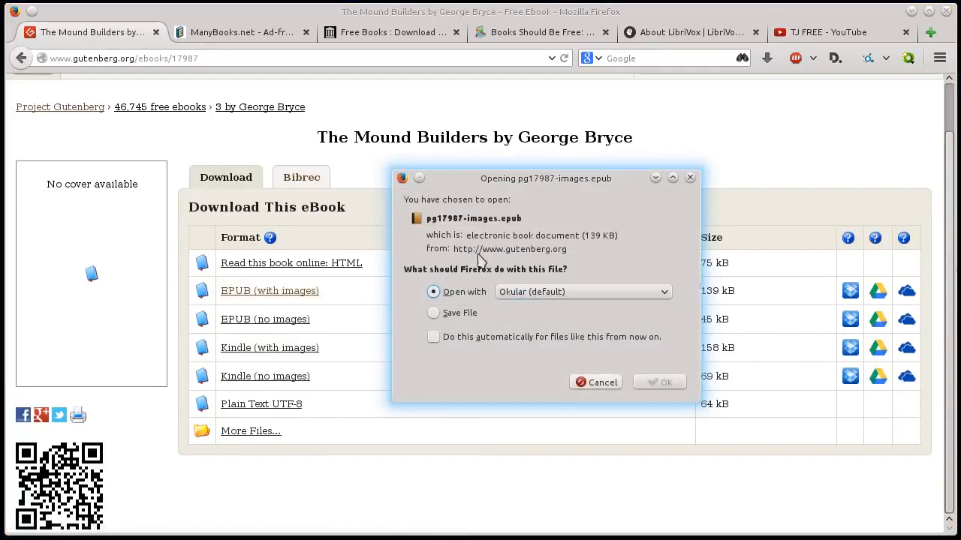
click(595, 382)
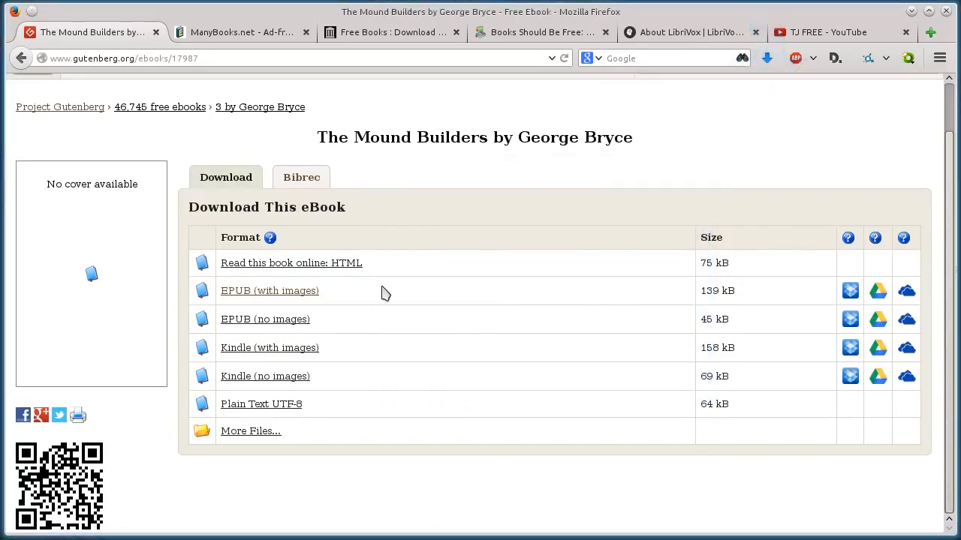
click(250, 430)
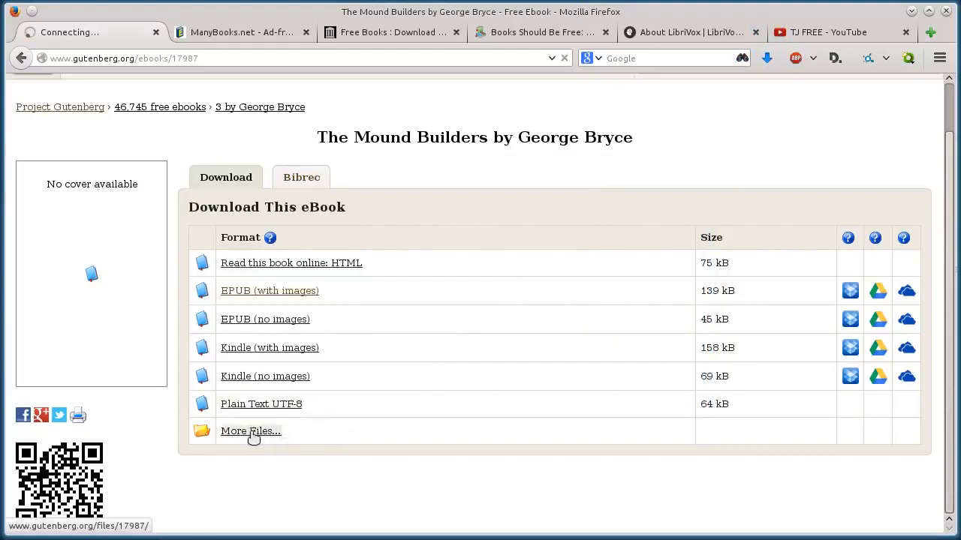
View the book's 'More Files...' index, then go back to the Archaeology bookshelf.
click(250, 431)
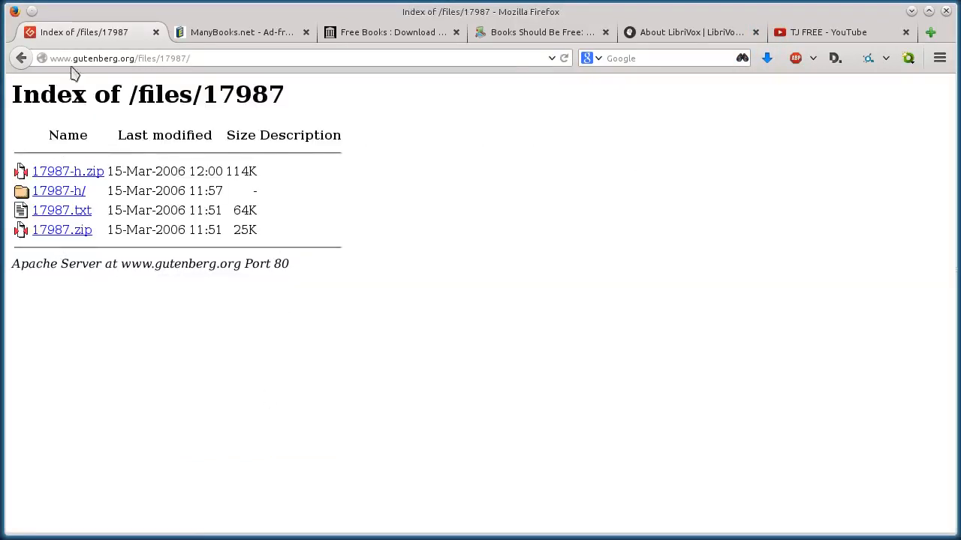
click(21, 57)
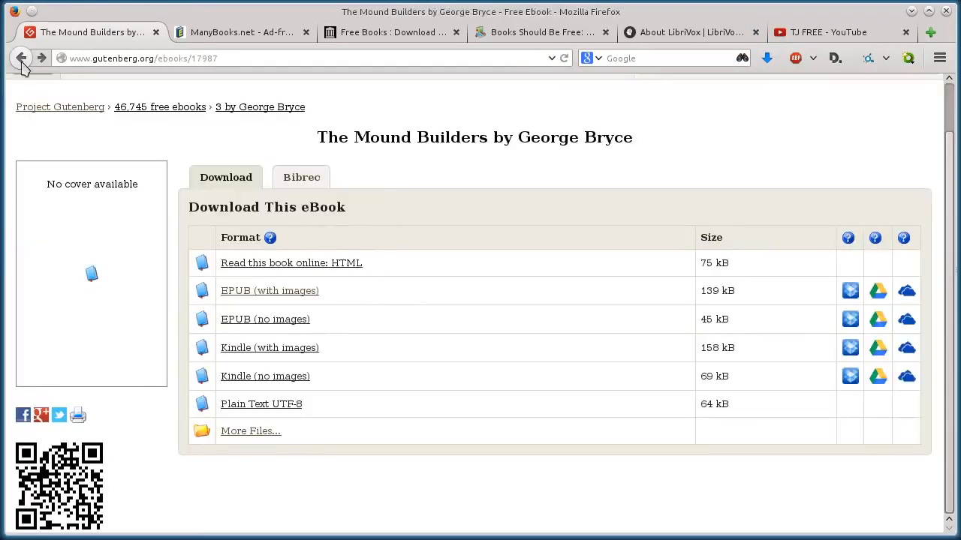
click(21, 58)
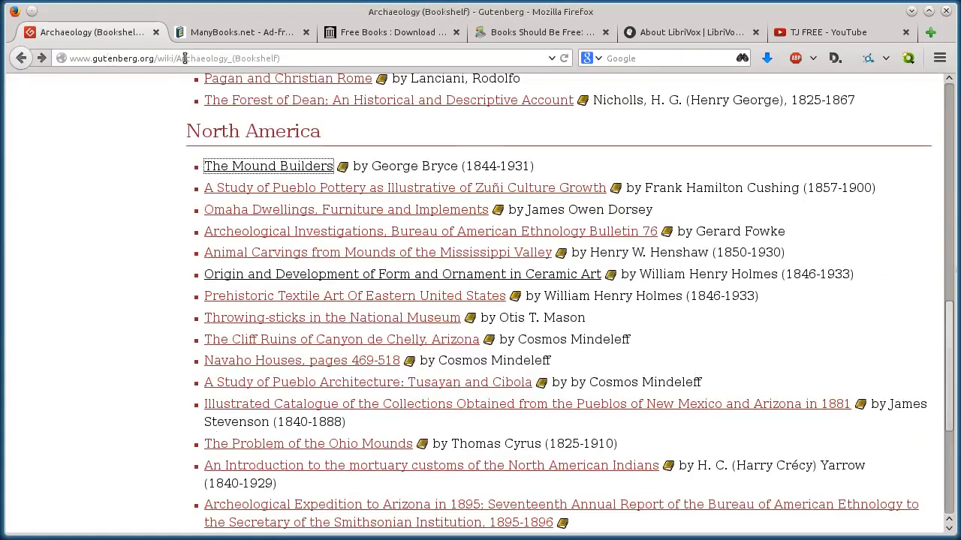
On ManyBooks, open GENRES, then Adventure, and select '20000 Lieues sous les mers'.
click(240, 32)
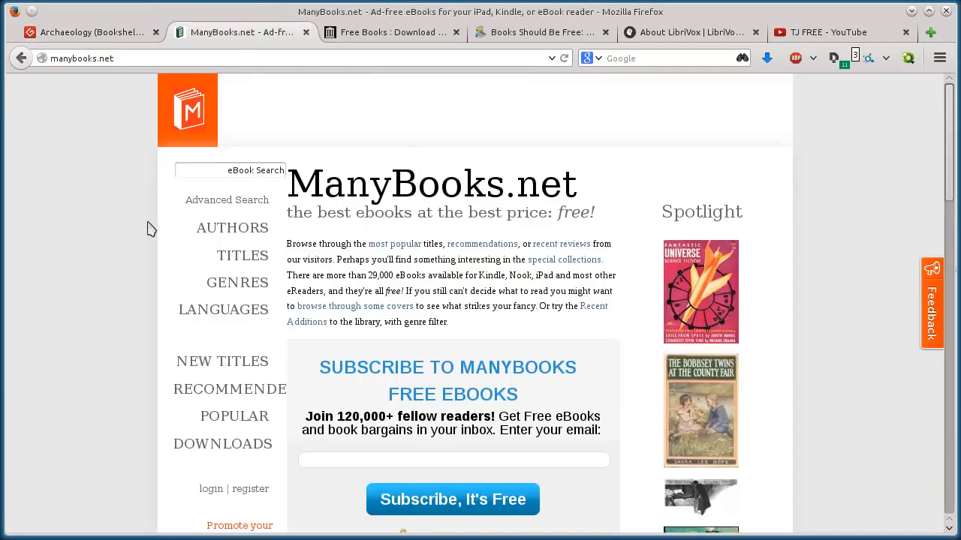
scroll(down, 3)
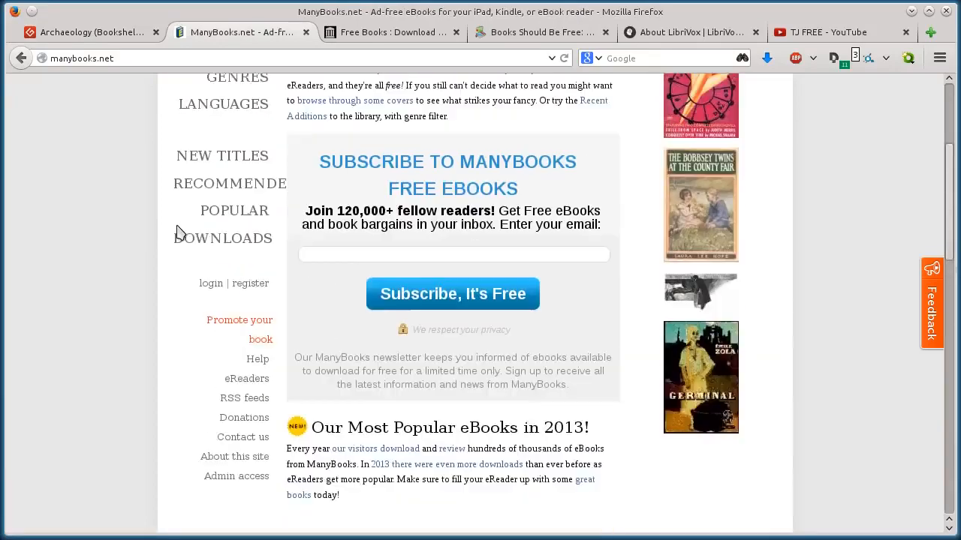
scroll(up, 3)
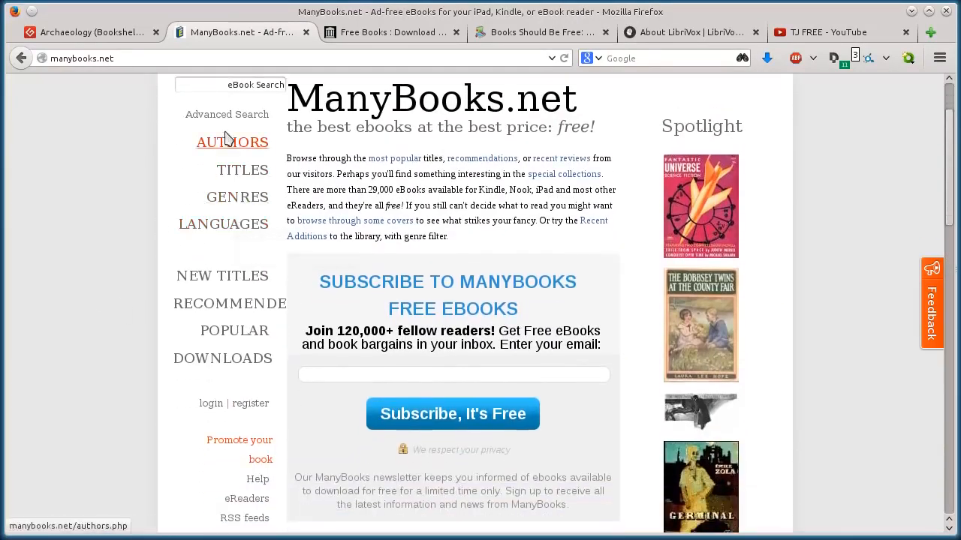
click(237, 196)
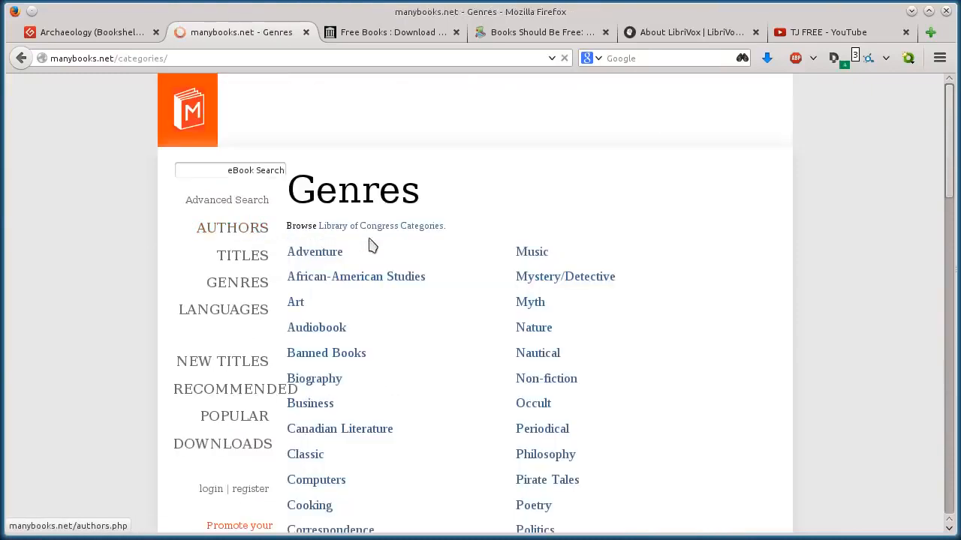
mouse_move(314, 252)
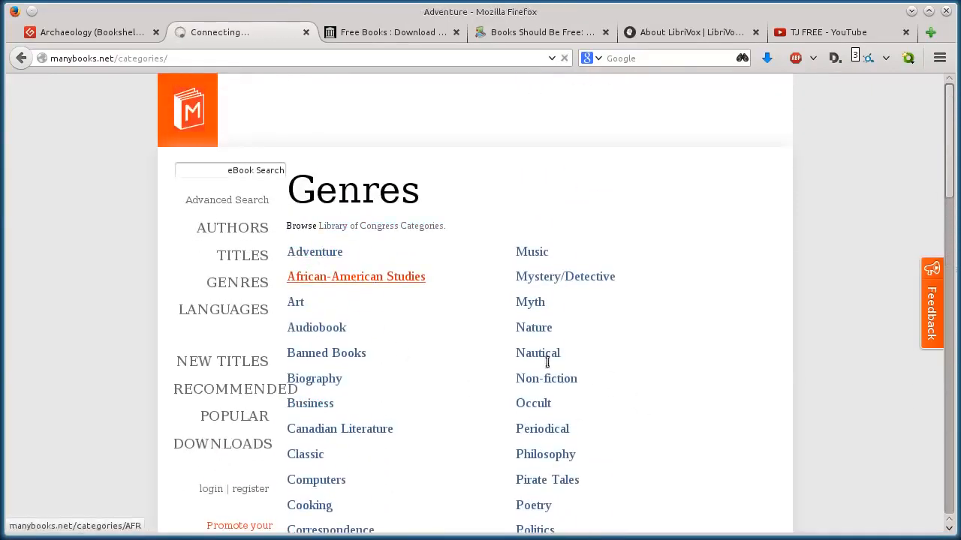
click(315, 252)
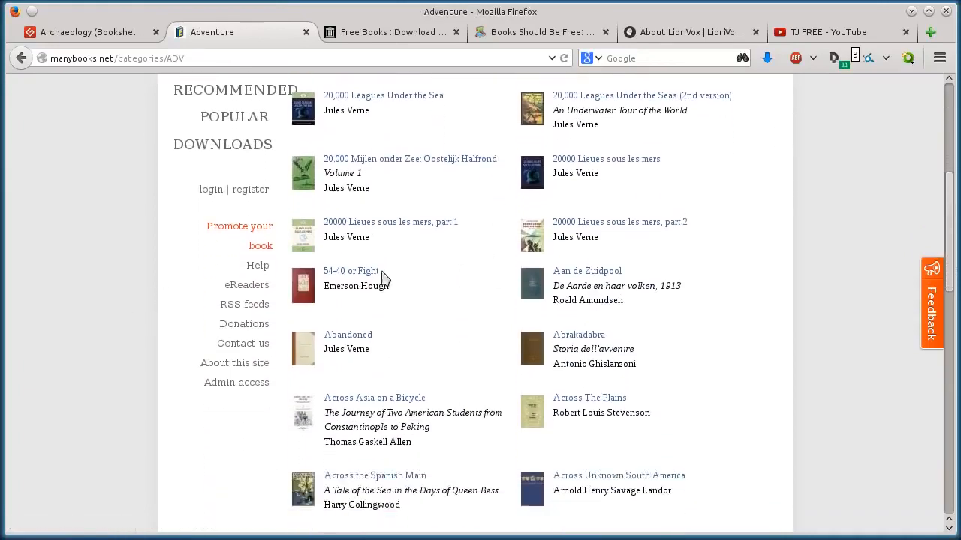
mouse_move(606, 159)
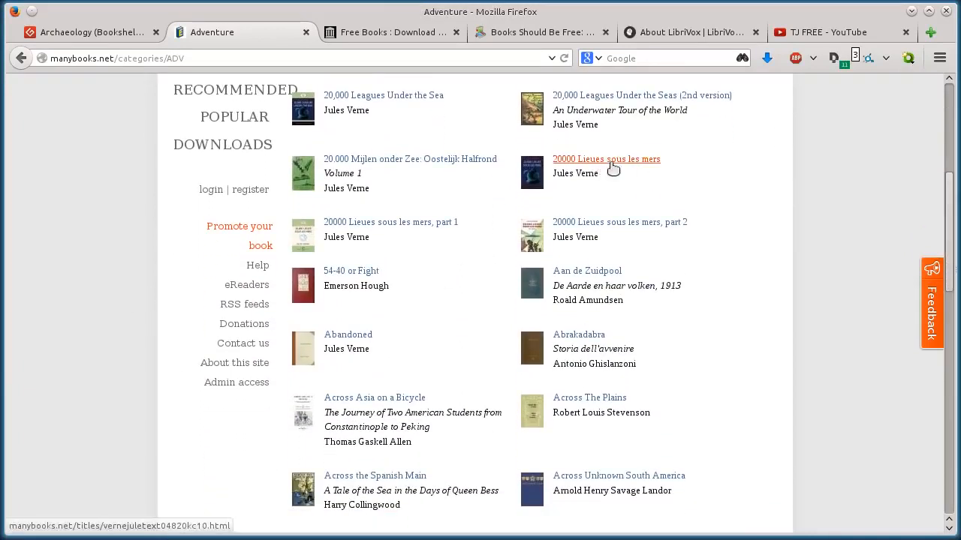
click(605, 159)
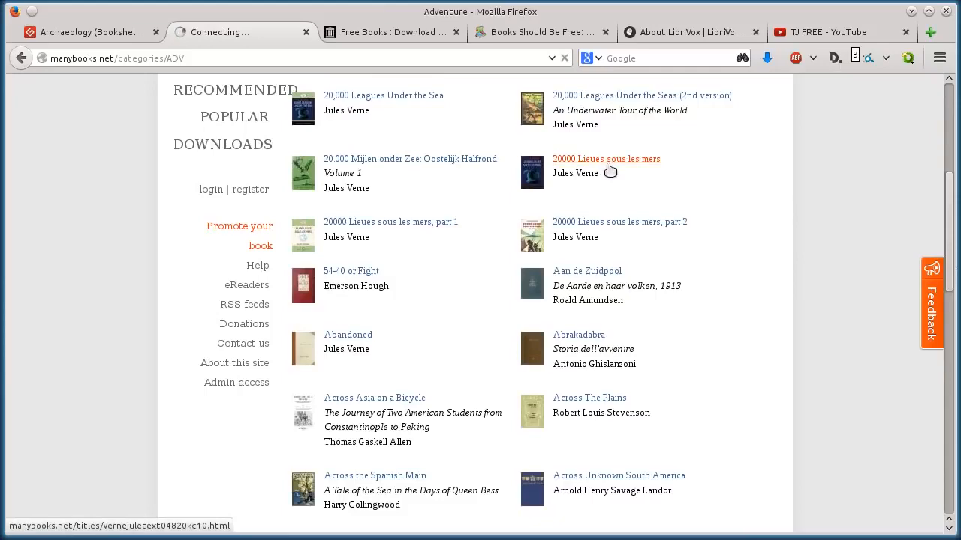
Look over the book page and choose 'ePub (.epub)' in the Download dropdown.
click(605, 158)
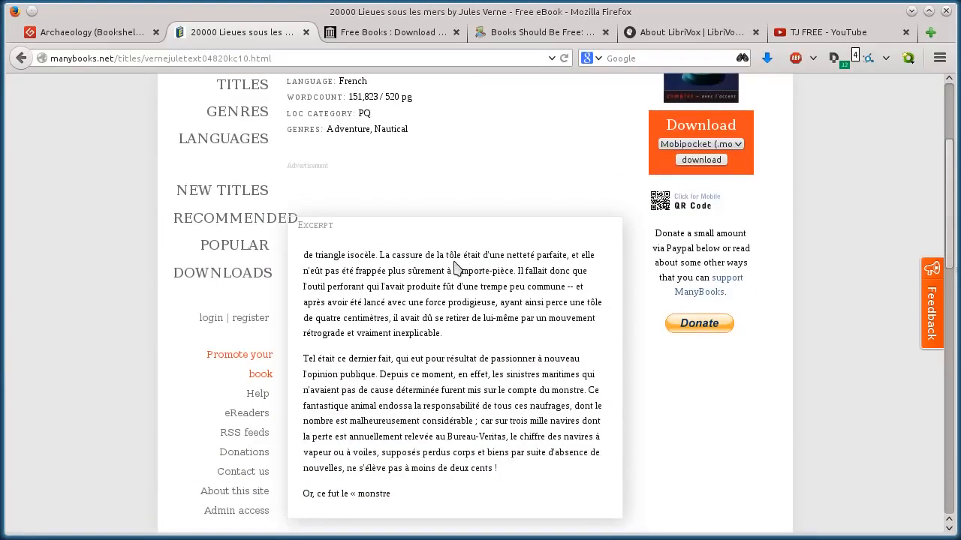
scroll(up, 3)
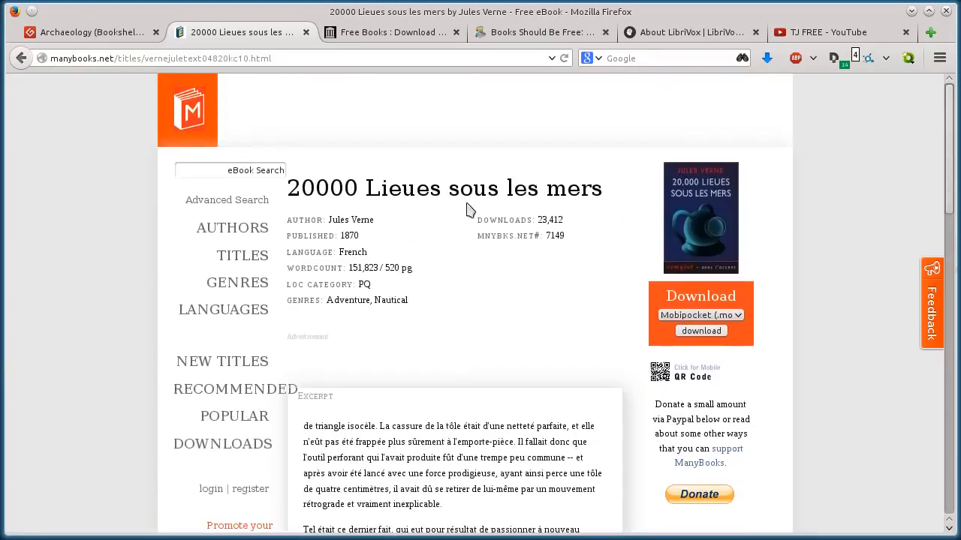
scroll(down, 3)
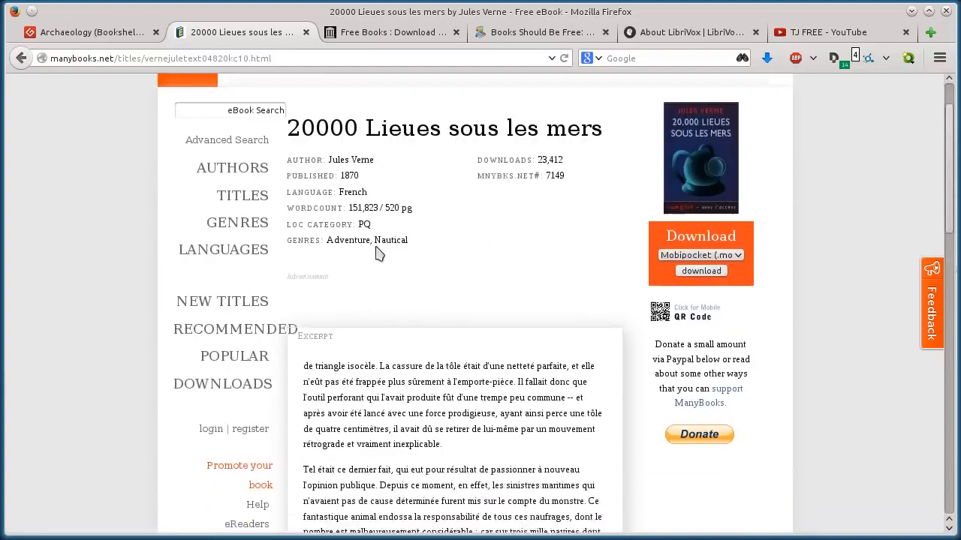
scroll(down, 3)
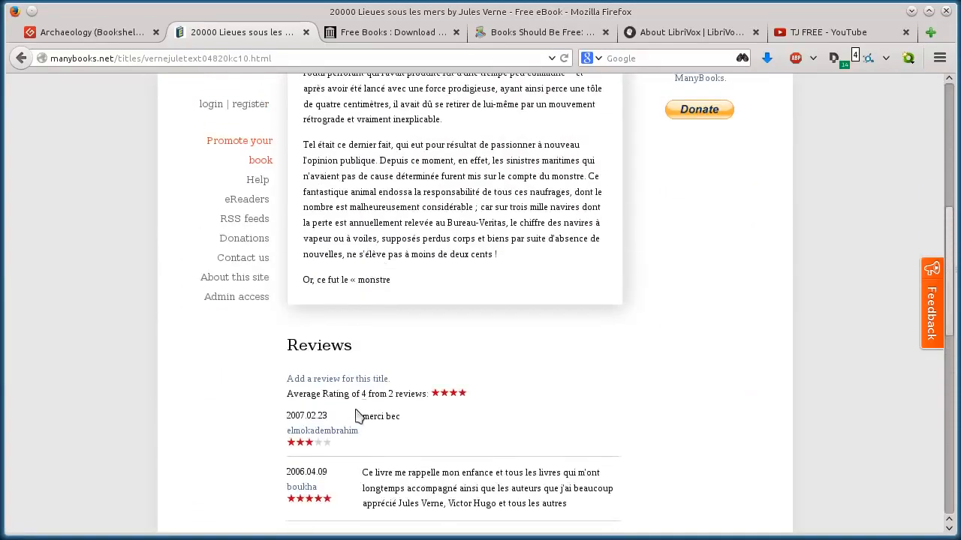
scroll(up, 3)
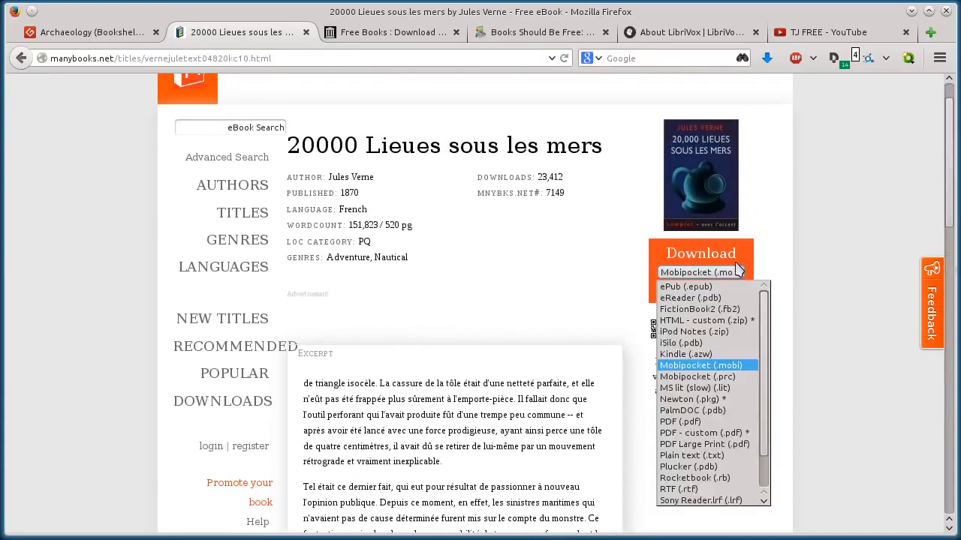
mouse_move(698, 398)
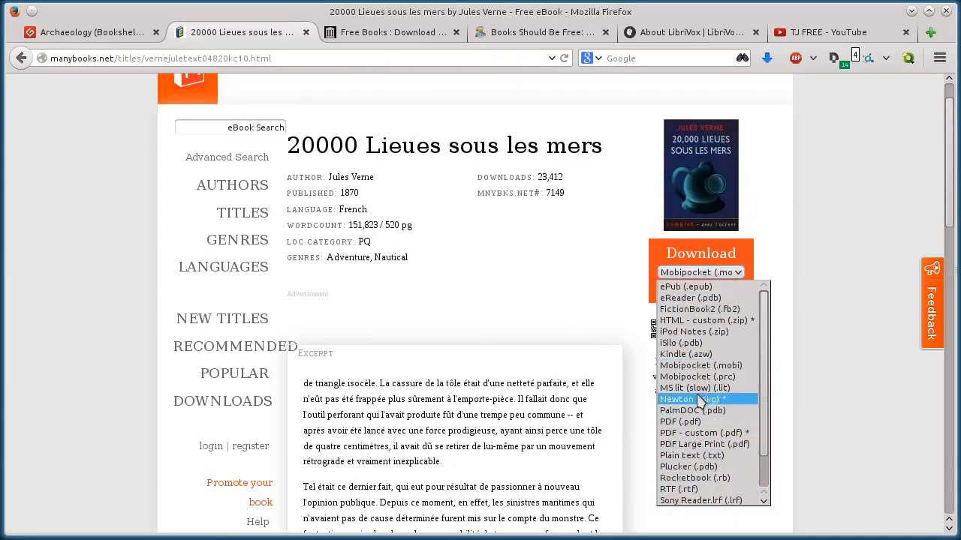
click(679, 421)
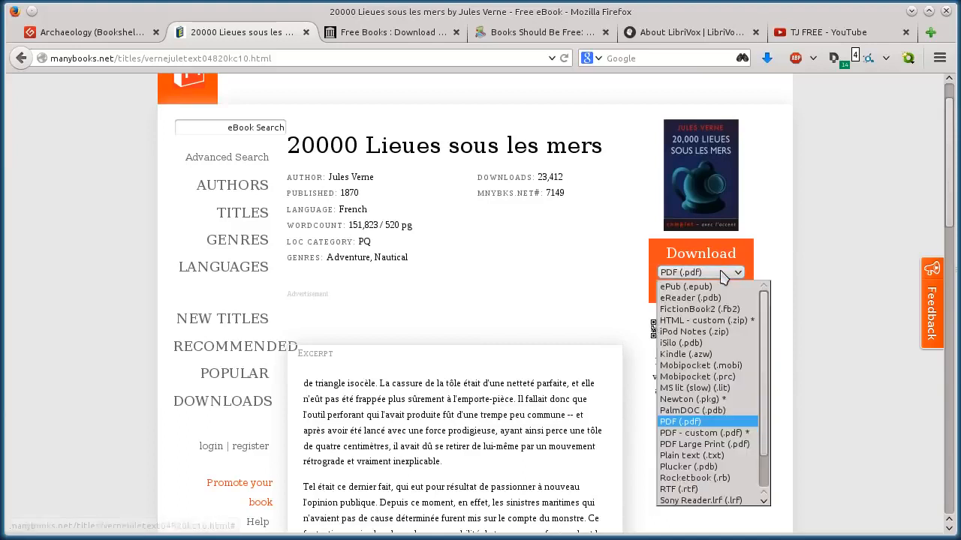
click(685, 286)
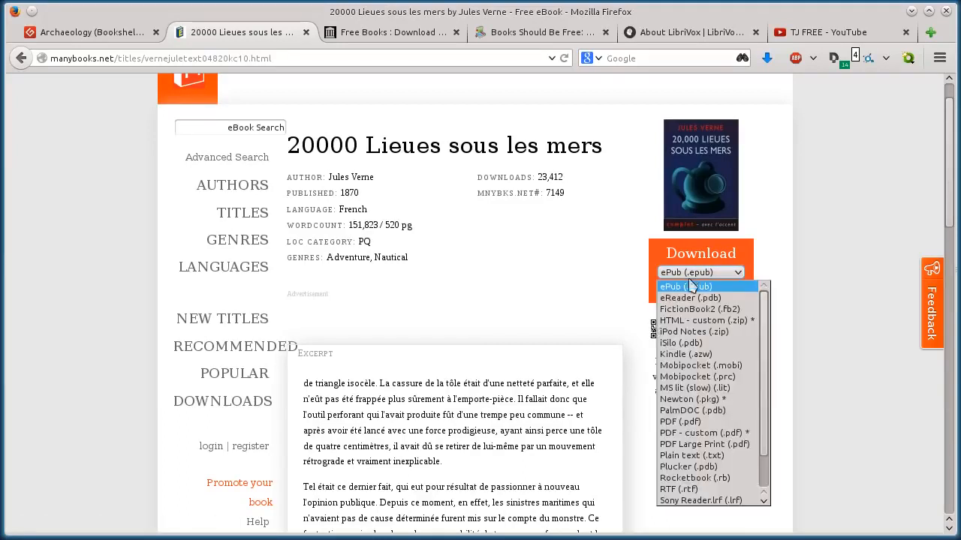
mouse_move(683, 309)
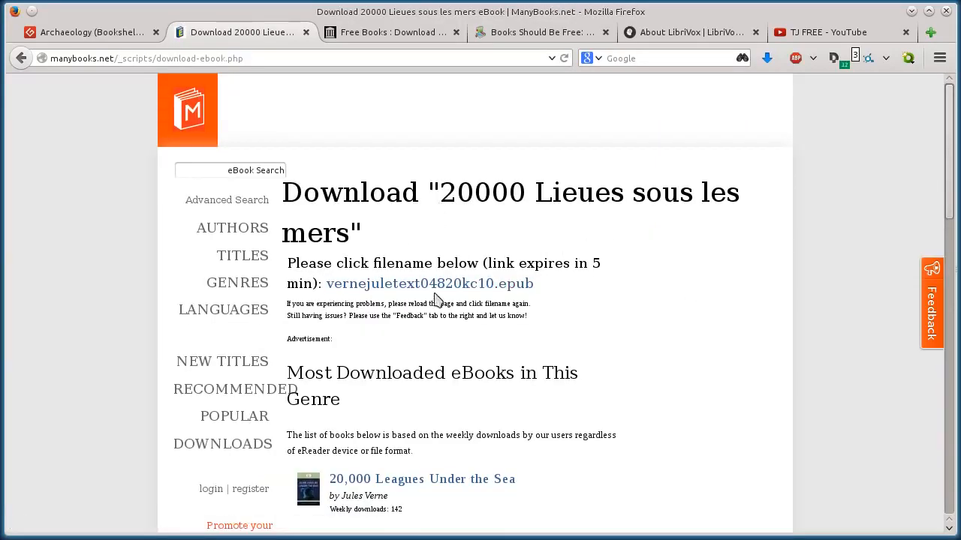
Download the ePub file and confirm it in the Firefox downloads panel.
click(429, 284)
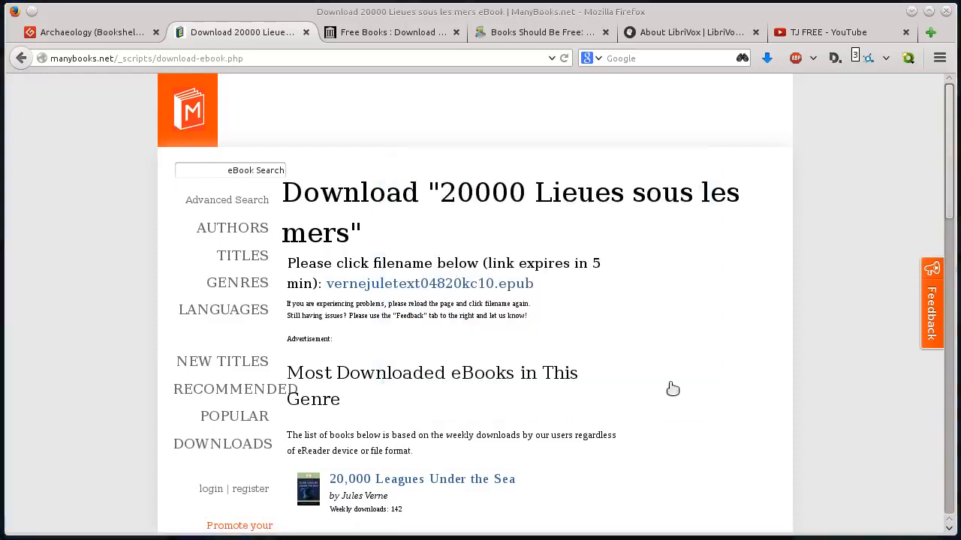
click(766, 57)
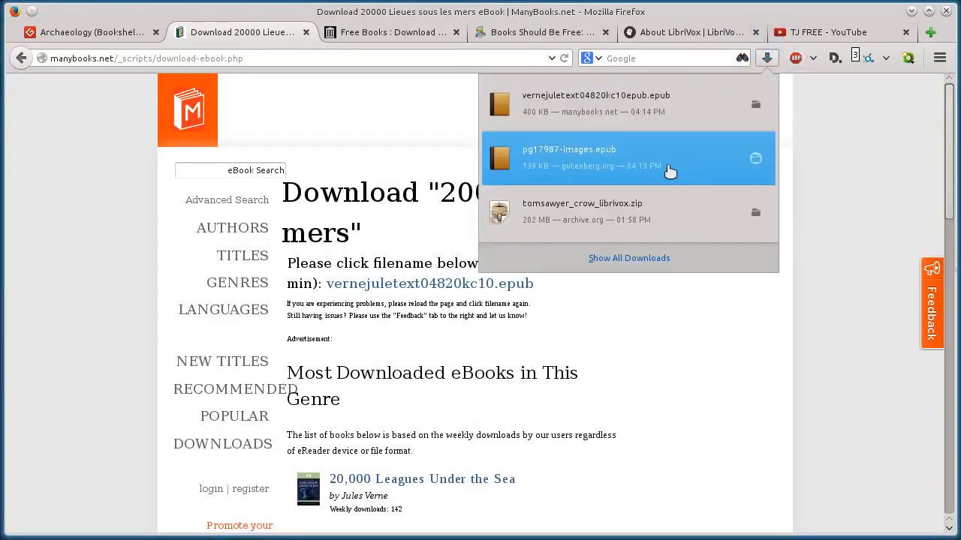
click(367, 43)
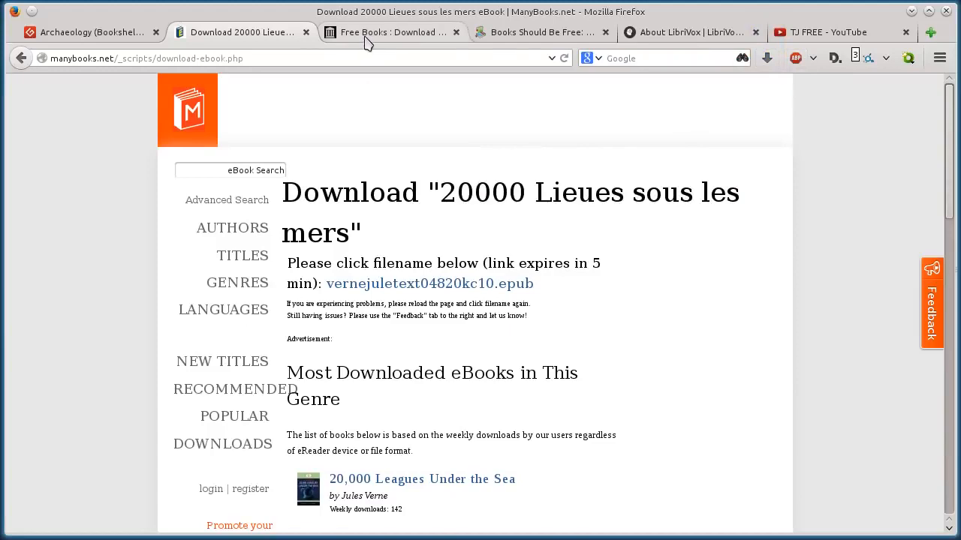
On Internet Archive, open the American Libraries sub-collection.
click(390, 33)
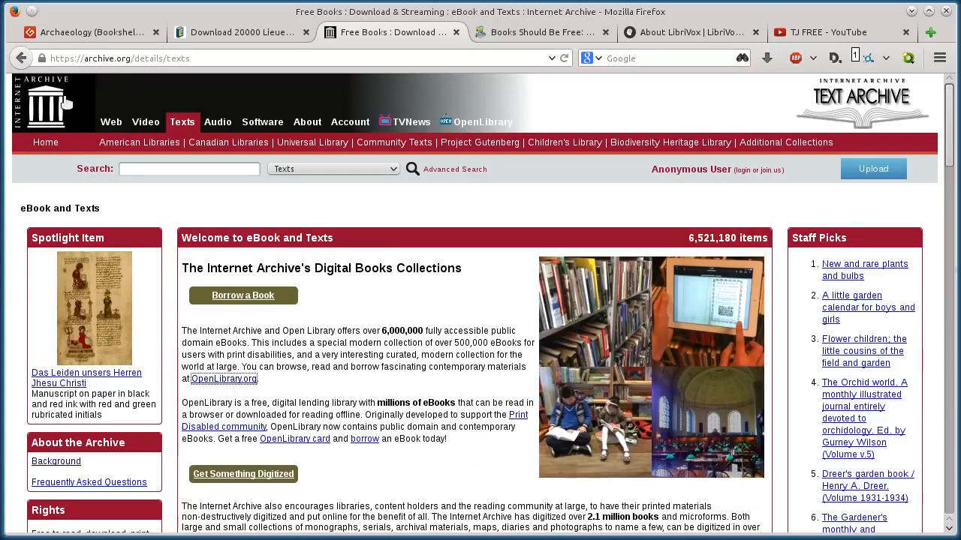
mouse_move(262, 122)
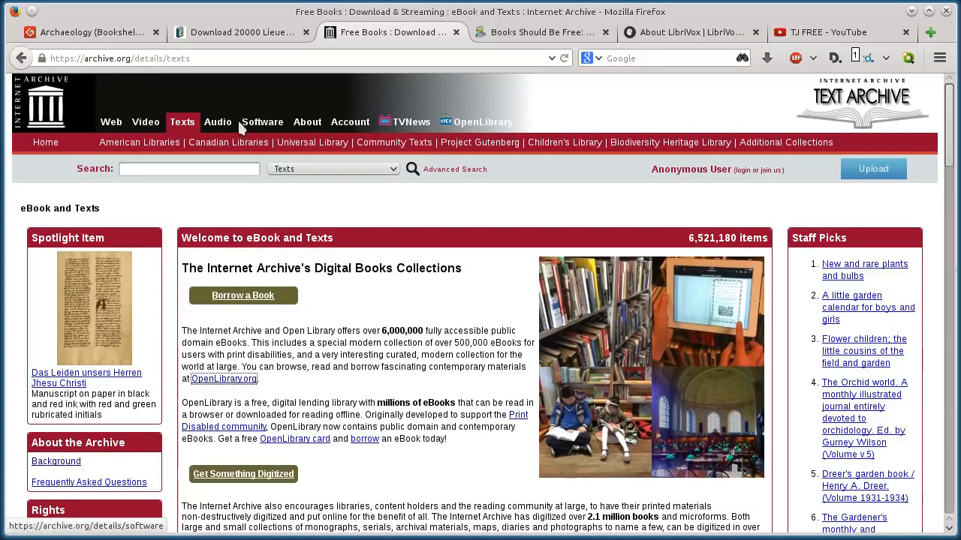
mouse_move(128, 135)
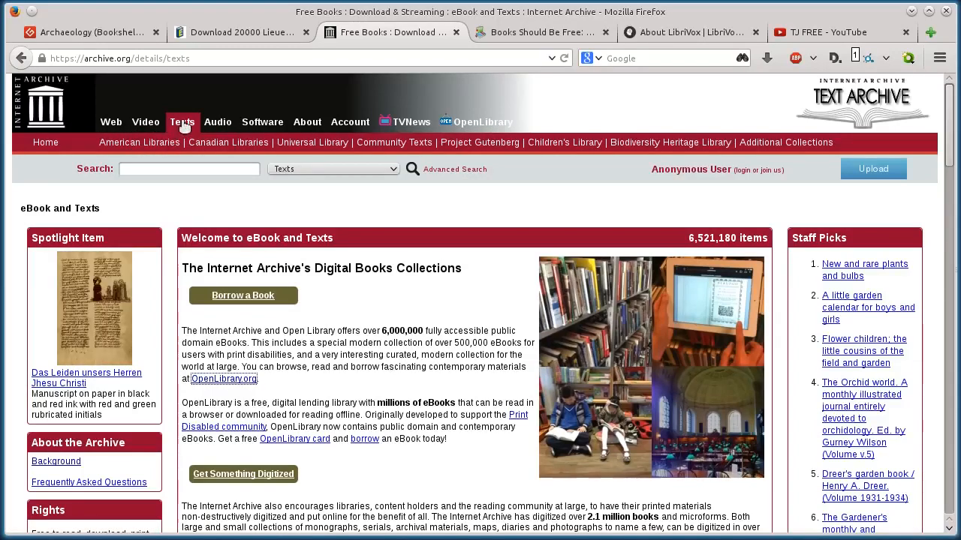
scroll(down, 3)
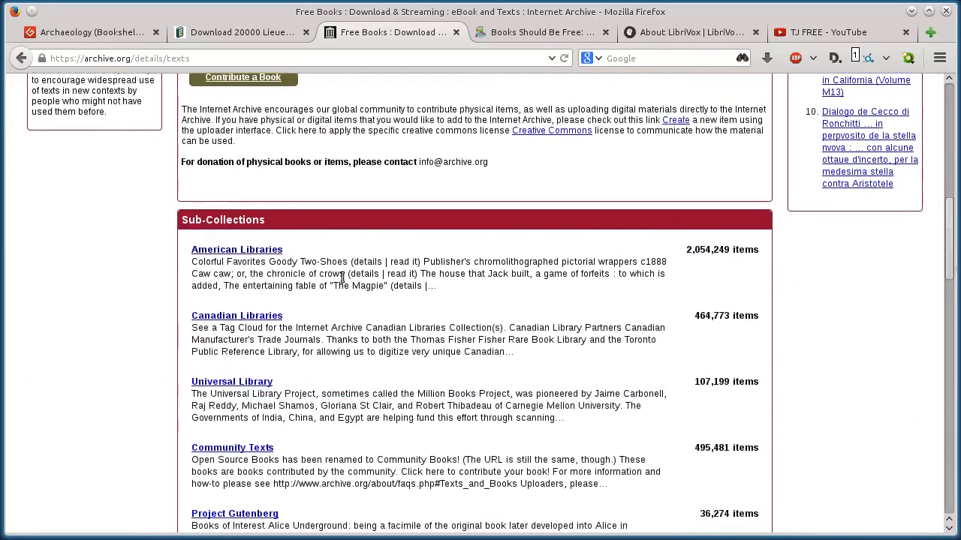
scroll(down, 3)
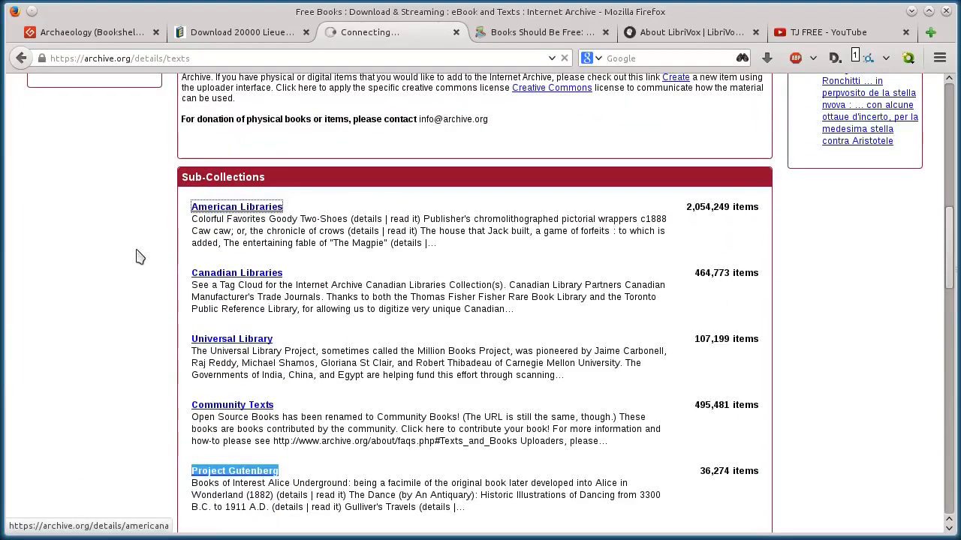
click(236, 206)
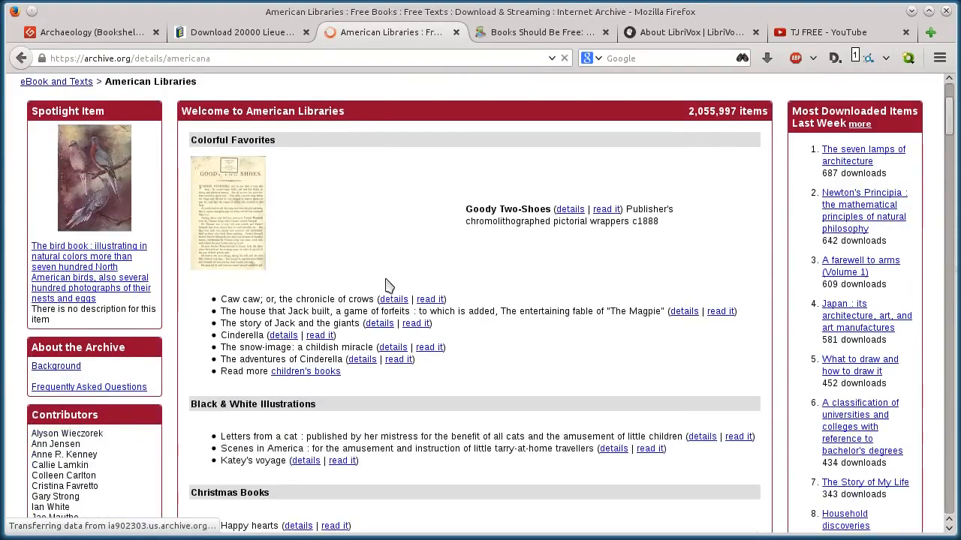
Scroll through the featured books and open the Little women details page.
scroll(down, 3)
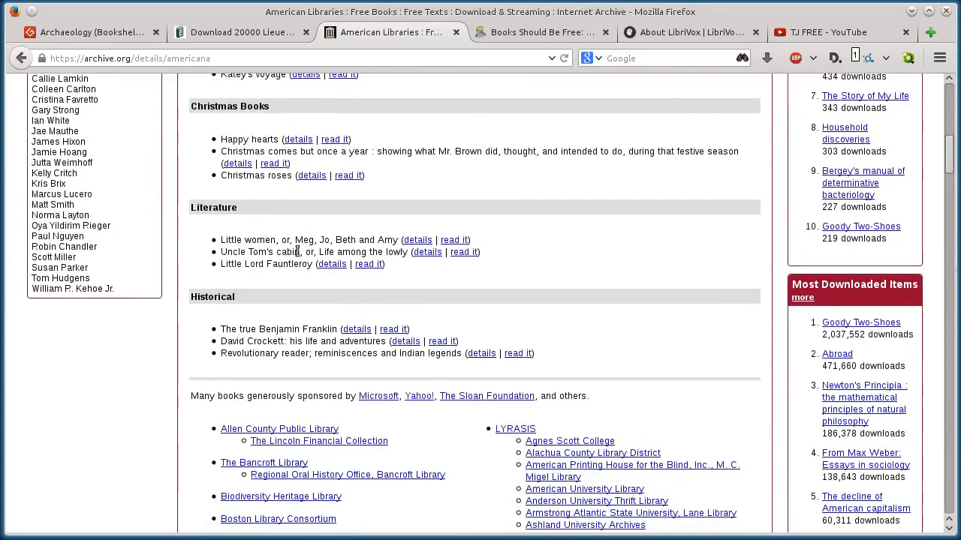
mouse_move(418, 185)
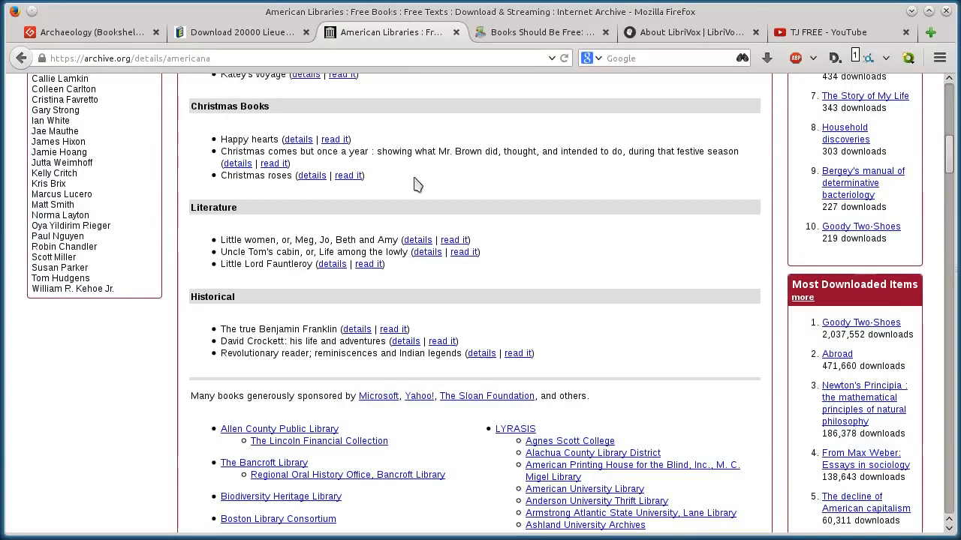
scroll(down, 3)
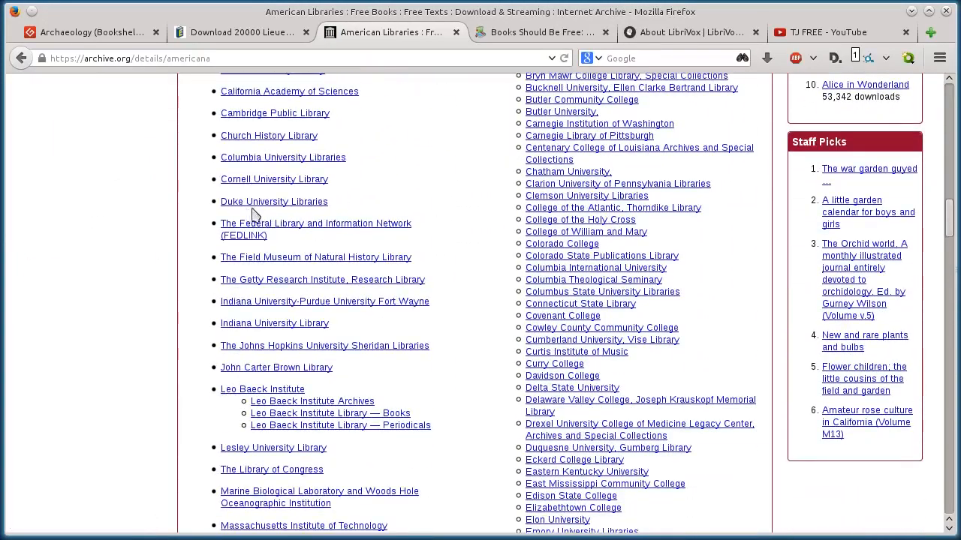
scroll(down, 3)
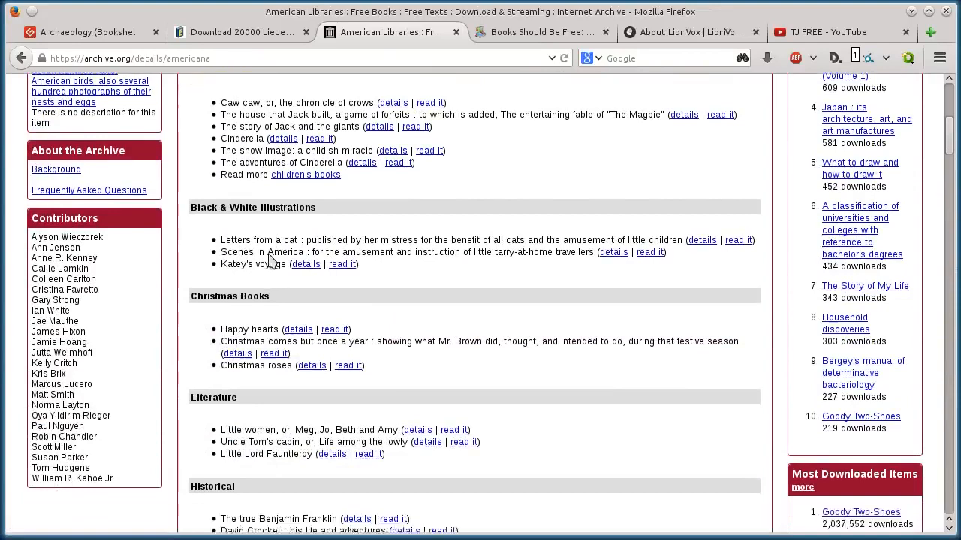
scroll(down, 3)
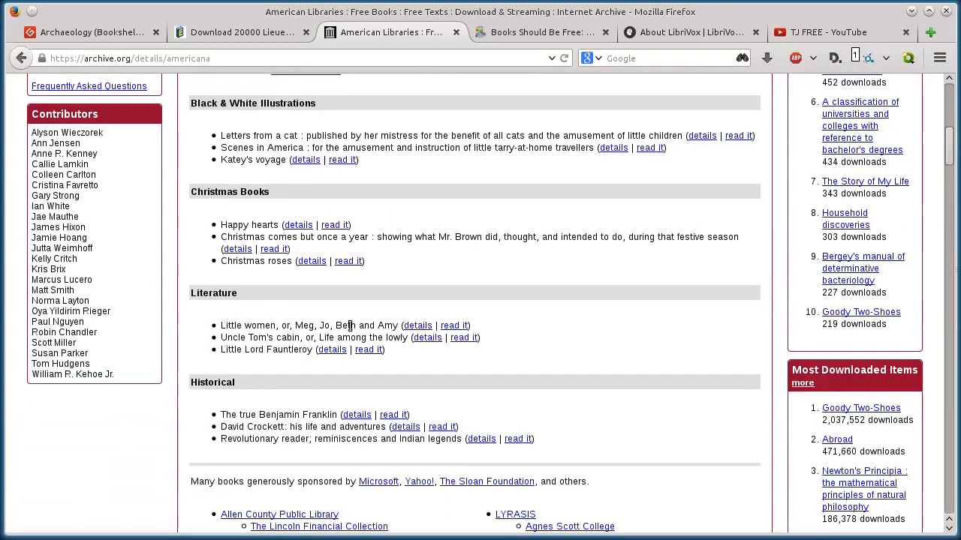
click(417, 325)
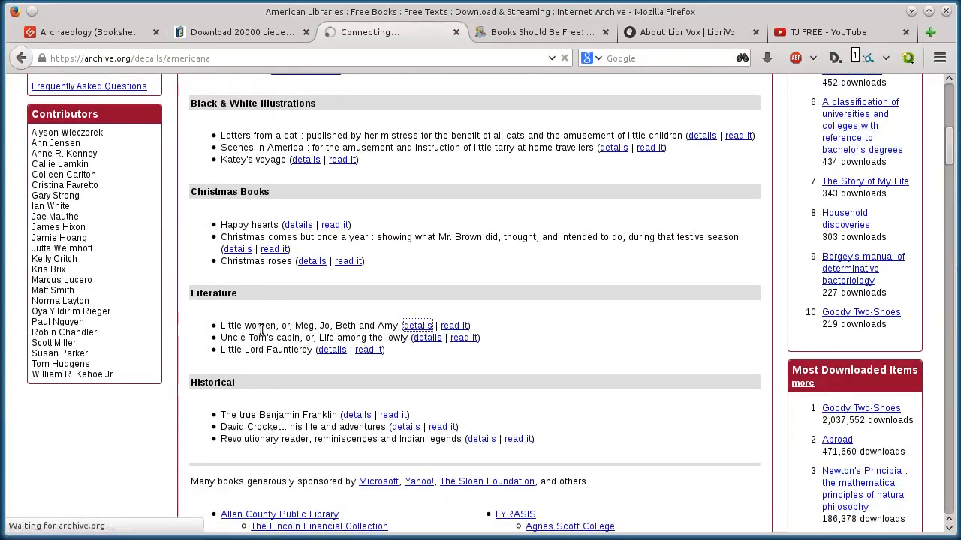
Flip through the Little Women preview and scroll its metadata and reviews.
click(418, 324)
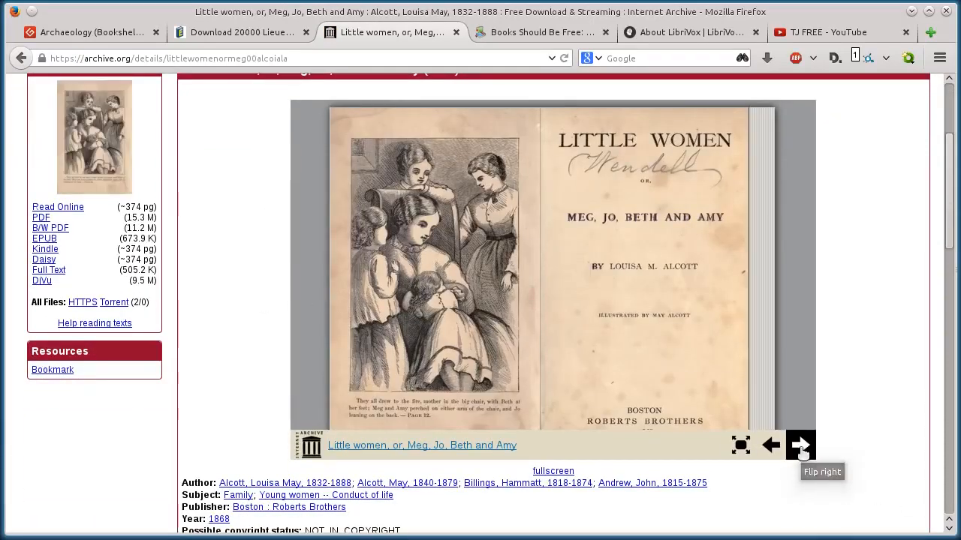
click(800, 445)
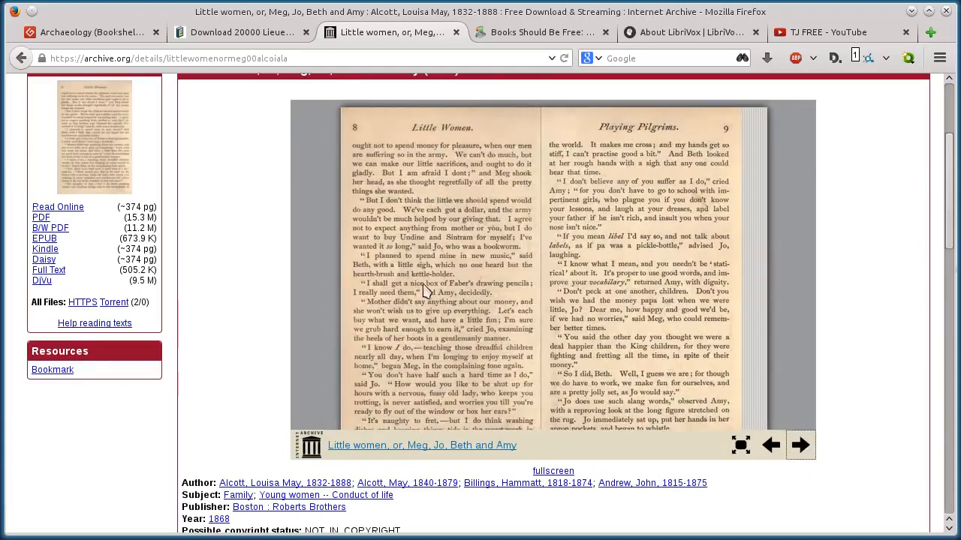
scroll(down, 3)
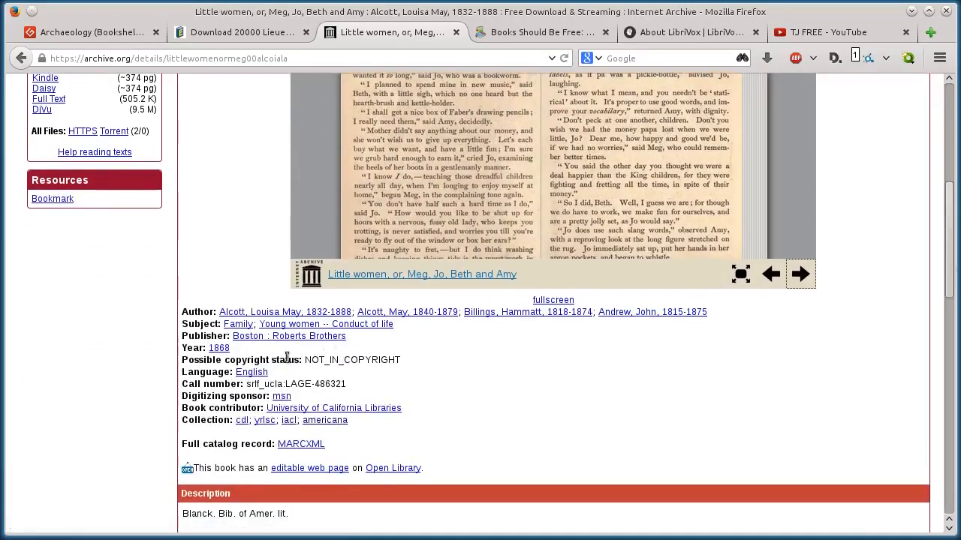
scroll(down, 3)
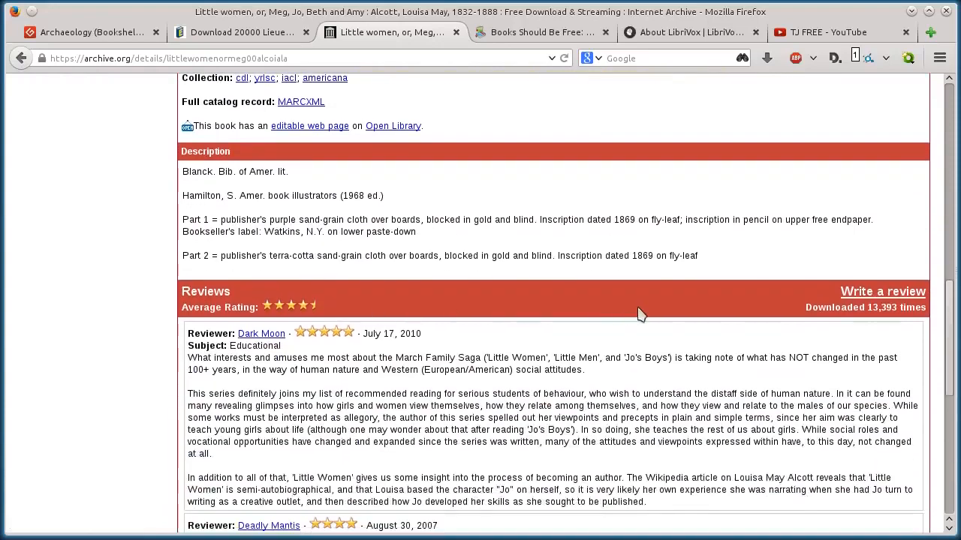
scroll(up, 3)
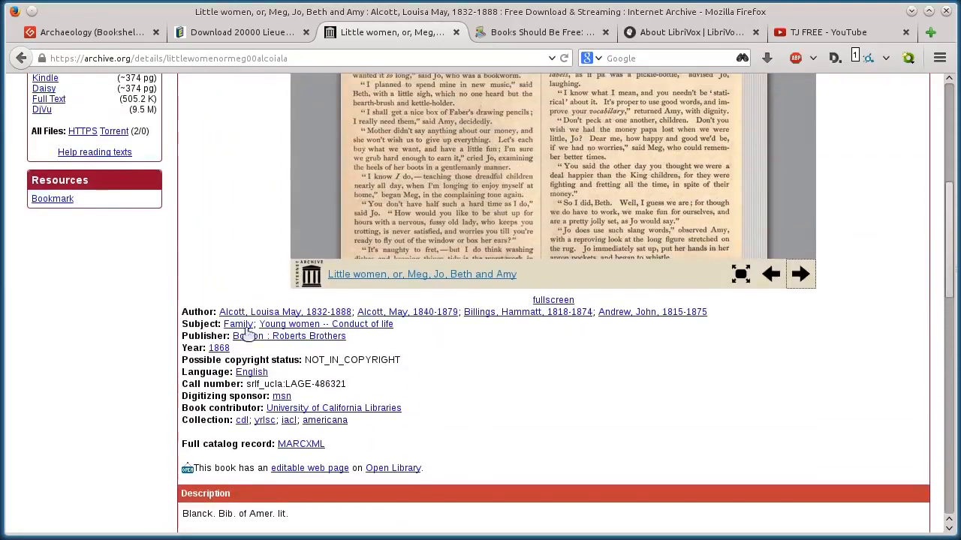
scroll(up, 3)
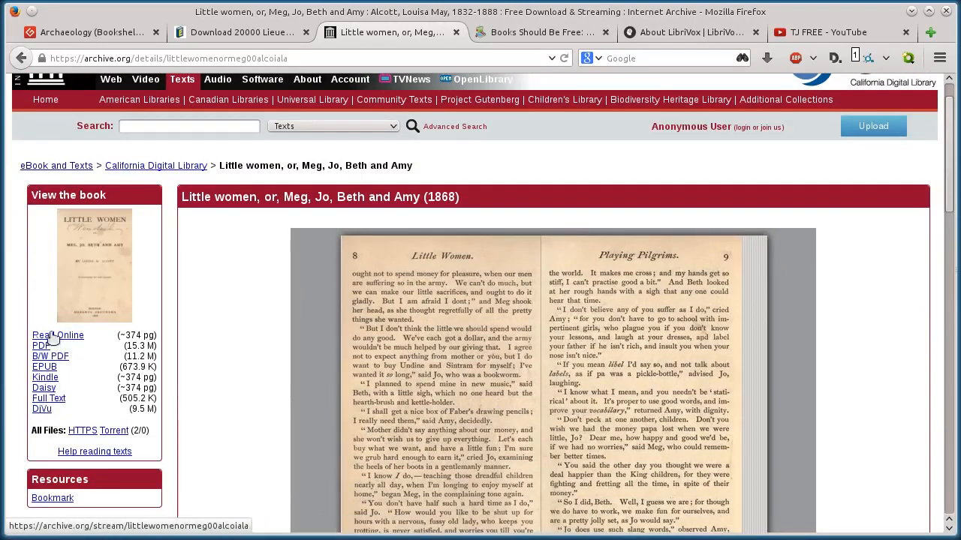
Choose Save Link As on the PDF download link.
click(40, 346)
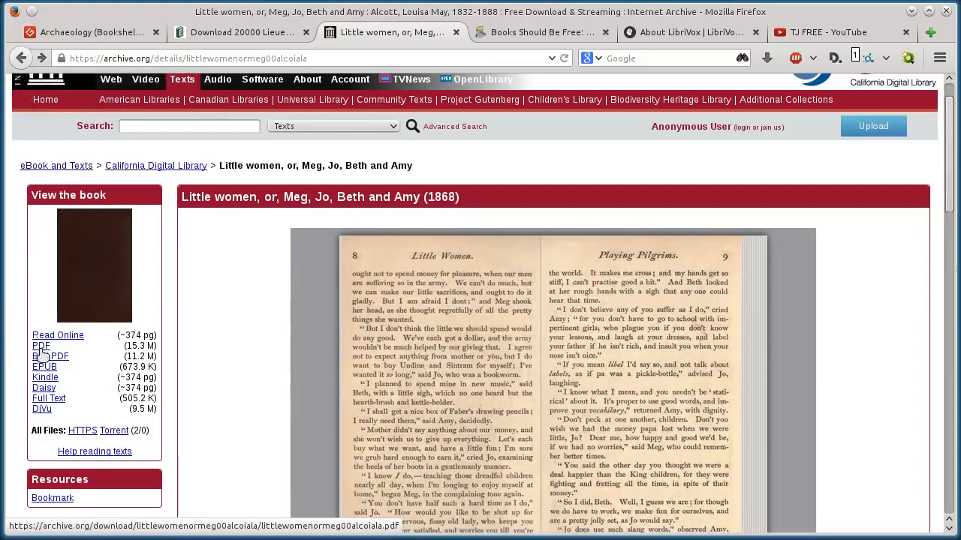
right_click(41, 345)
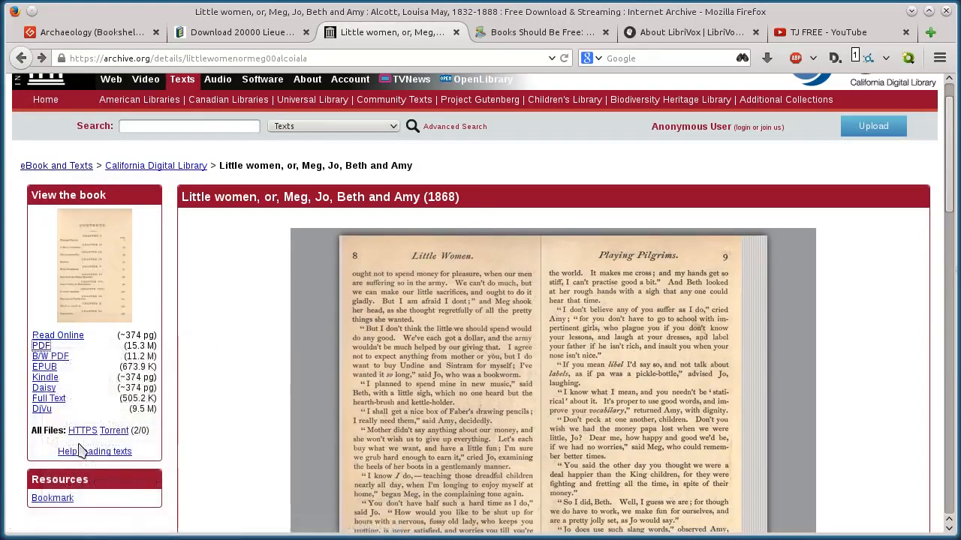
click(41, 346)
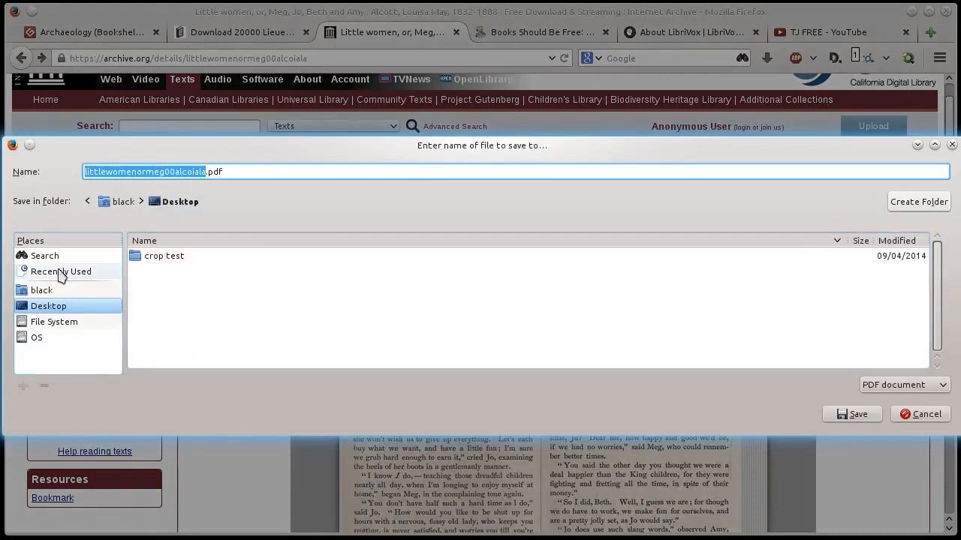
Save the Little Women PDF into the home ebooks folder, then switch to Books Should Be Free.
click(41, 290)
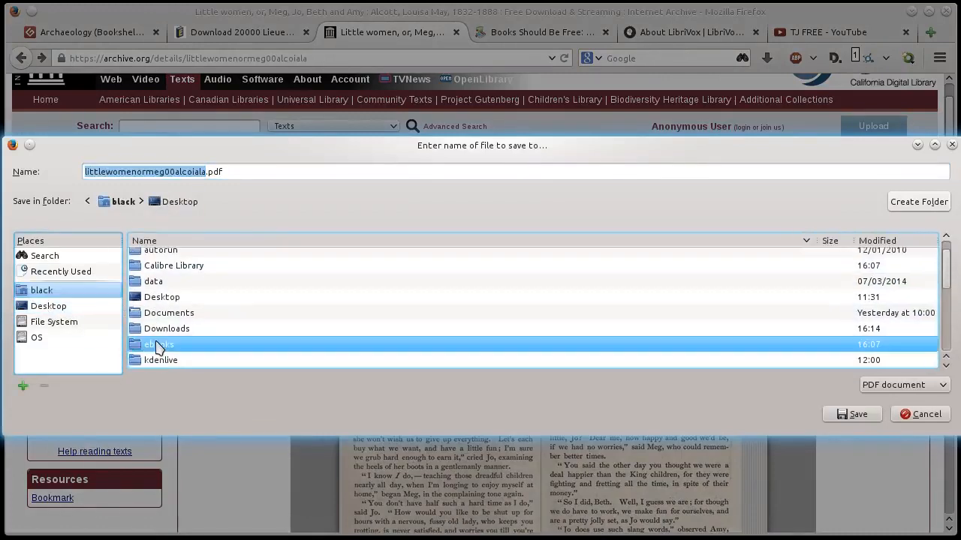
click(919, 413)
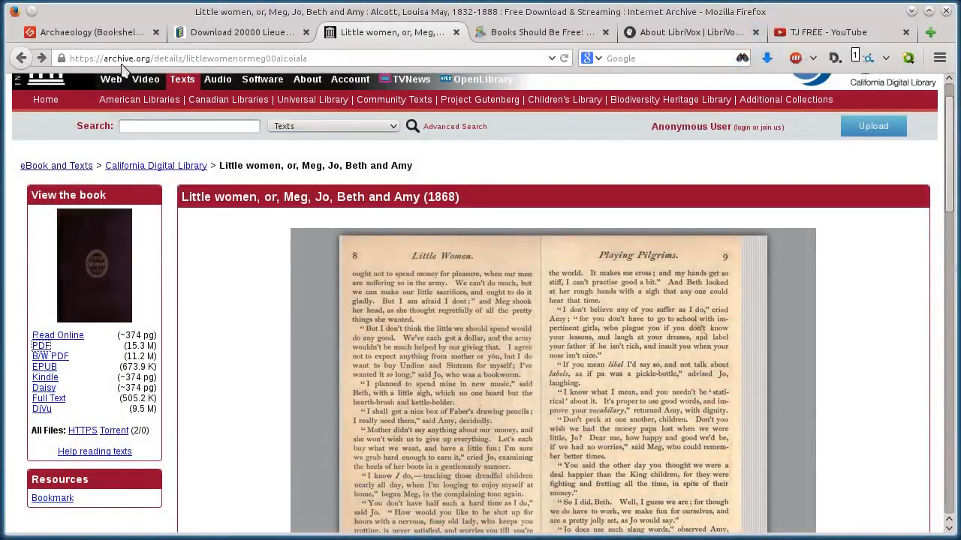
click(537, 32)
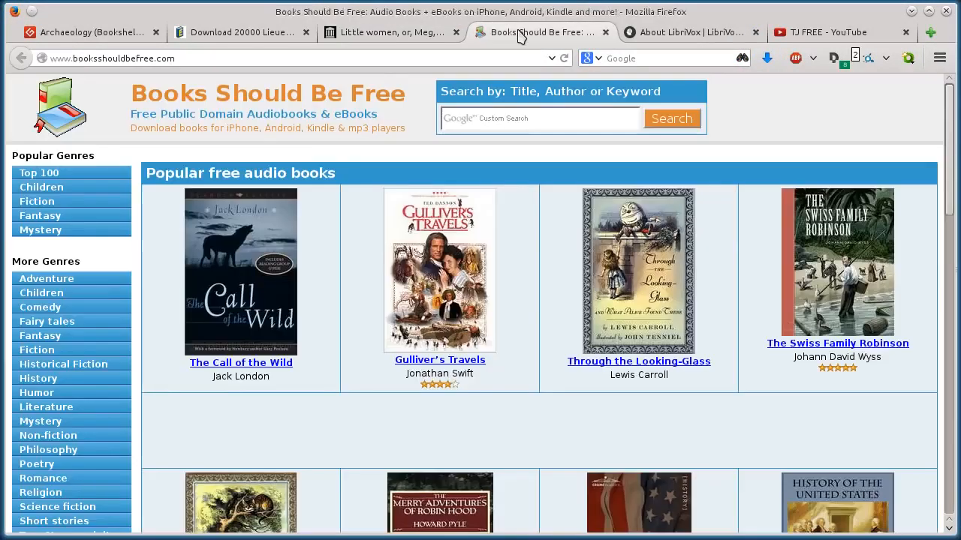
mouse_move(403, 181)
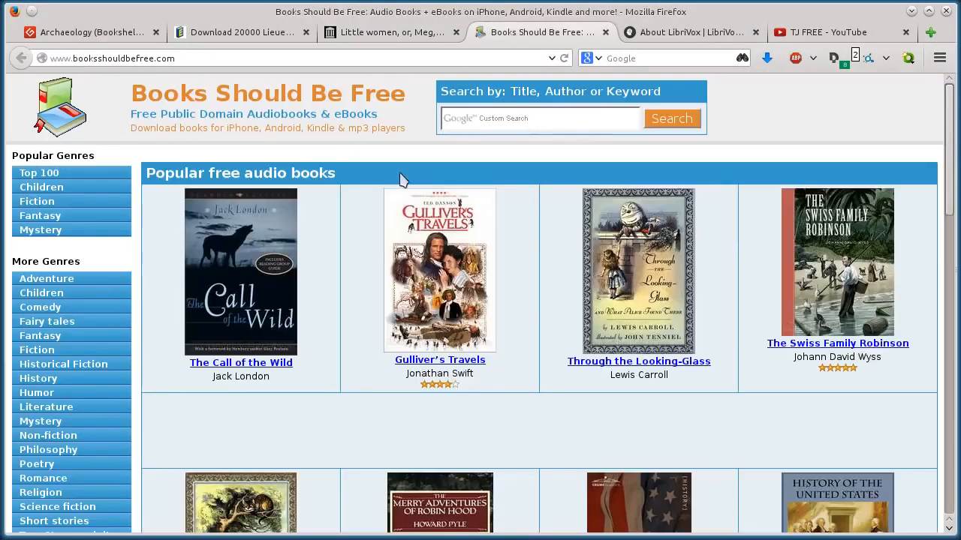
Scroll the popular audio books grid and open the Pride and Prejudice cover.
click(539, 118)
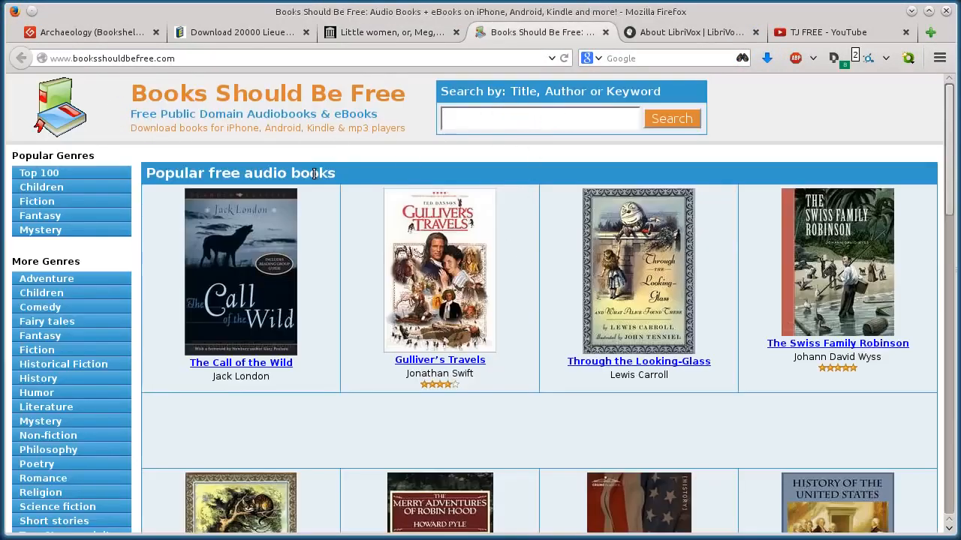
scroll(down, 3)
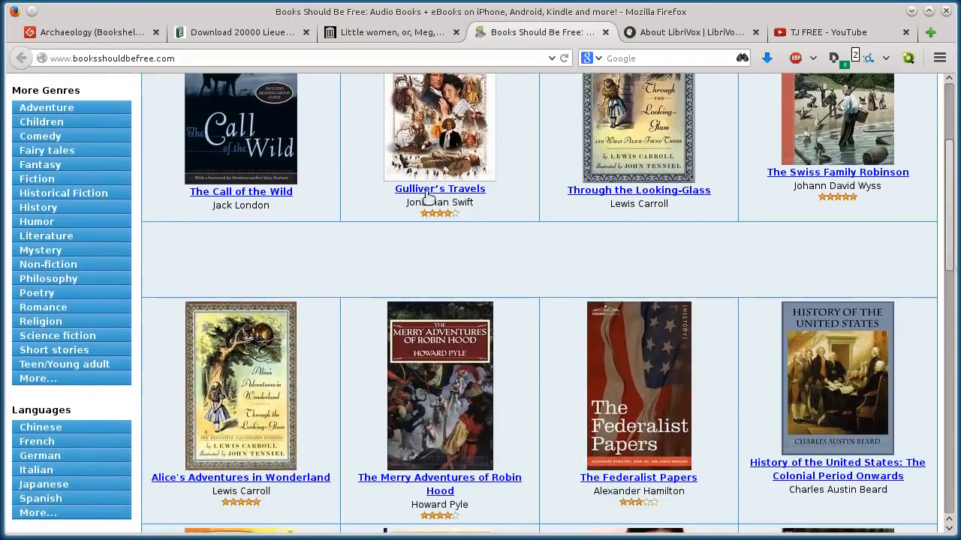
scroll(down, 3)
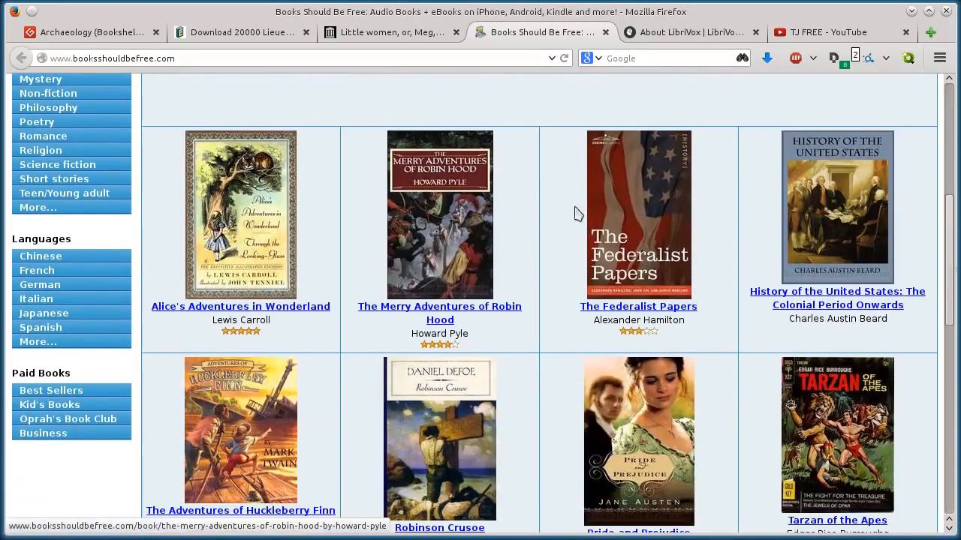
scroll(down, 3)
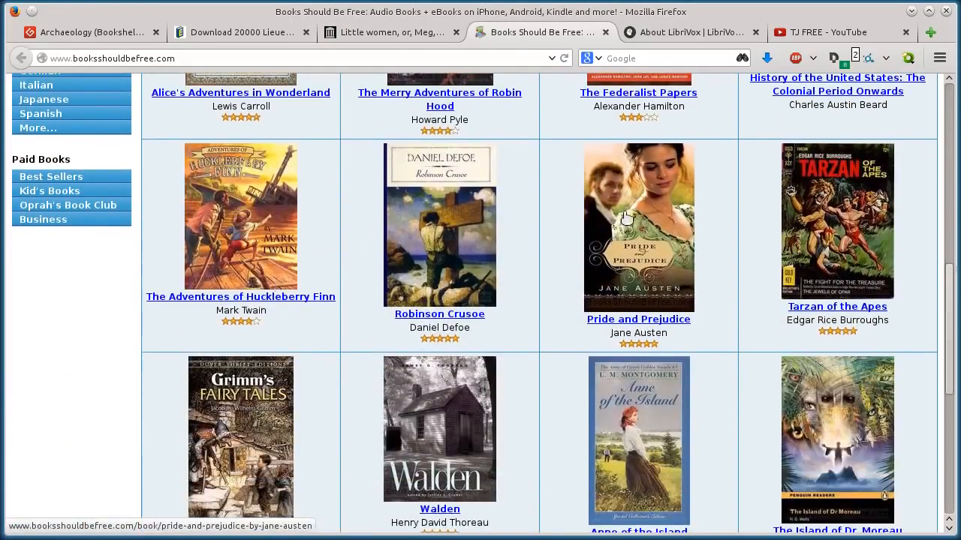
click(638, 319)
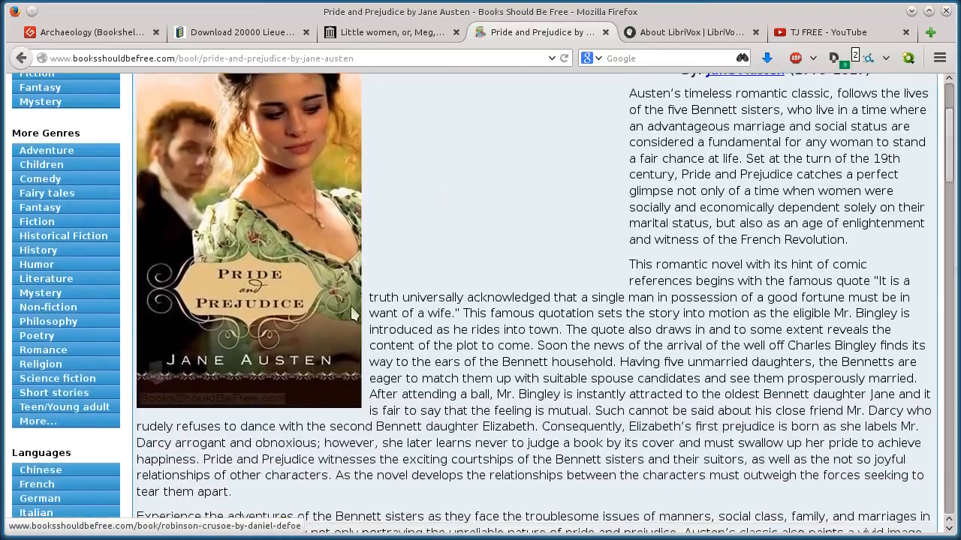
Stream '01 - Chapter 01' for a few seconds, pause it, and scroll to the eBook downloads.
scroll(down, 3)
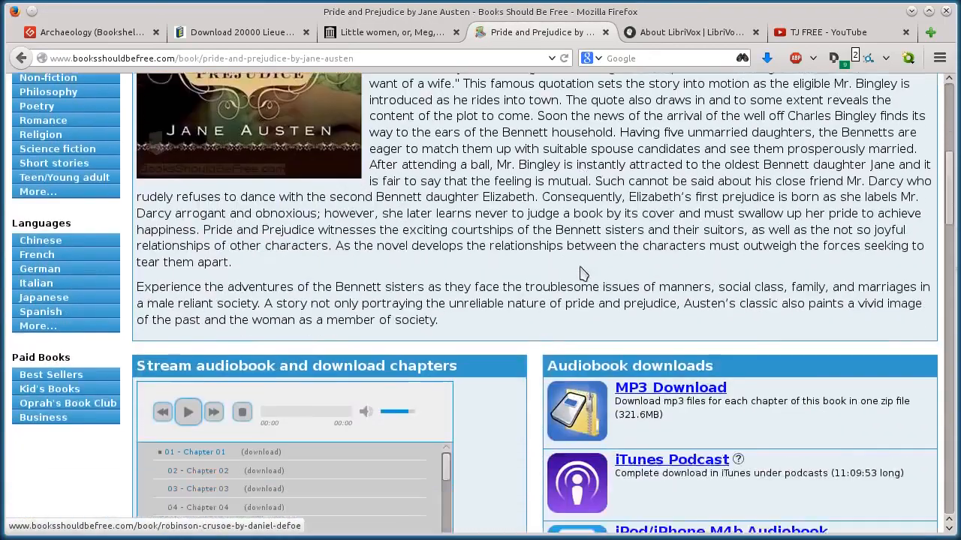
scroll(up, 3)
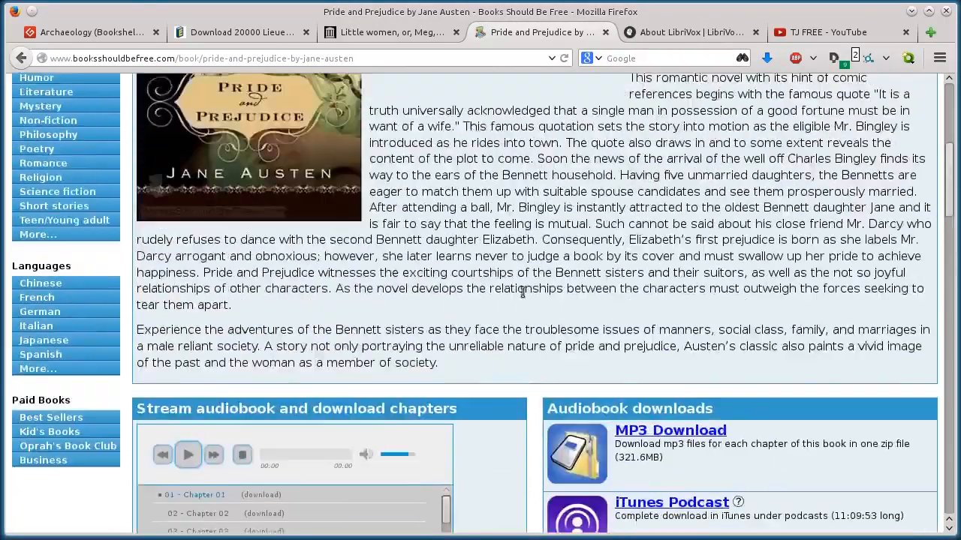
scroll(up, 3)
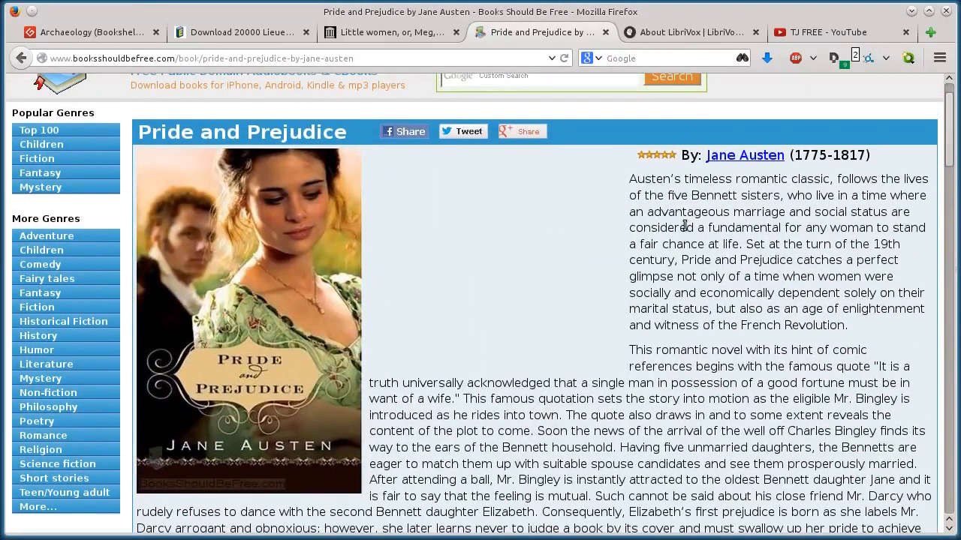
scroll(down, 3)
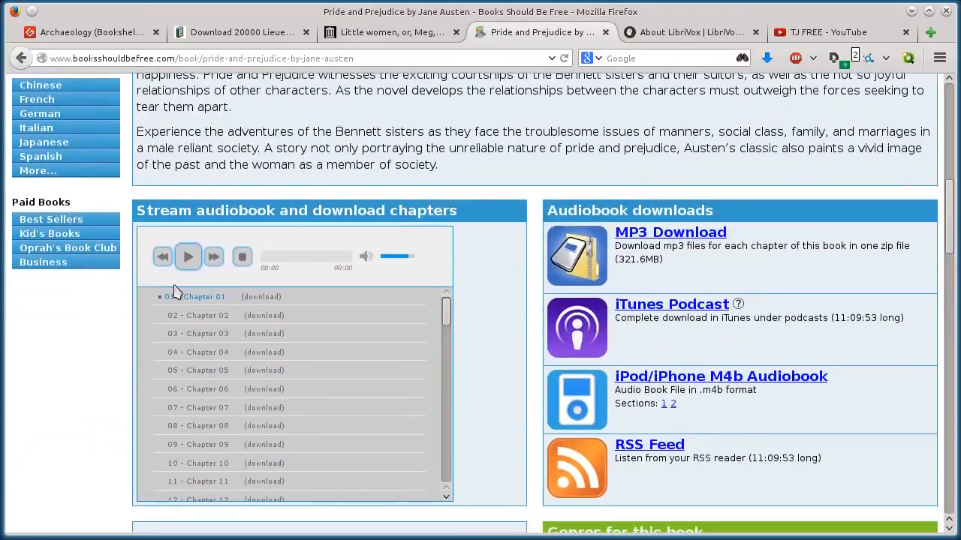
click(188, 256)
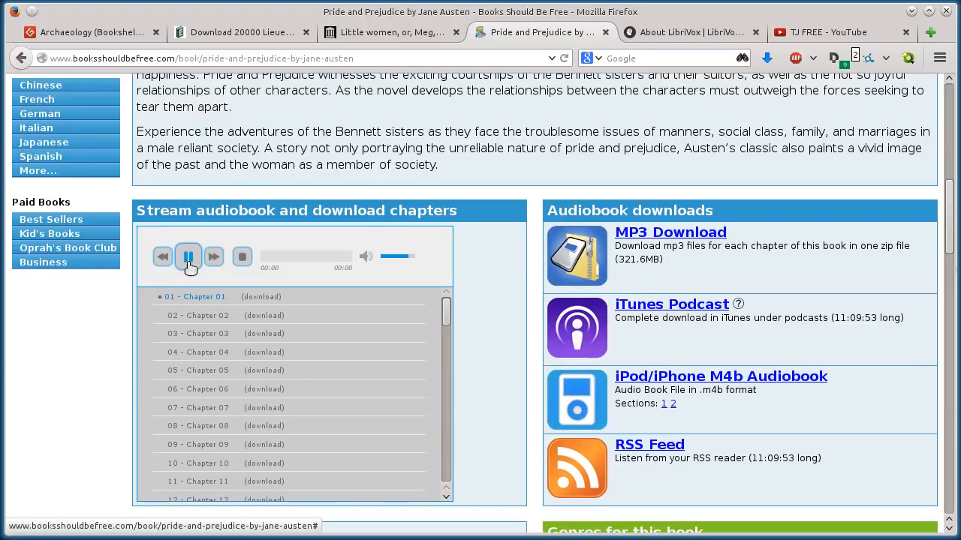
click(187, 256)
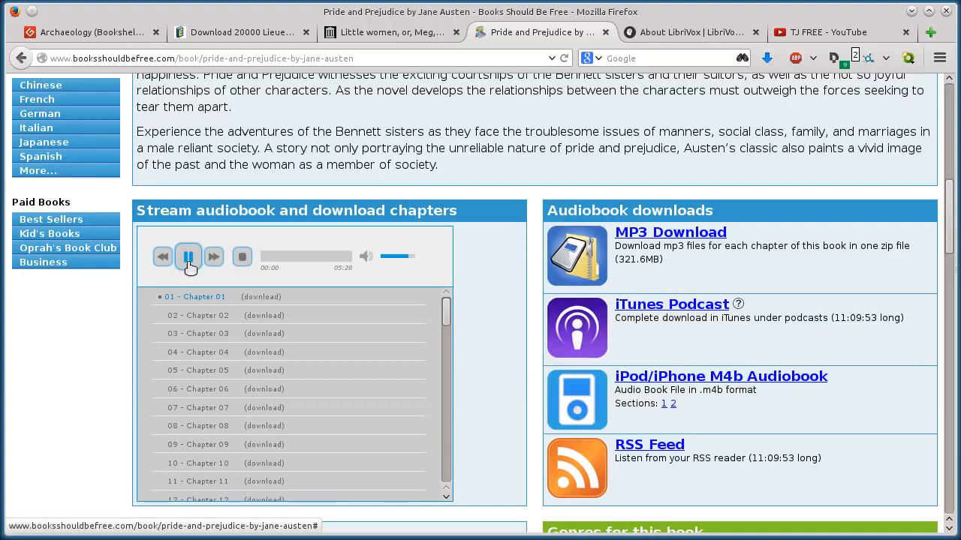
click(188, 257)
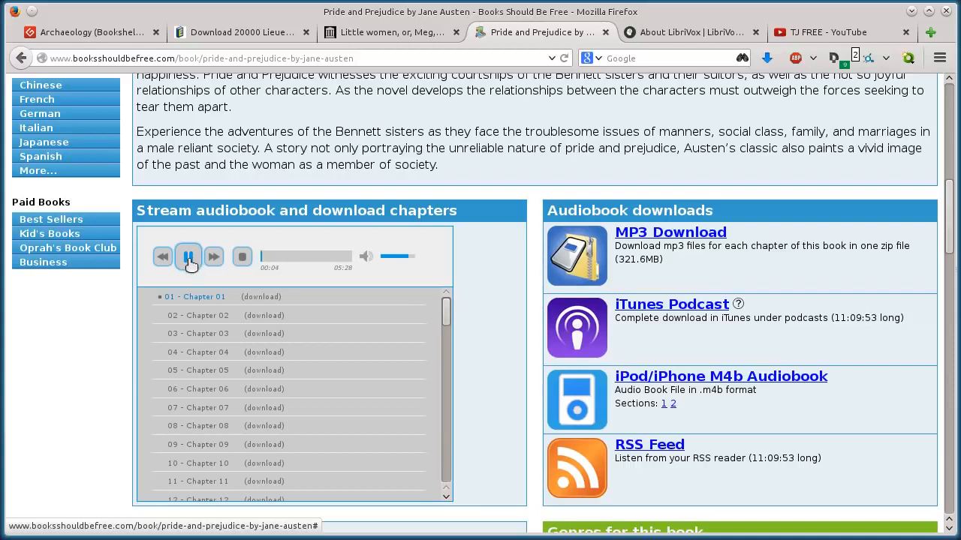
click(188, 256)
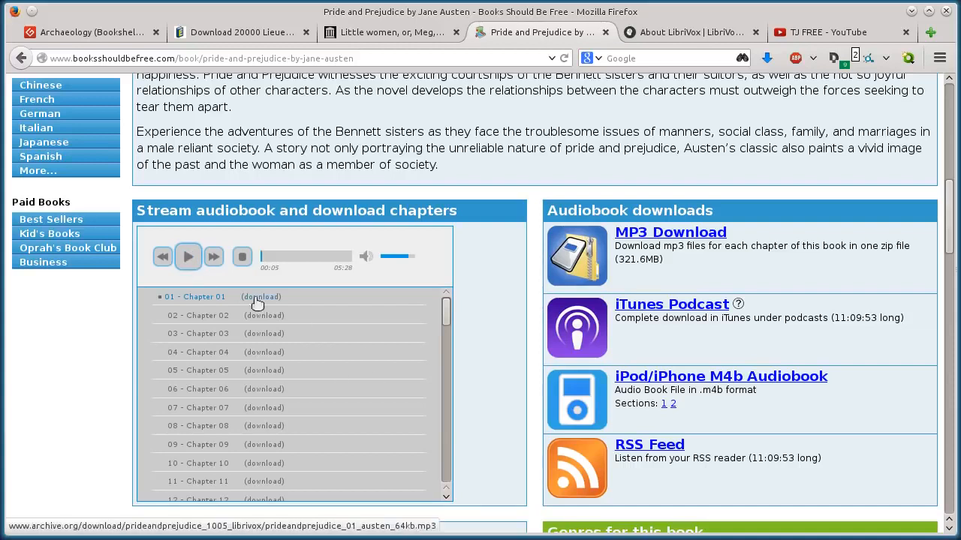
mouse_move(458, 204)
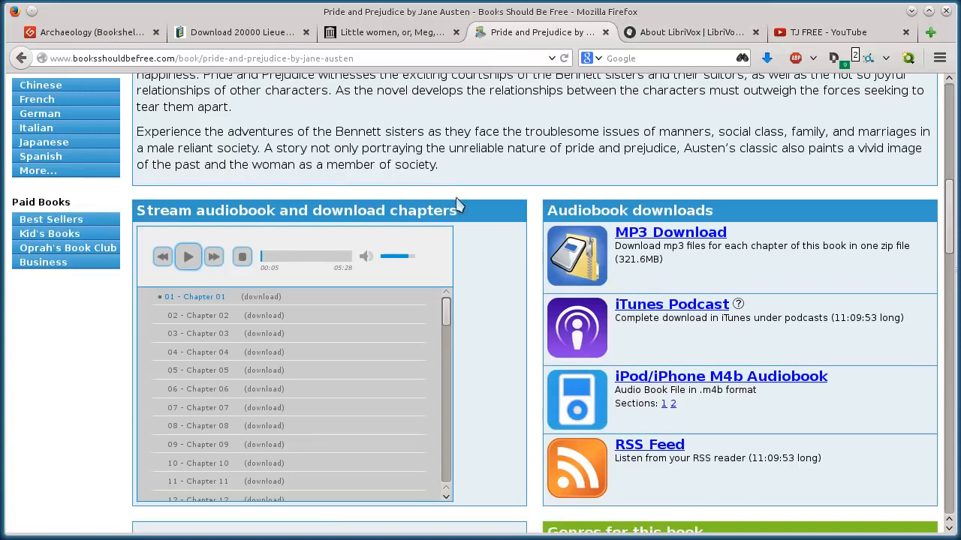
scroll(down, 3)
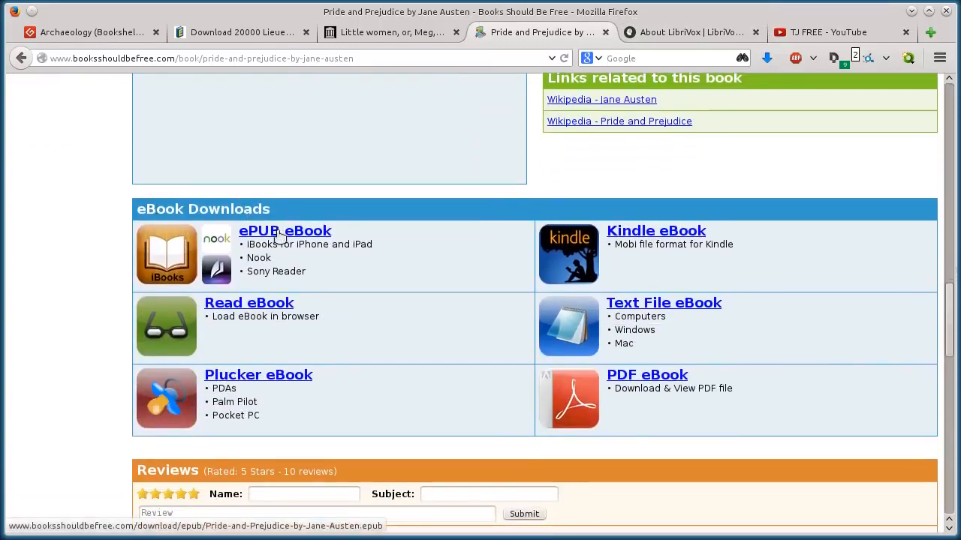
mouse_move(656, 315)
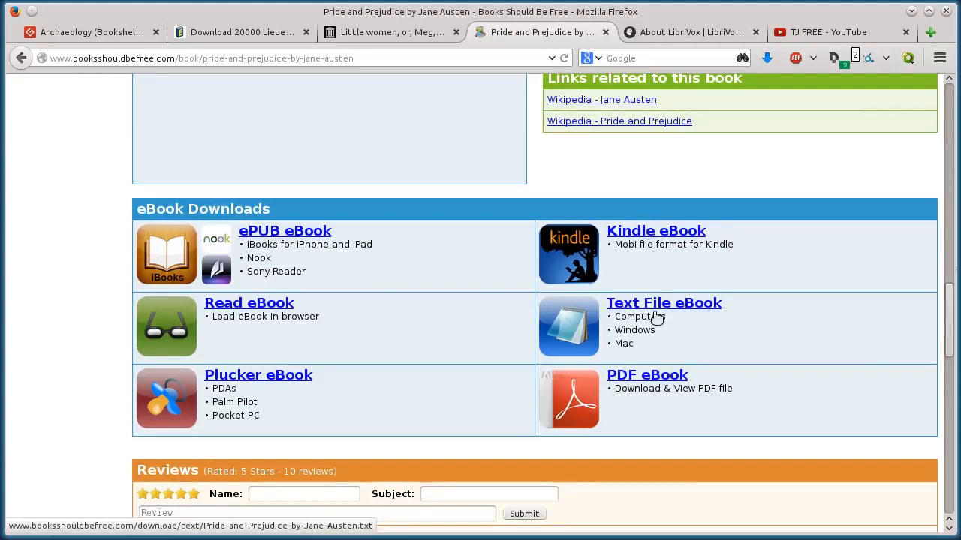
mouse_move(656, 230)
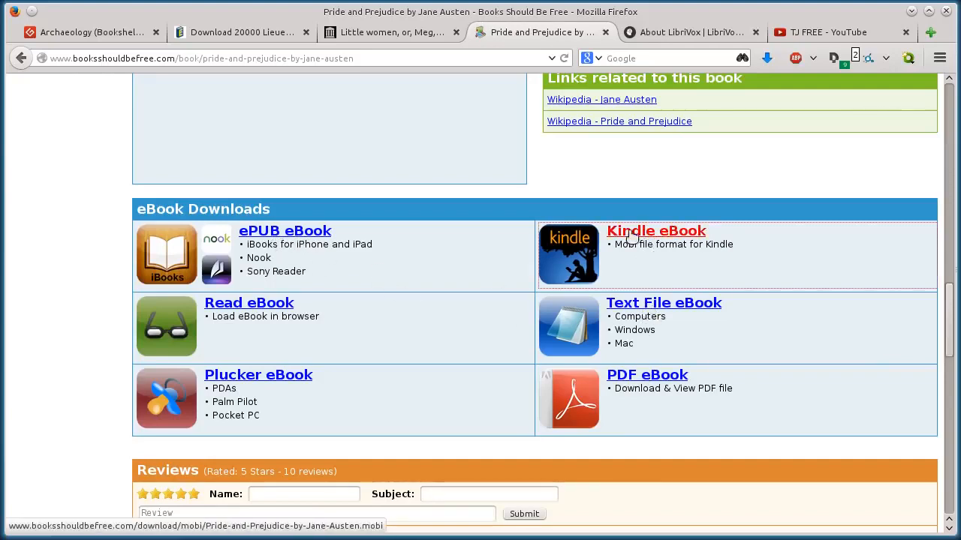
Save the Pride and Prejudice Kindle eBook to disk, then go to the About LibriVox tab.
click(656, 230)
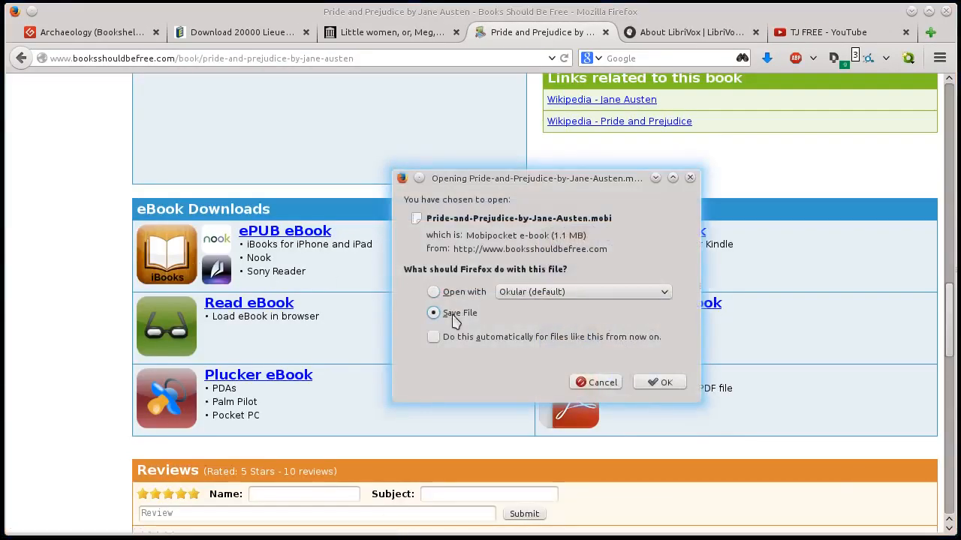
click(659, 382)
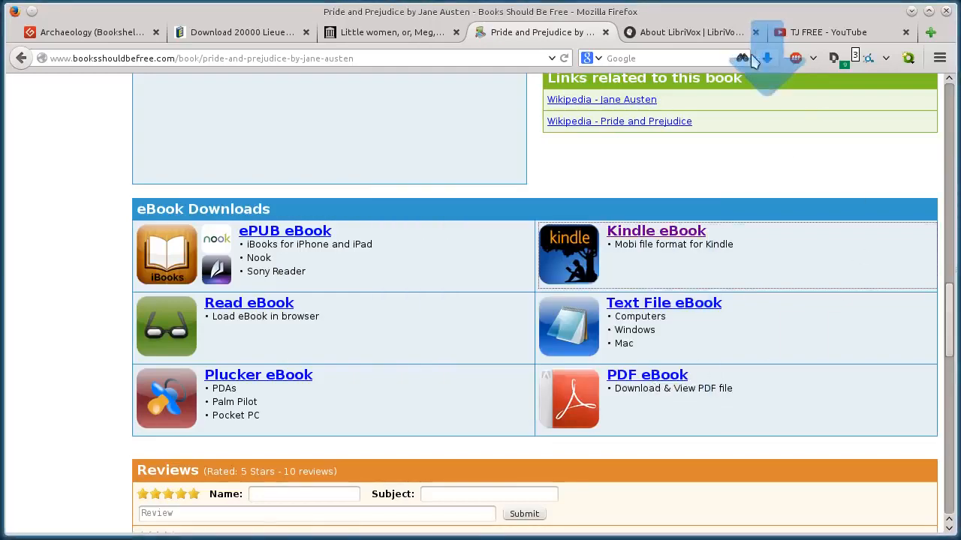
scroll(up, 3)
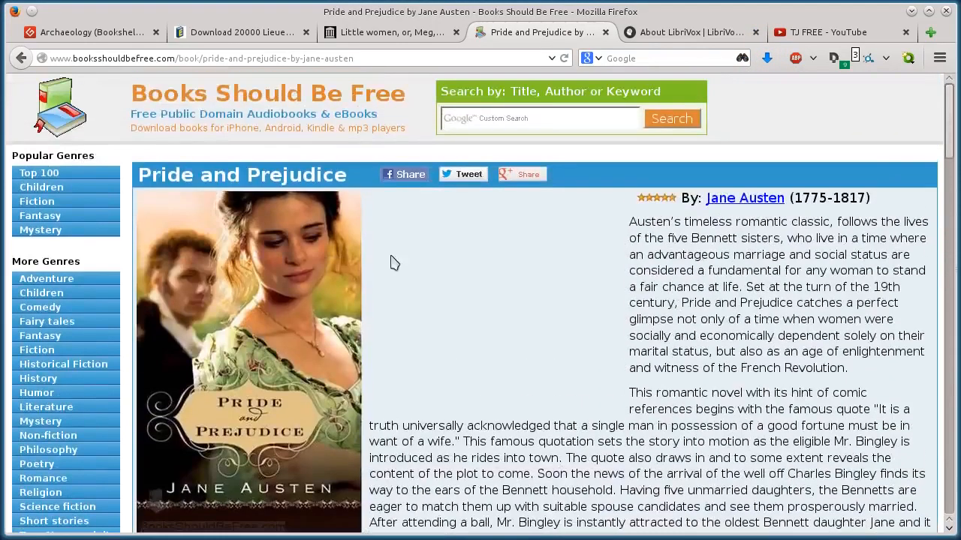
click(686, 32)
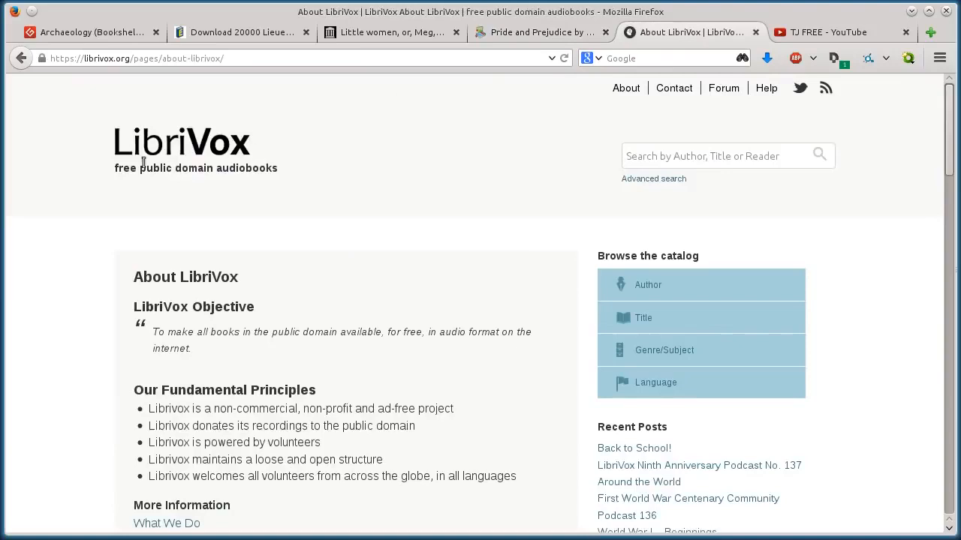
mouse_move(89, 195)
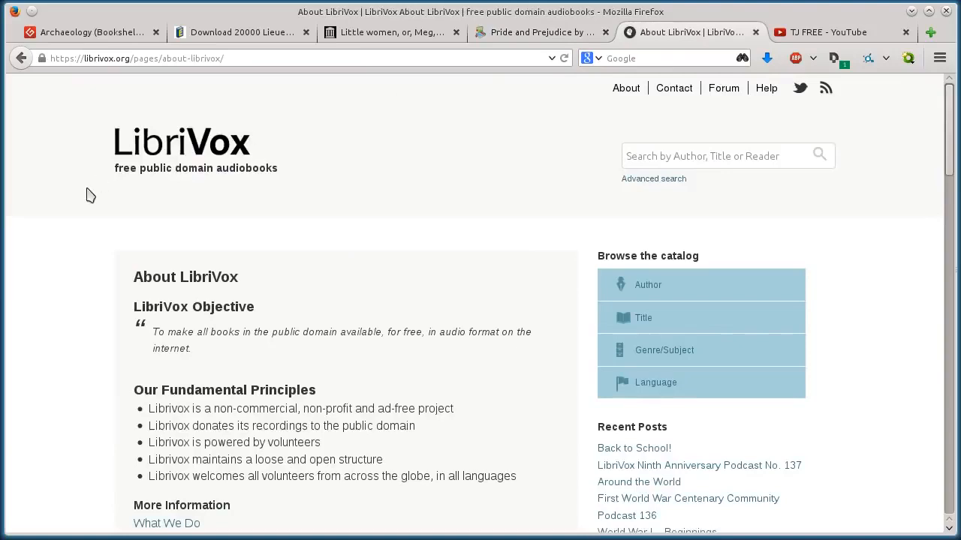
mouse_move(137, 205)
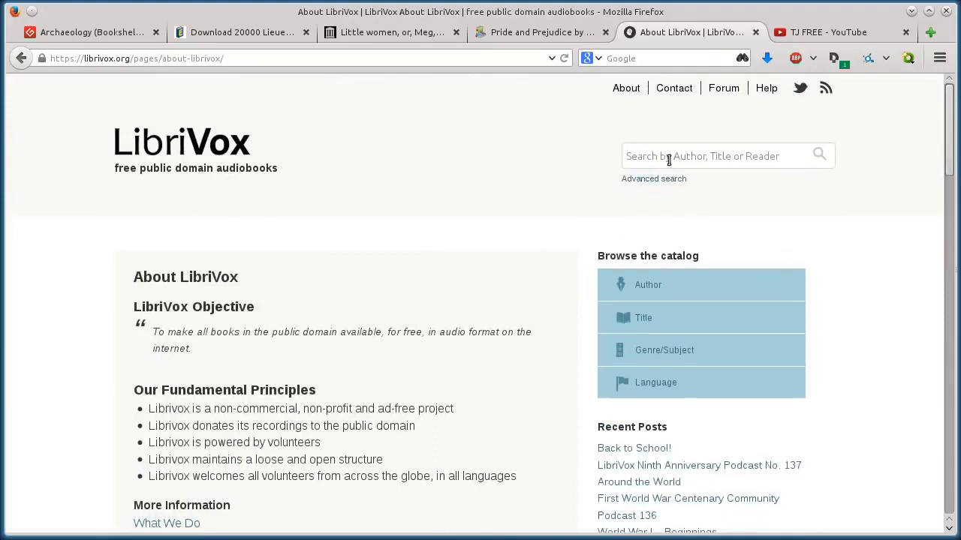
Scroll through LibriVox's About page and open Genre/Subject under Browse the catalog.
scroll(down, 3)
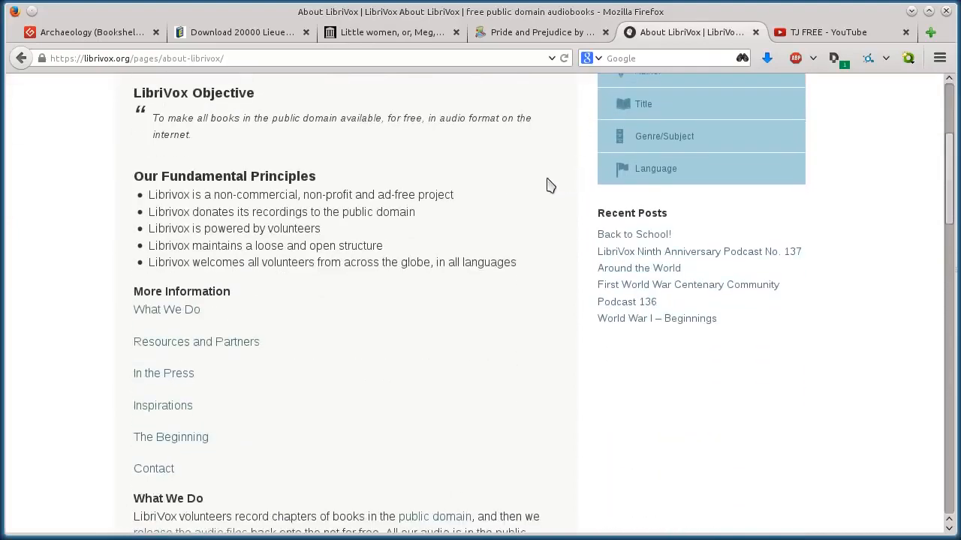
scroll(down, 3)
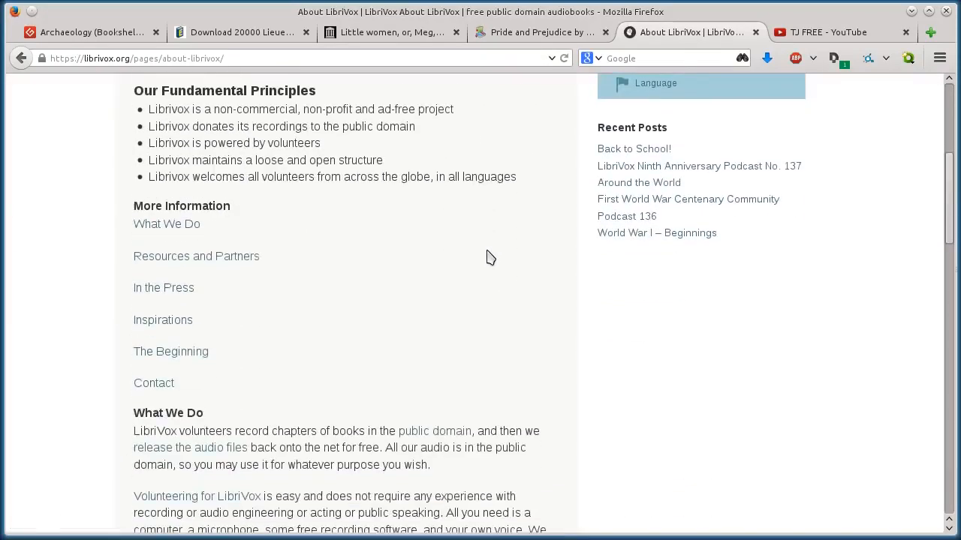
scroll(up, 3)
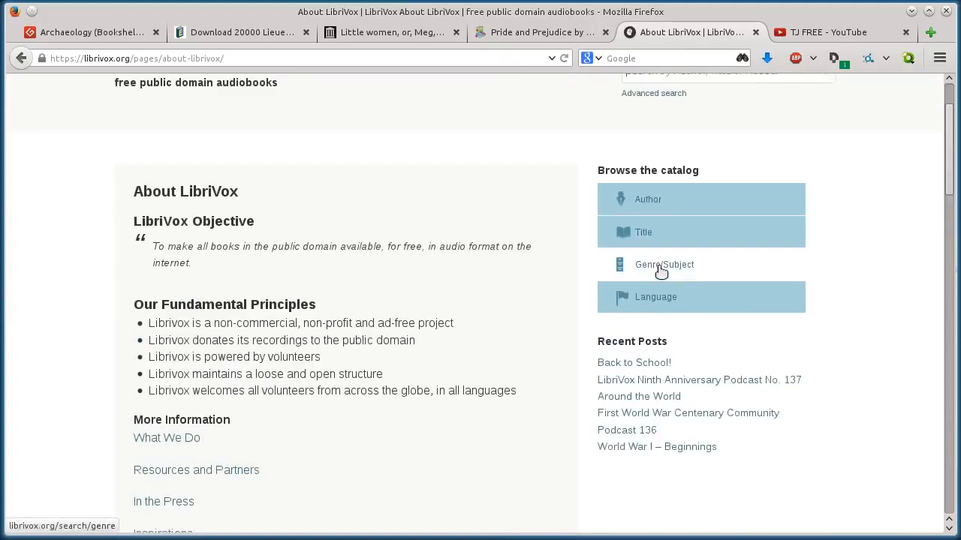
click(664, 265)
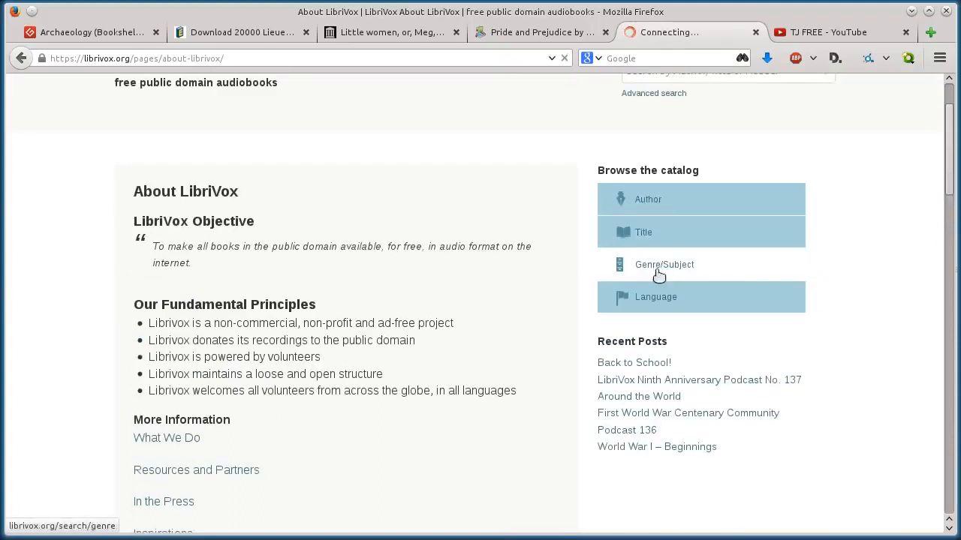
click(663, 264)
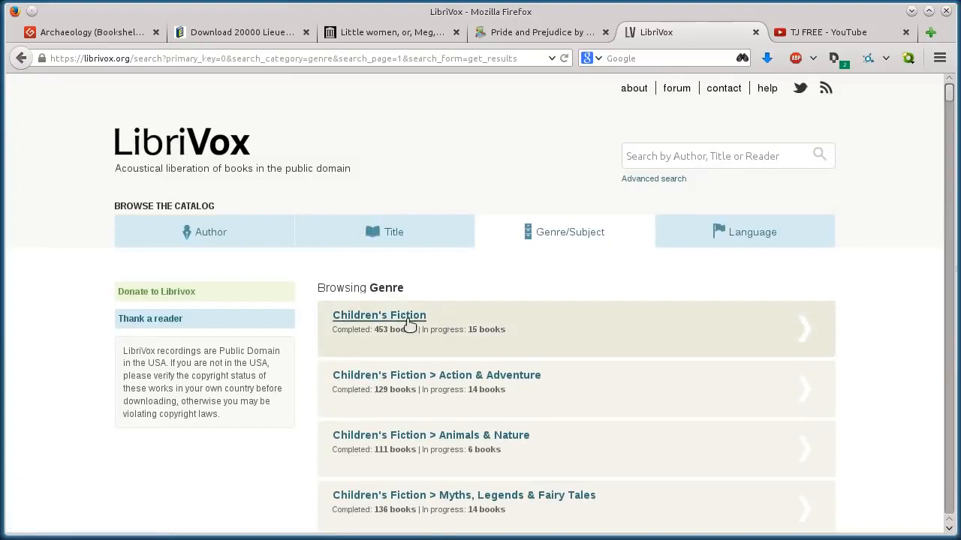
Open the Westerns genre listing, then the Bear Creek Collection Volume 1 audiobook page.
scroll(down, 3)
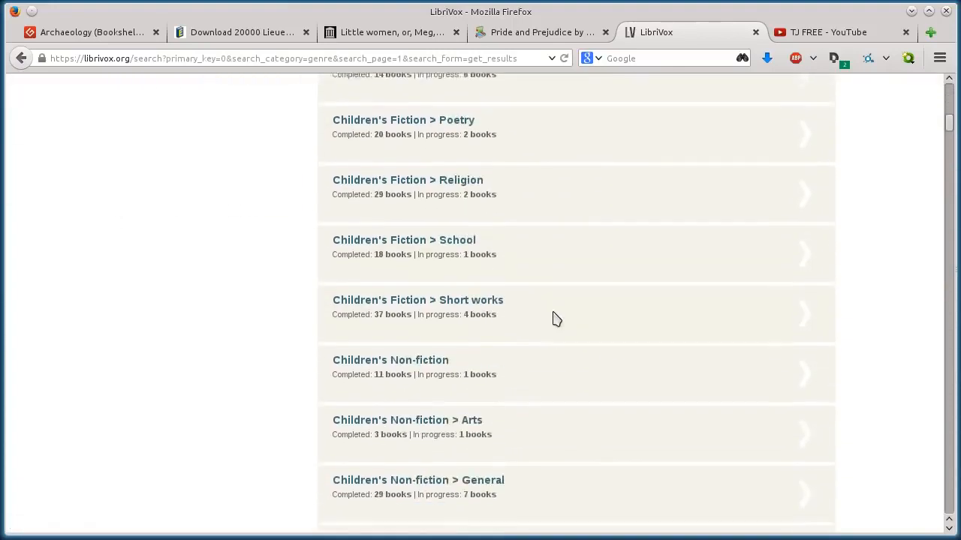
scroll(down, 3)
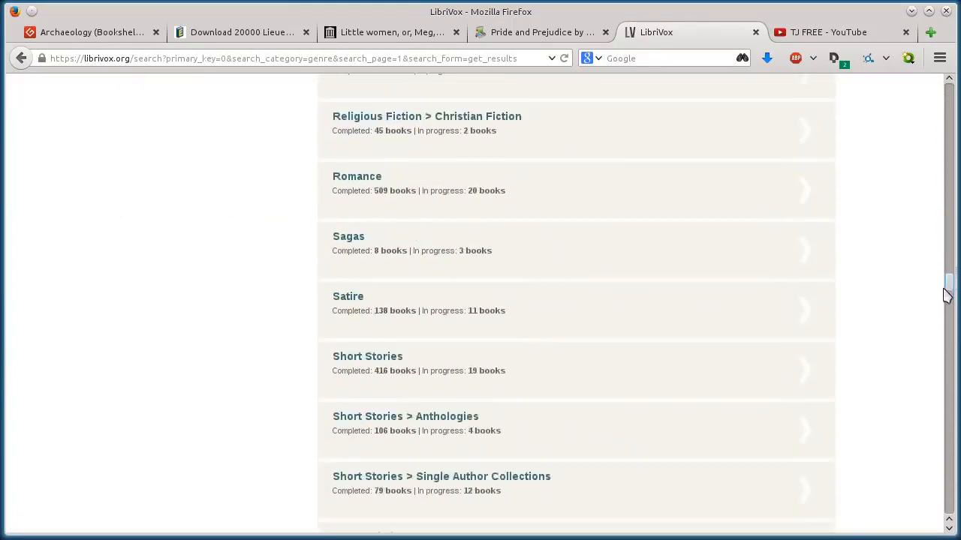
scroll(down, 3)
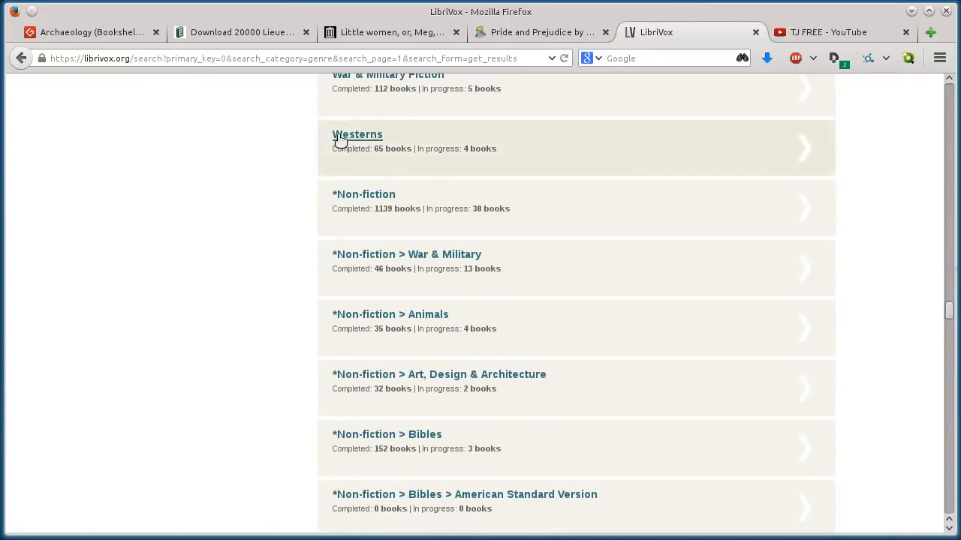
click(357, 135)
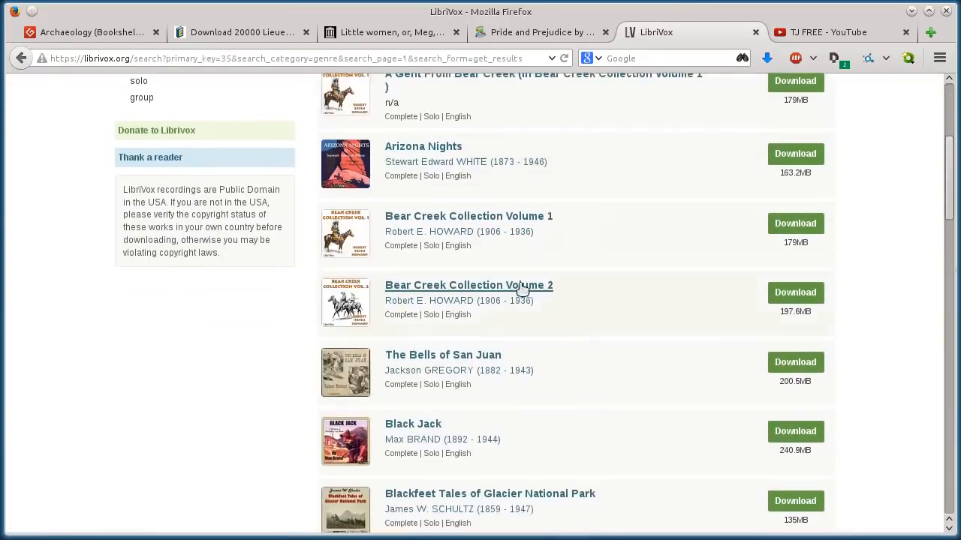
click(467, 216)
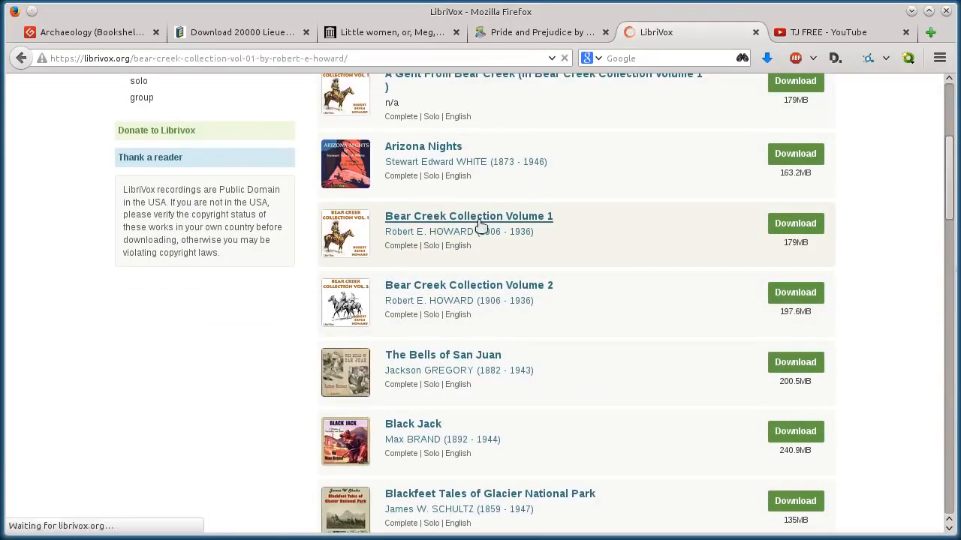
click(469, 216)
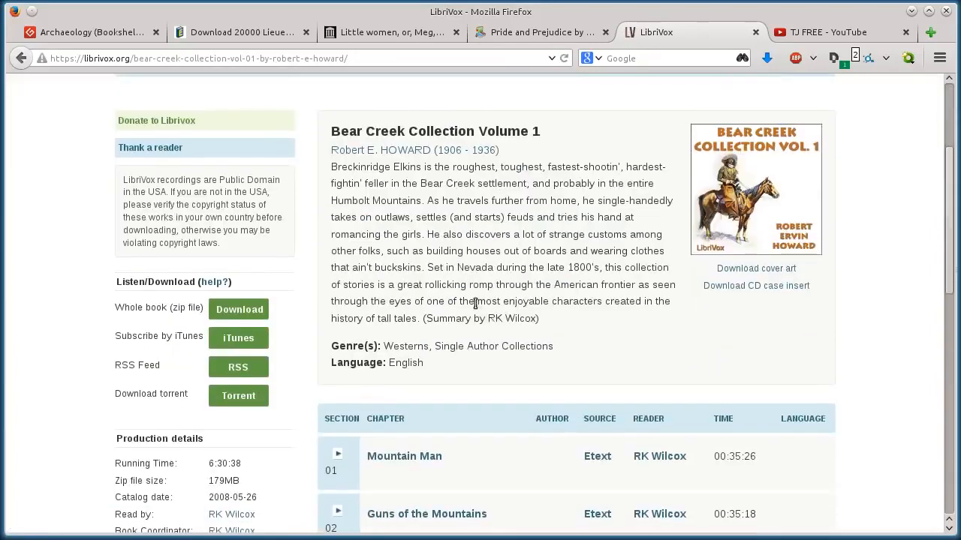
Play section 01, Mountain Man, from the Bear Creek Collection Volume 1 chapter list.
scroll(down, 3)
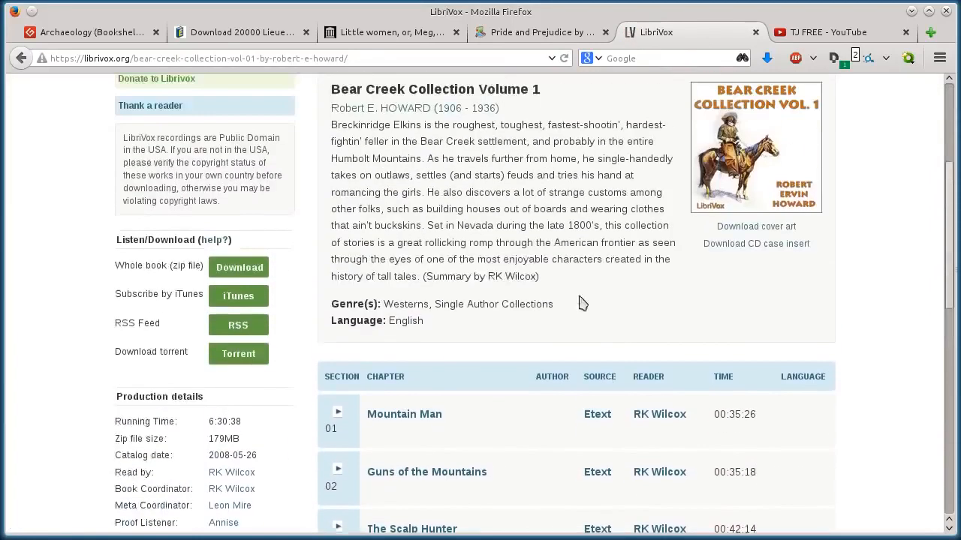
scroll(up, 3)
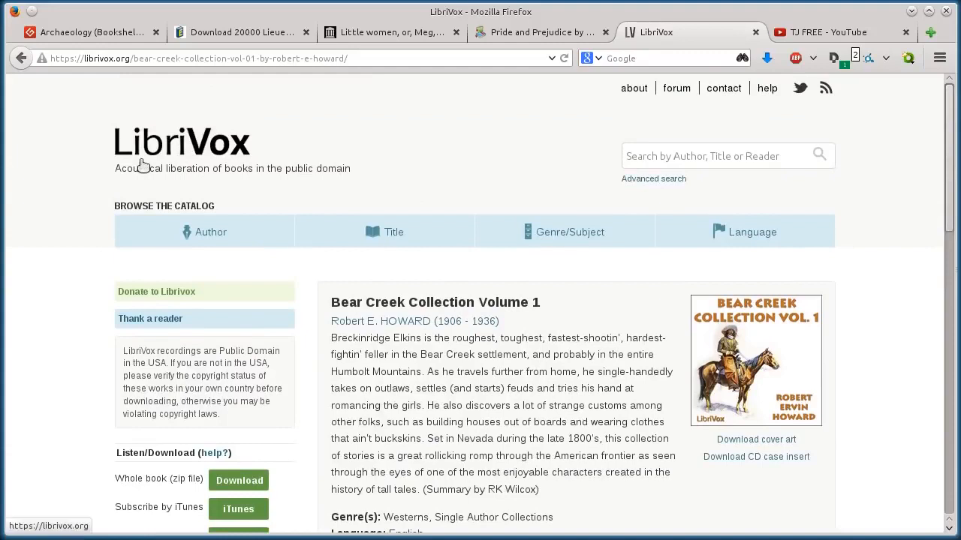
mouse_move(616, 373)
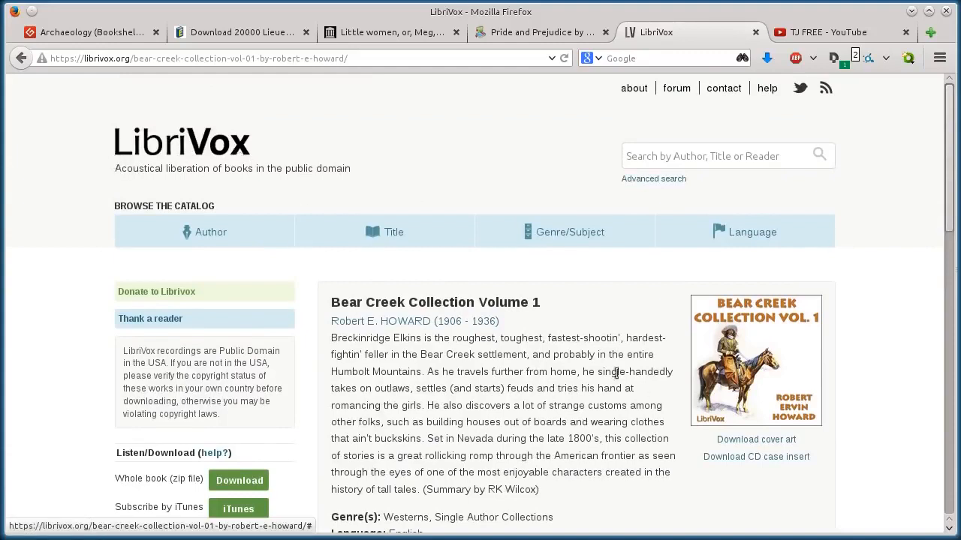
scroll(down, 3)
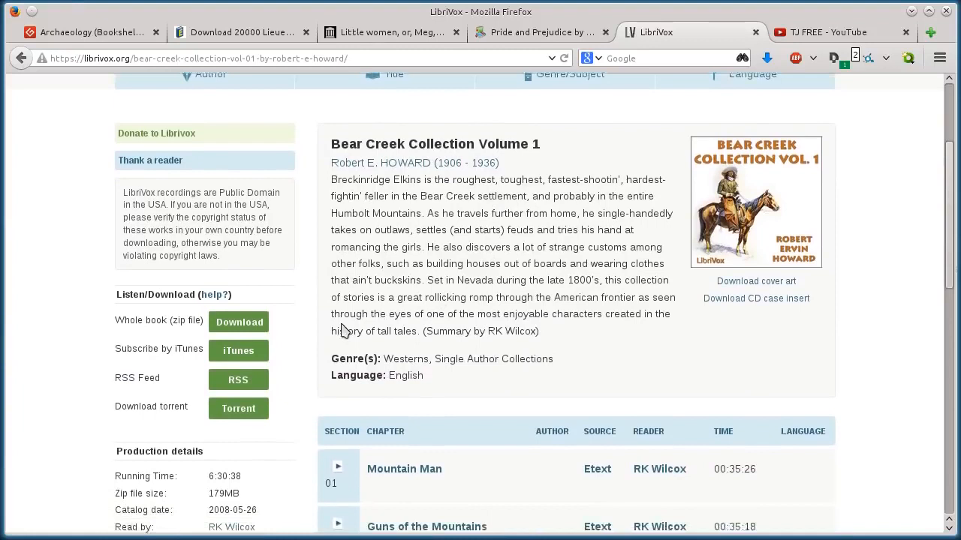
click(338, 467)
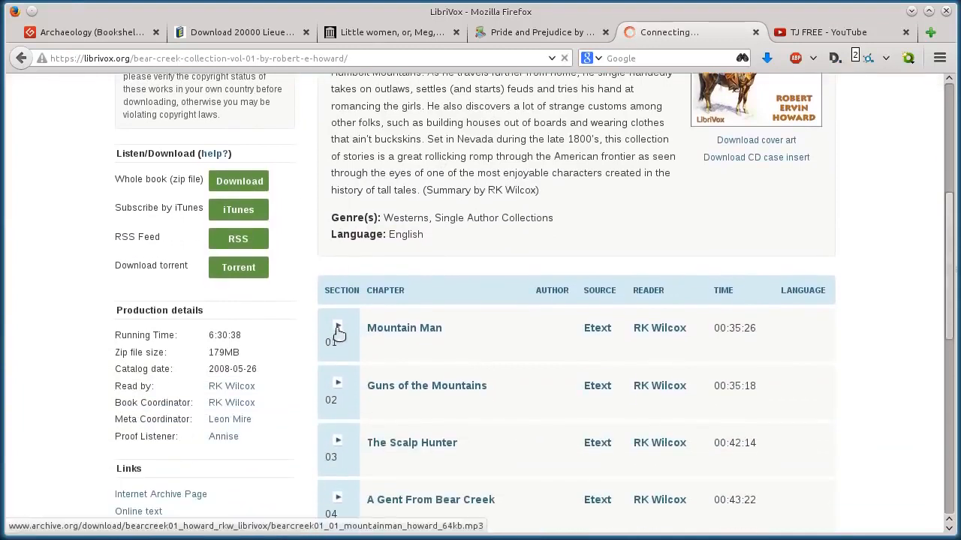
click(338, 328)
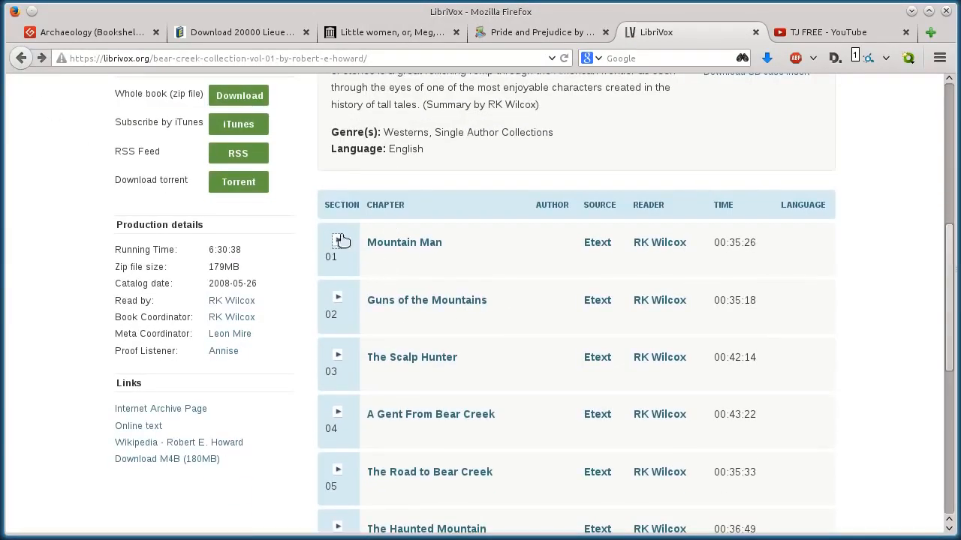
scroll(up, 3)
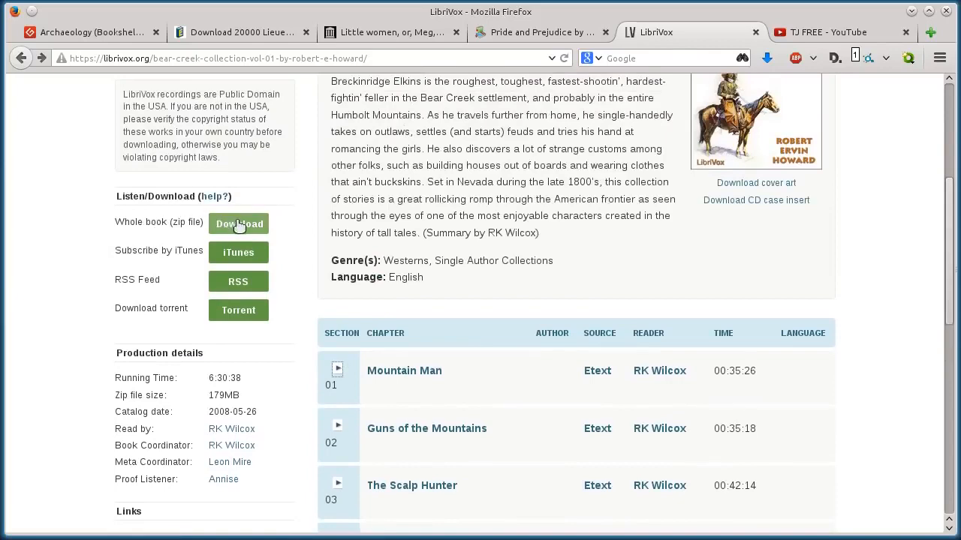
Request the whole-book zip of Bear Creek Collection Volume 1, dismiss the prompt, and return to top.
click(238, 223)
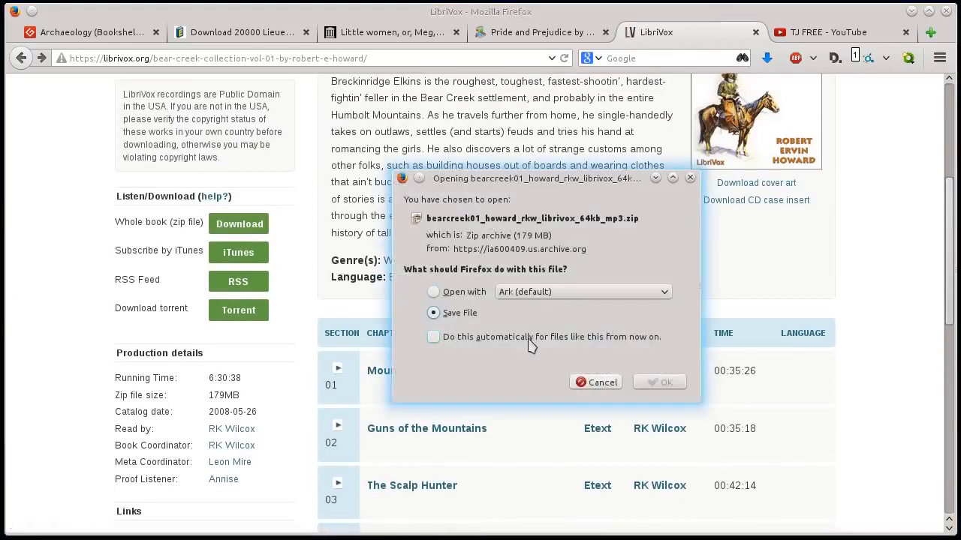
click(595, 382)
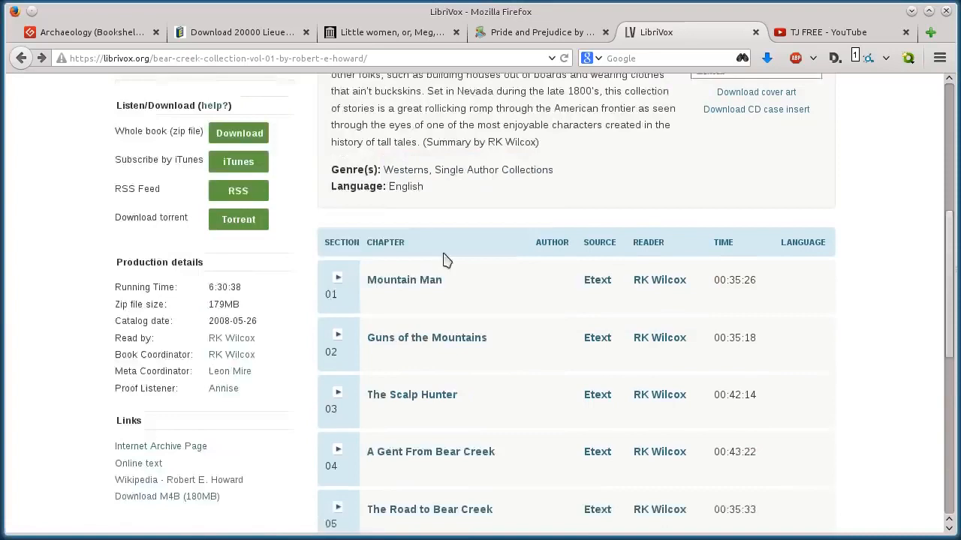
scroll(up, 3)
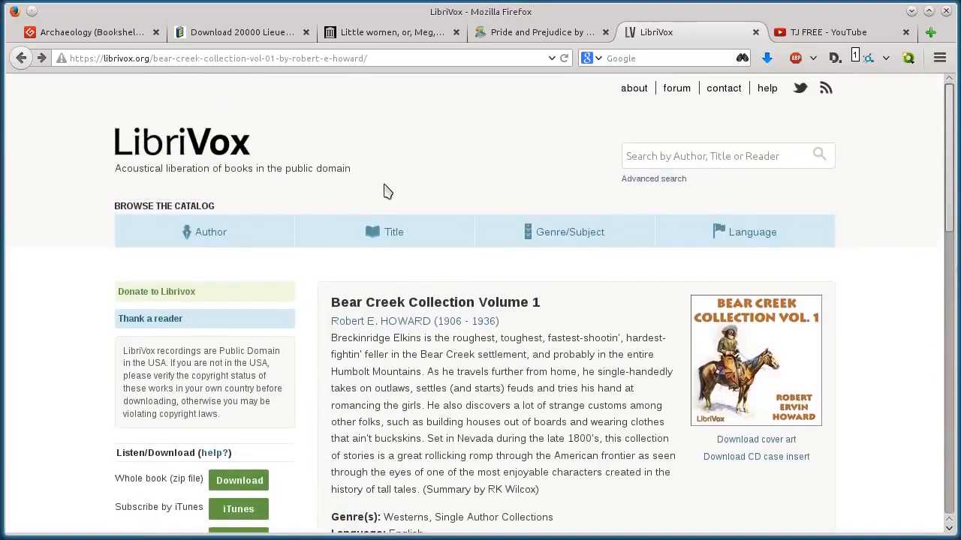
mouse_move(541, 282)
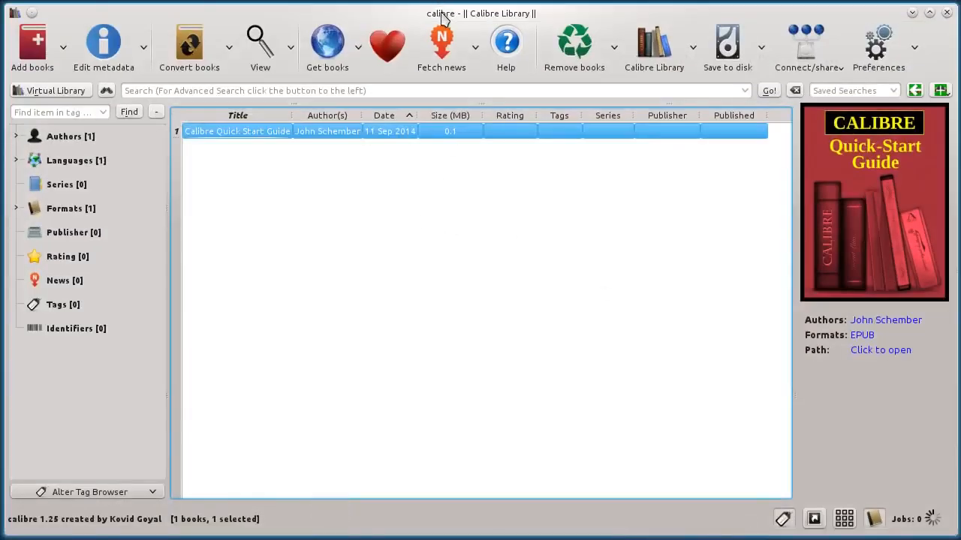
mouse_move(353, 196)
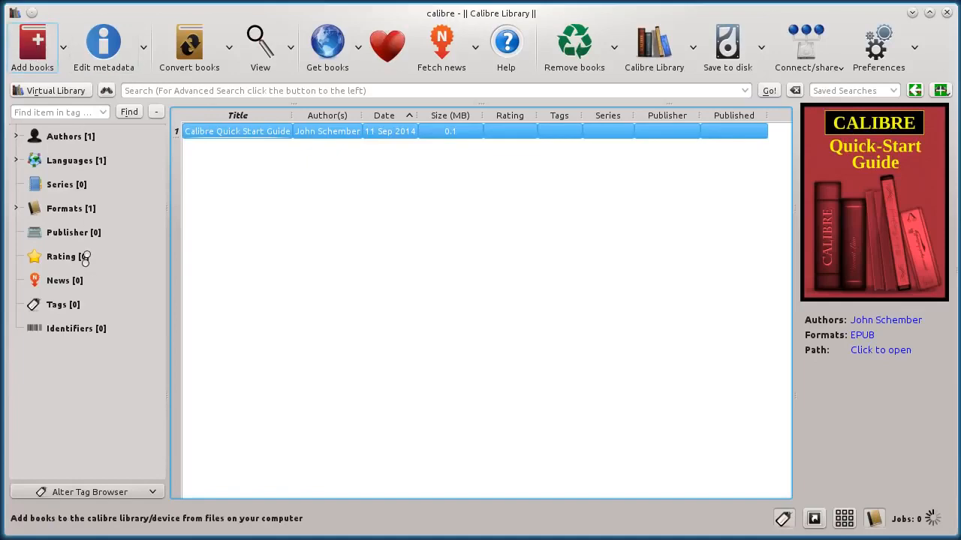
Import the downloaded Little Women PDF via Add books, then select the Calibre Quick Start Guide.
click(33, 41)
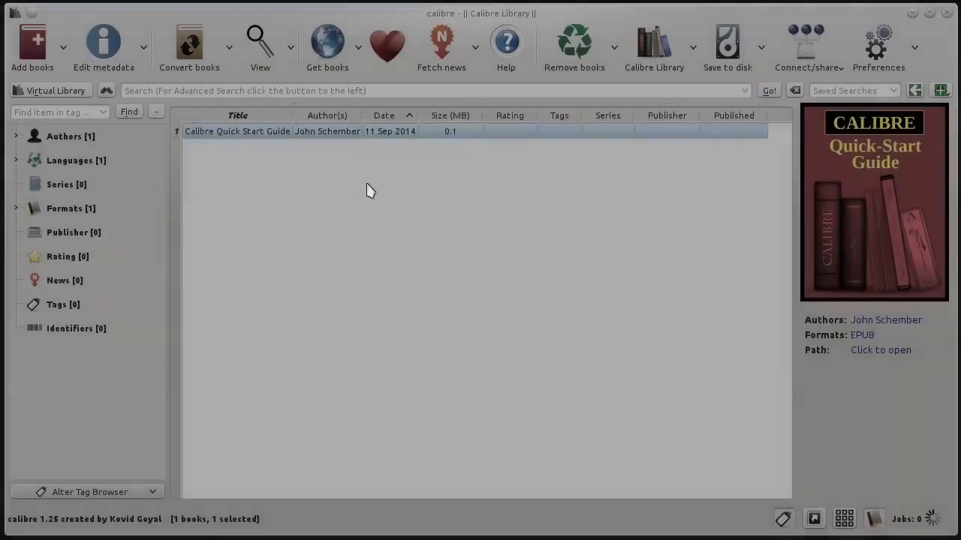
click(32, 45)
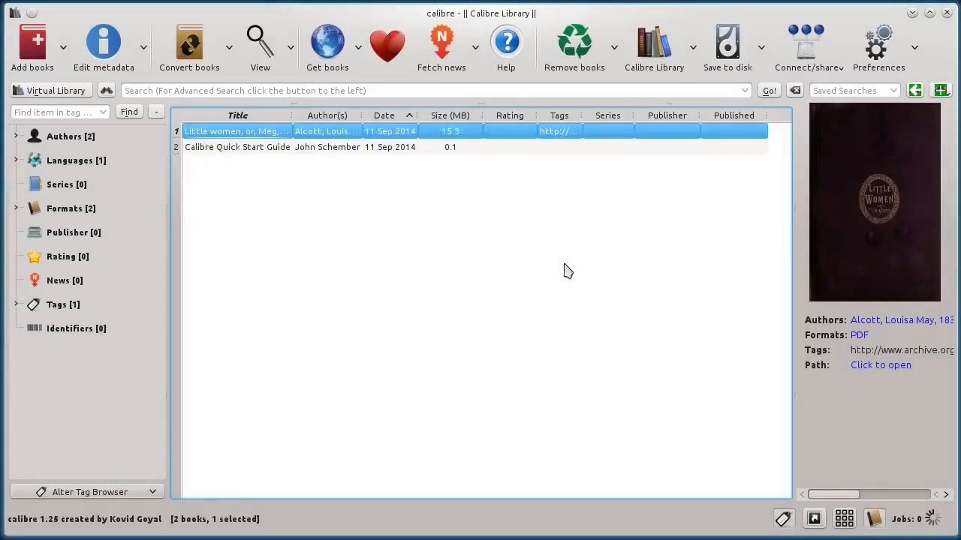
mouse_move(248, 155)
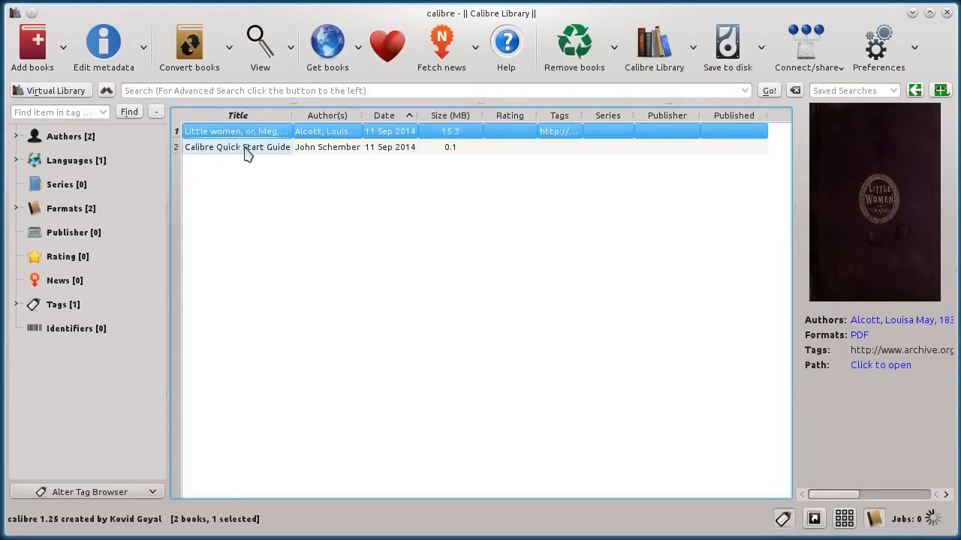
click(237, 146)
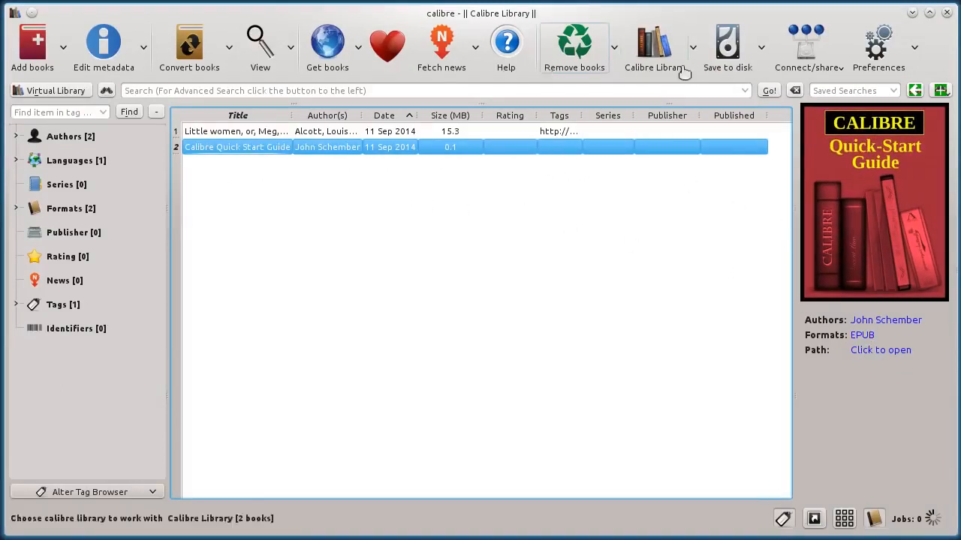
mouse_move(103, 45)
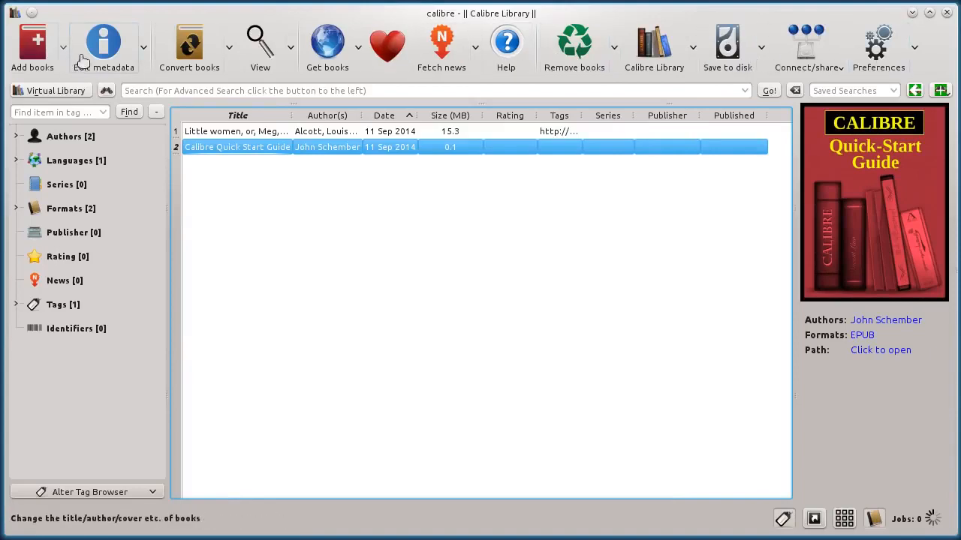
click(189, 42)
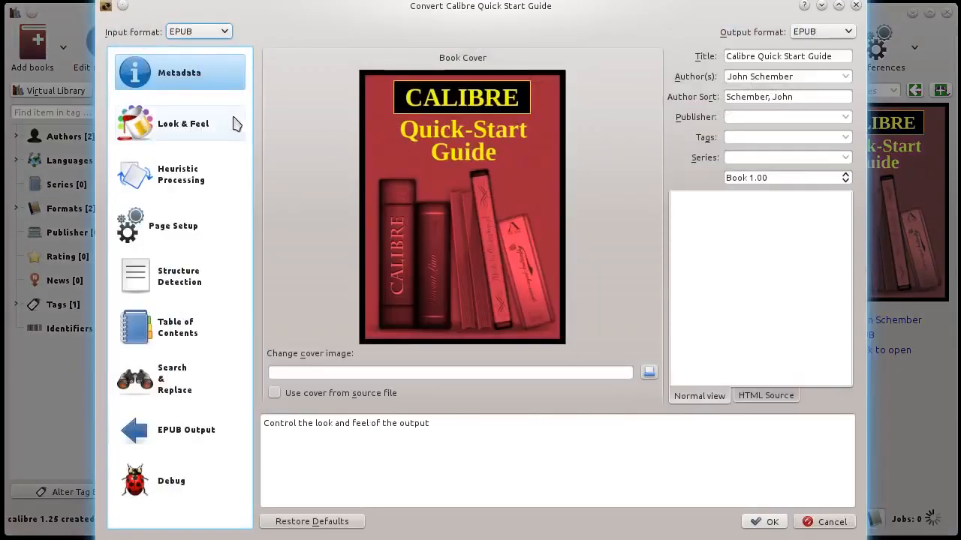
click(187, 429)
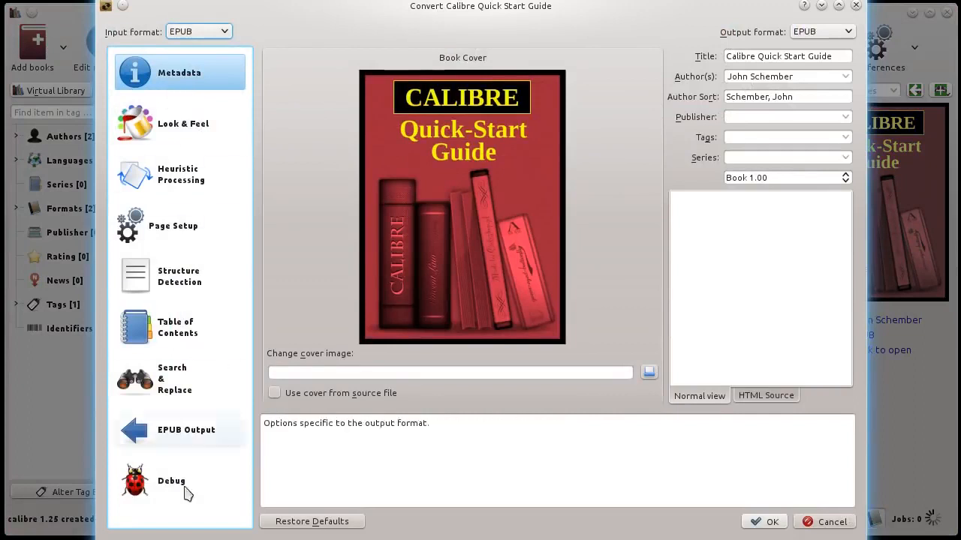
click(198, 32)
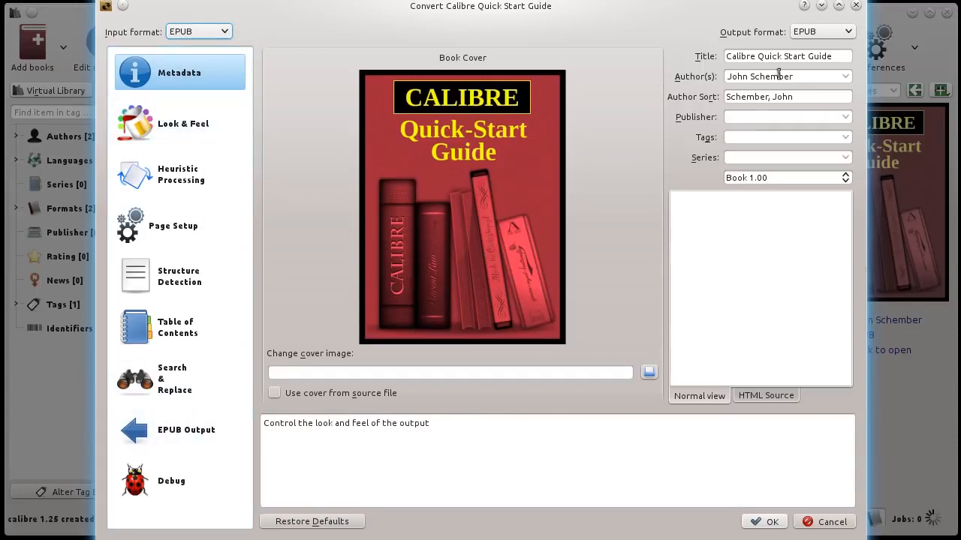
click(822, 31)
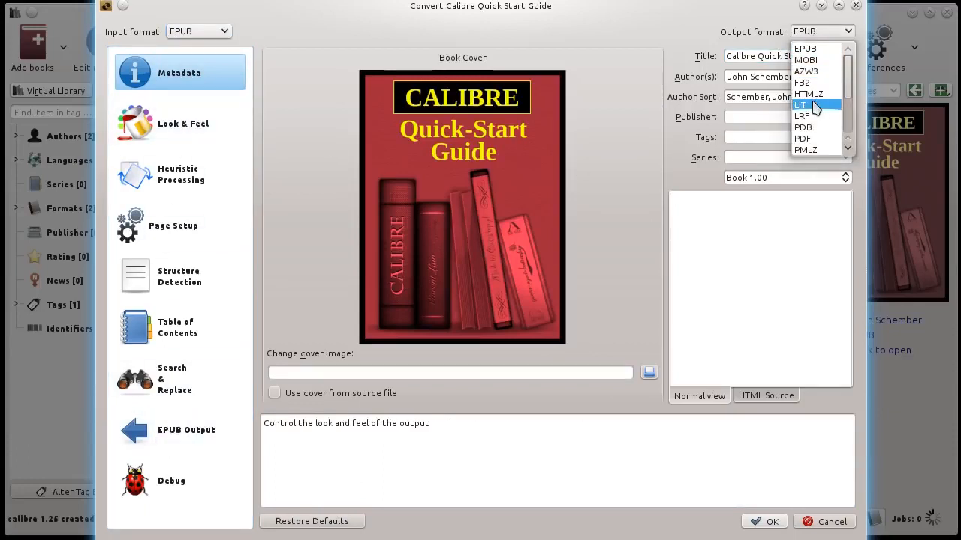
mouse_move(809, 126)
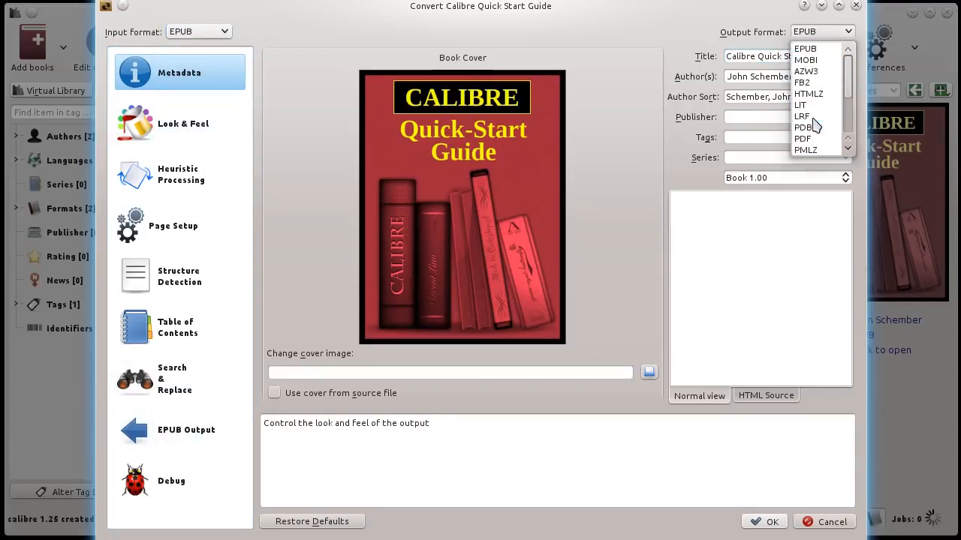
click(806, 59)
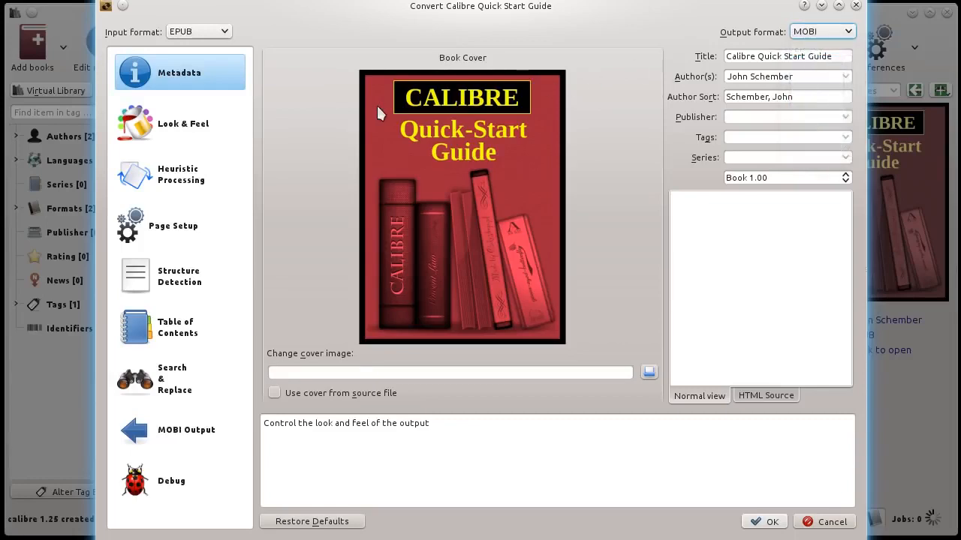
click(183, 123)
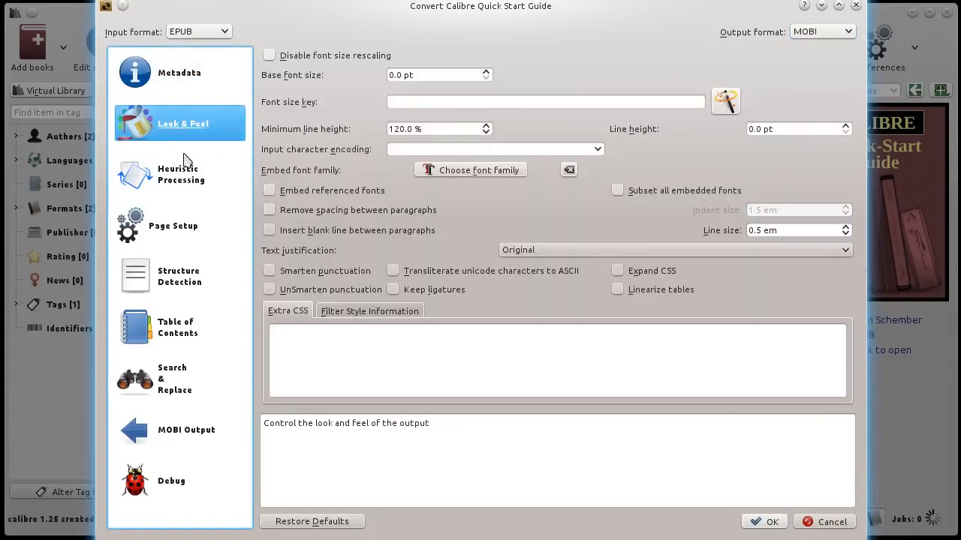
click(172, 225)
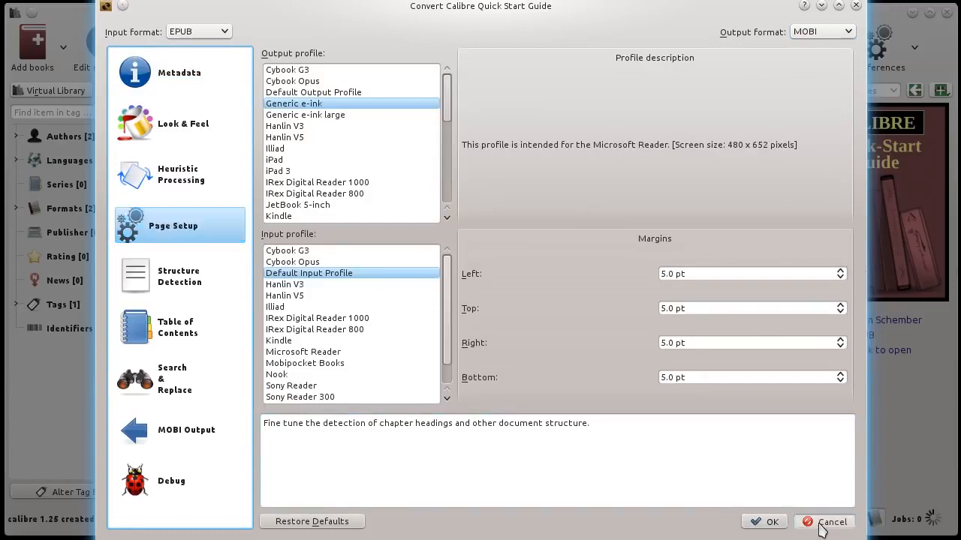
click(833, 522)
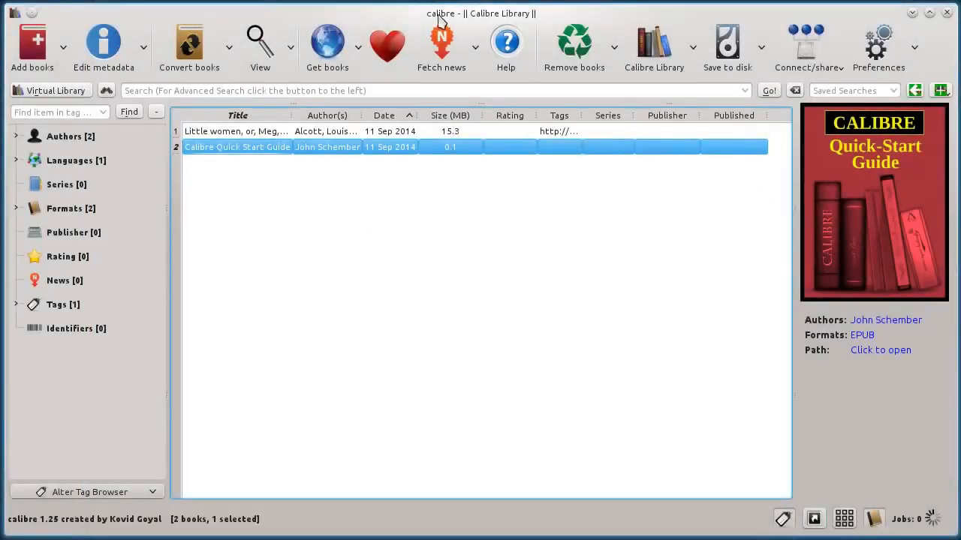
mouse_move(537, 261)
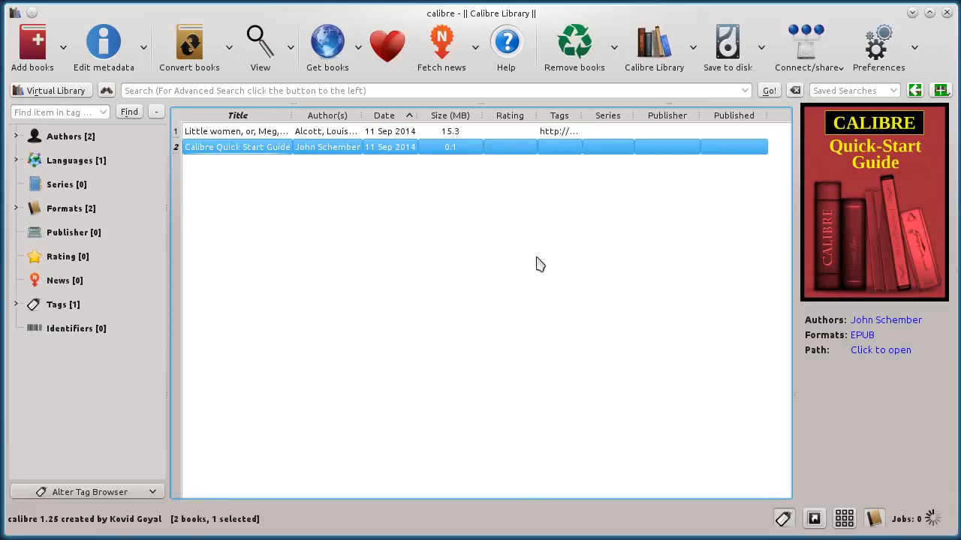
mouse_move(398, 244)
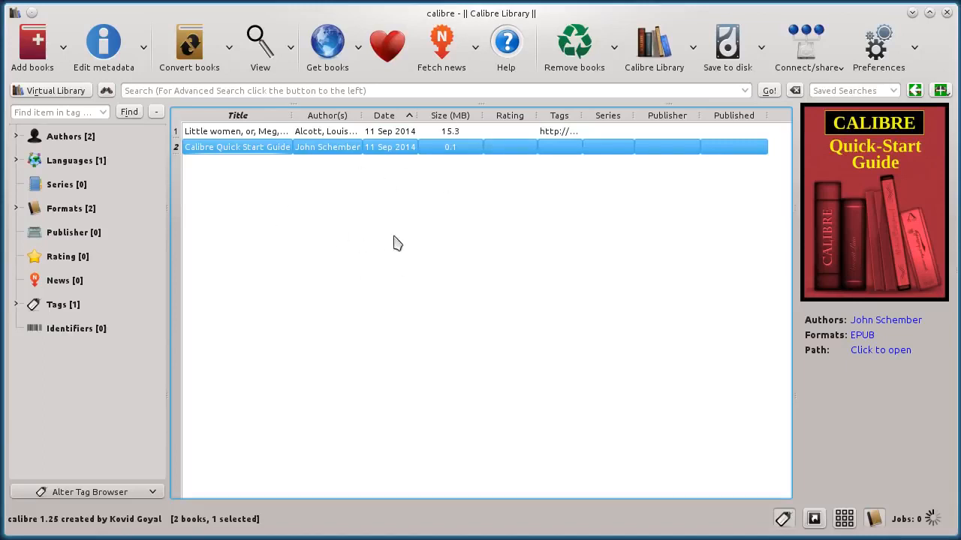
mouse_move(721, 186)
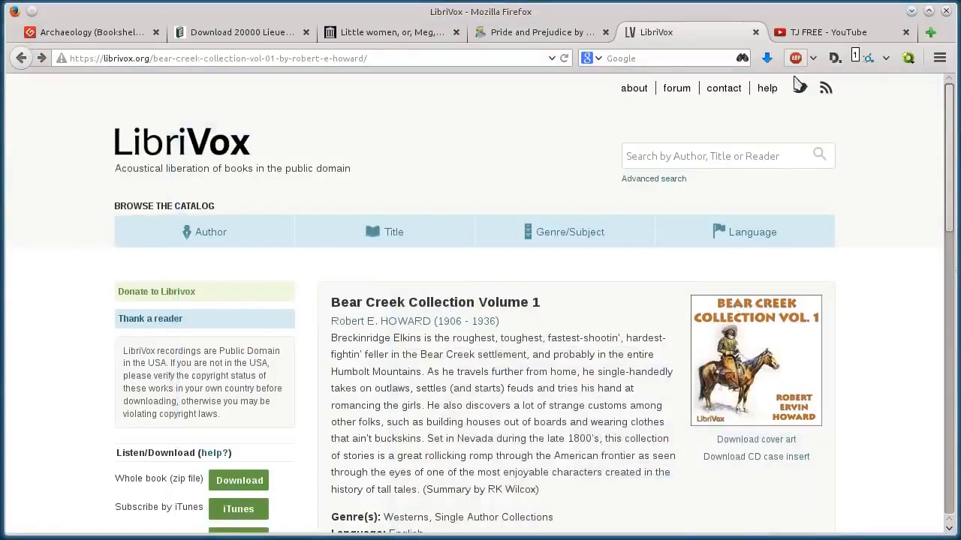
Switch to the TJ FREE YouTube tab and scroll its Videos page back to the banner.
click(841, 33)
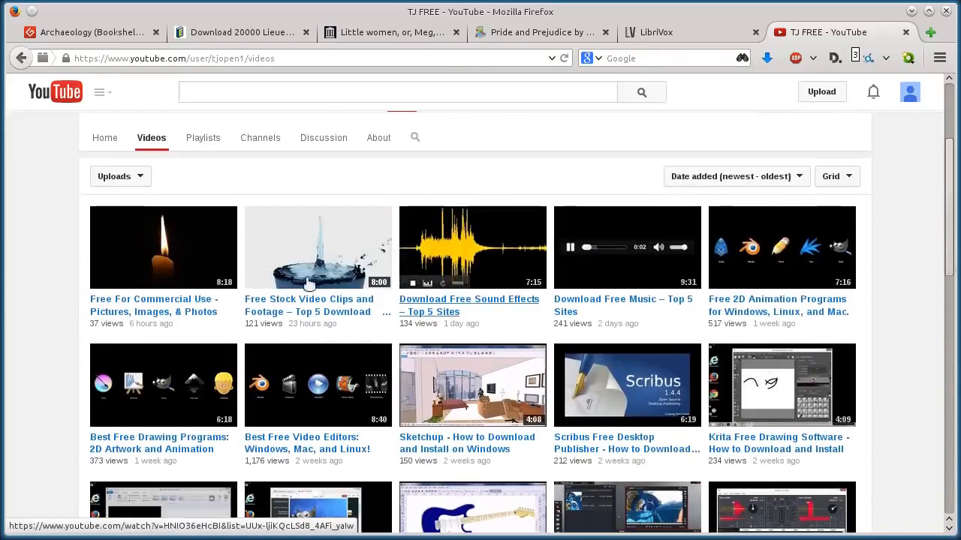
scroll(up, 3)
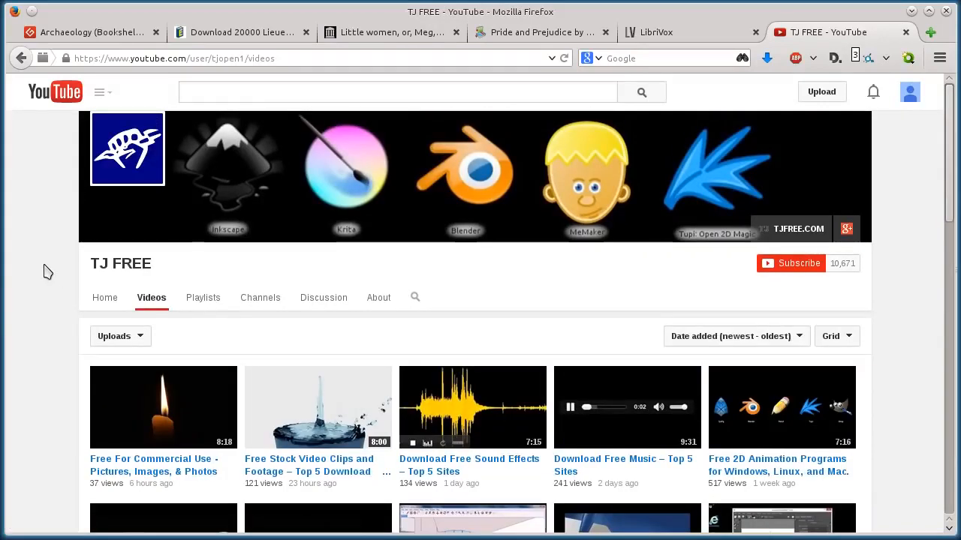
scroll(down, 3)
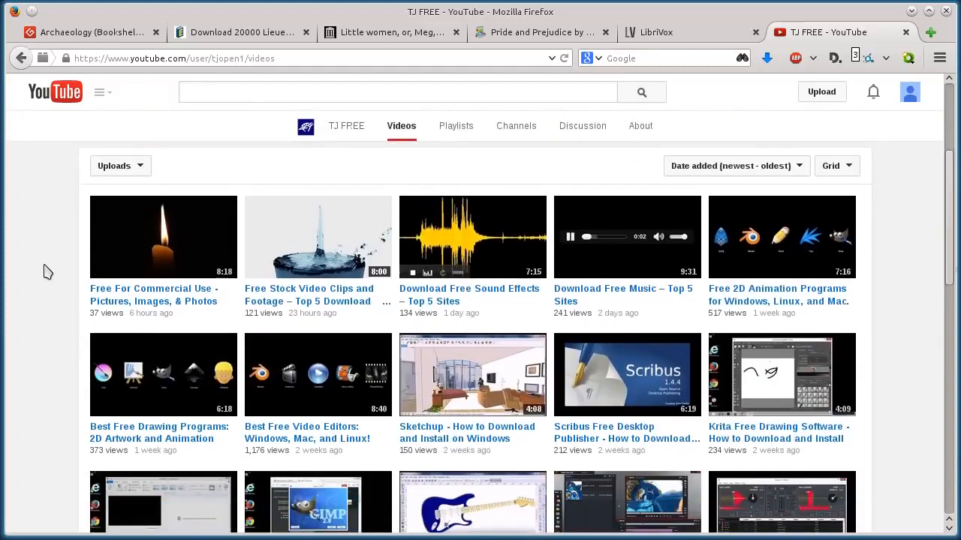
scroll(up, 3)
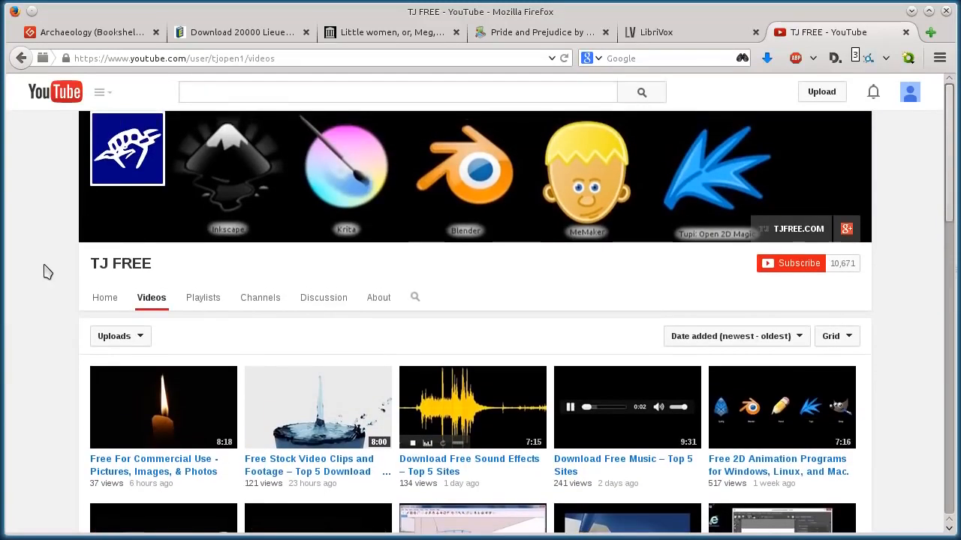